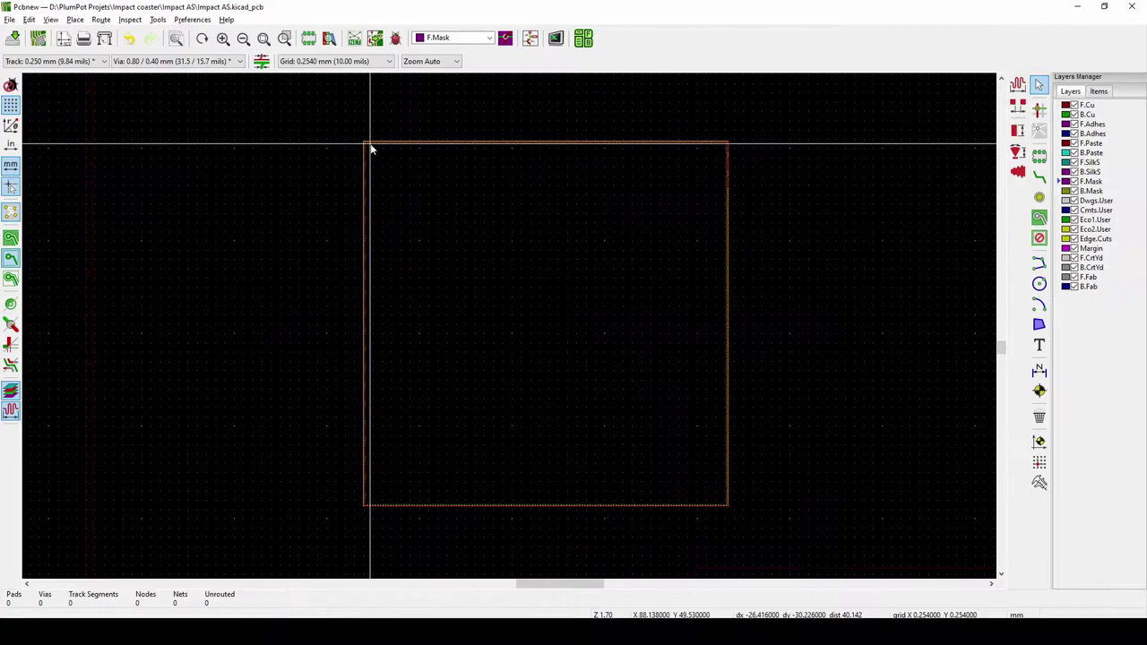
{"action": "mouse_move", "coordinate": [701, 441]}
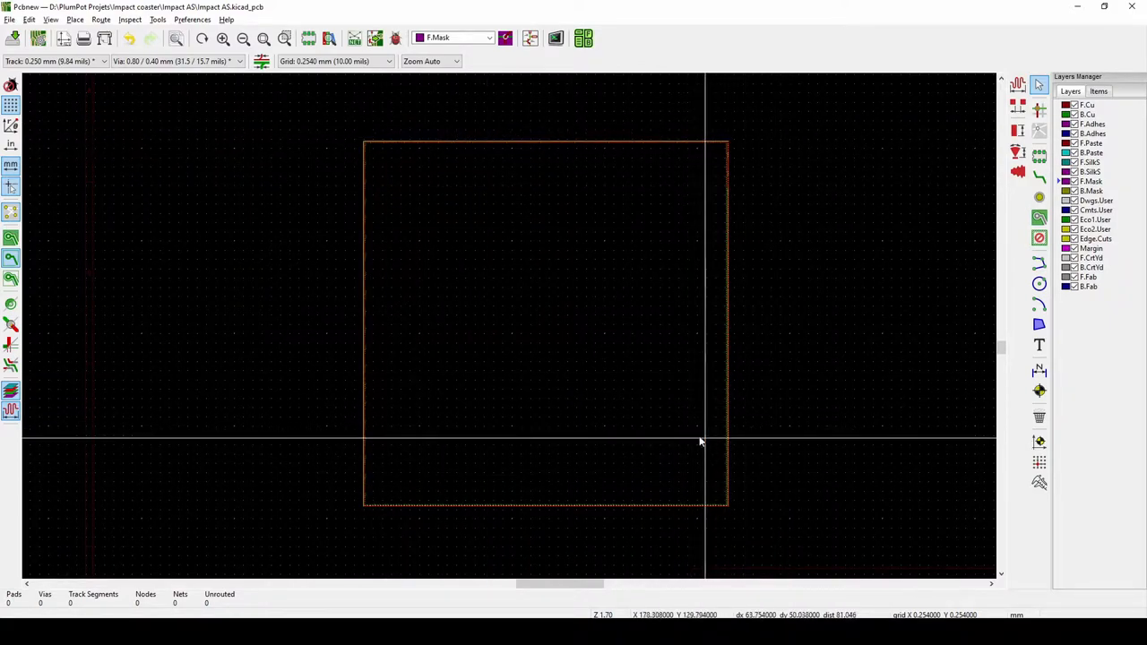
{"action": "mouse_move", "coordinate": [495, 254]}
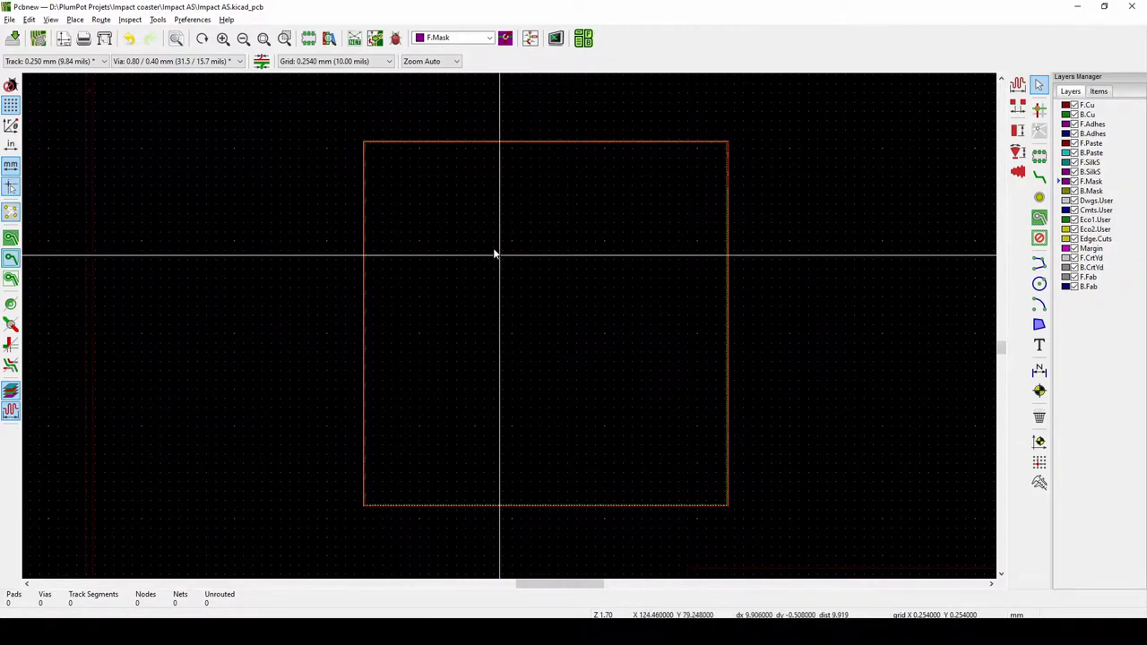
{"action": "mouse_move", "coordinate": [452, 276]}
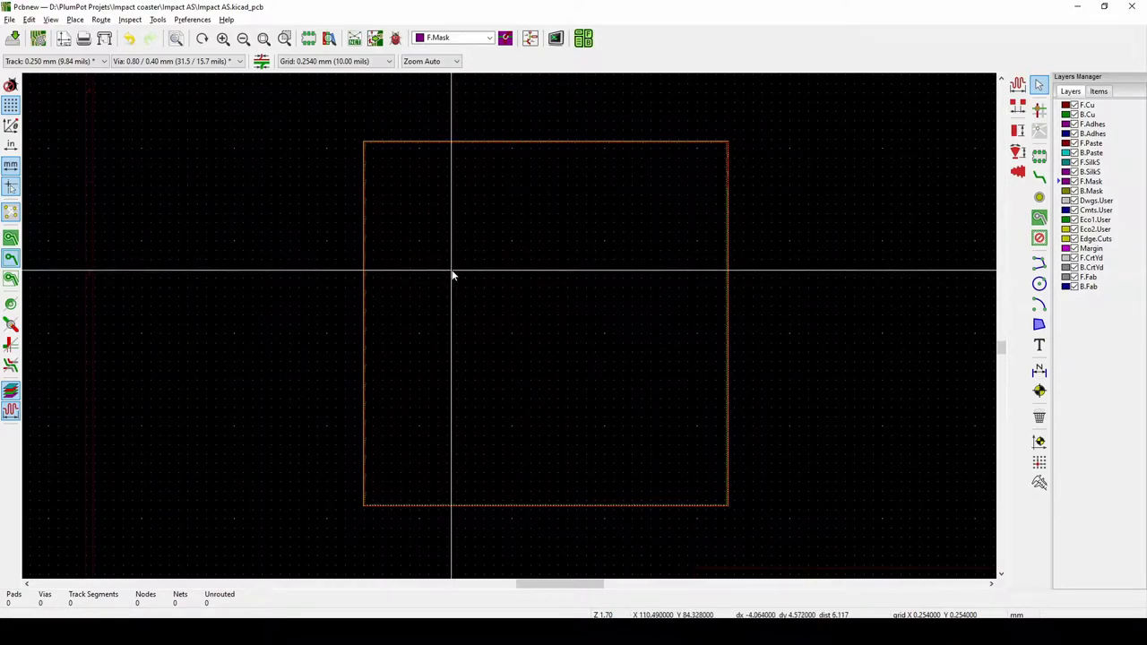
{"action": "mouse_move", "coordinate": [440, 273]}
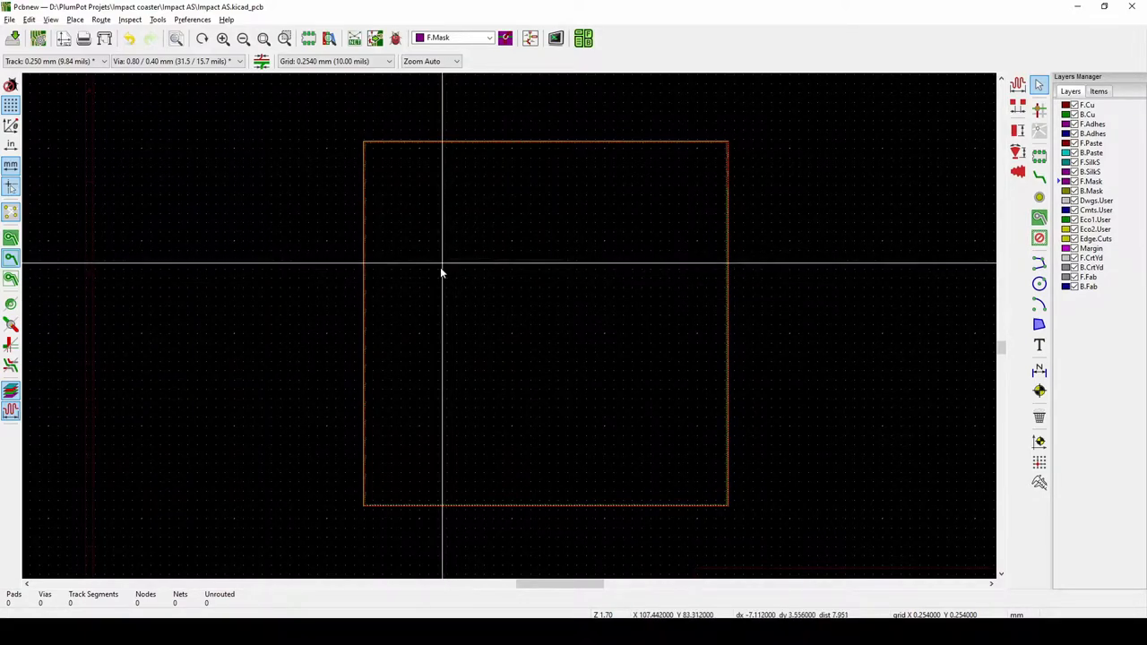
{"action": "mouse_move", "coordinate": [434, 289]}
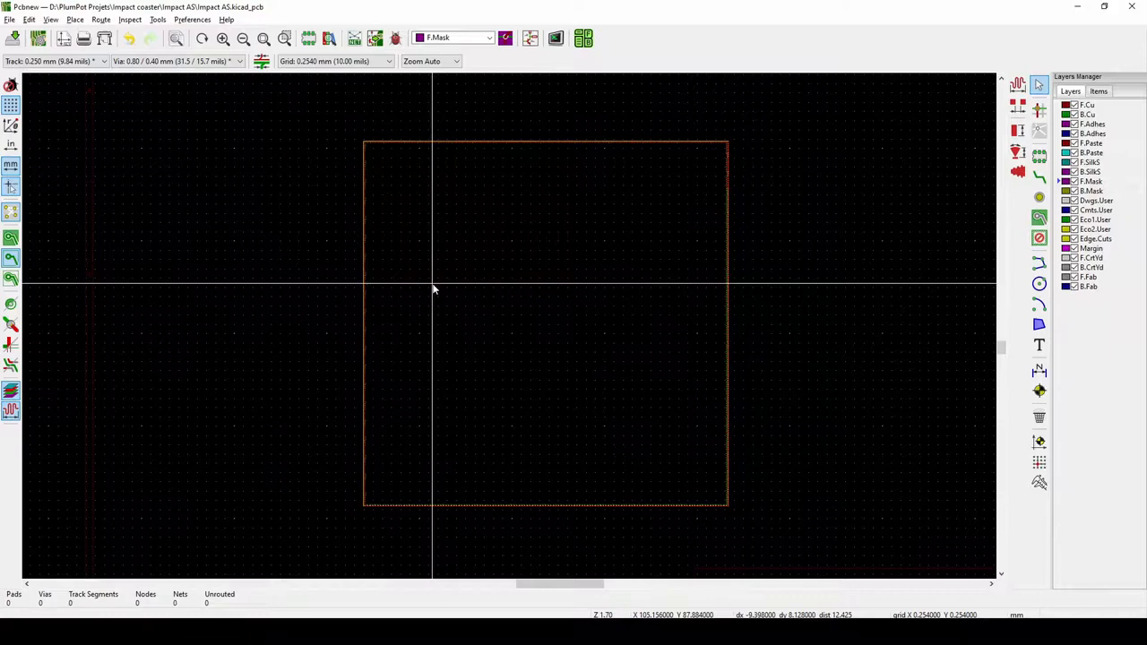
{"action": "mouse_move", "coordinate": [441, 295]}
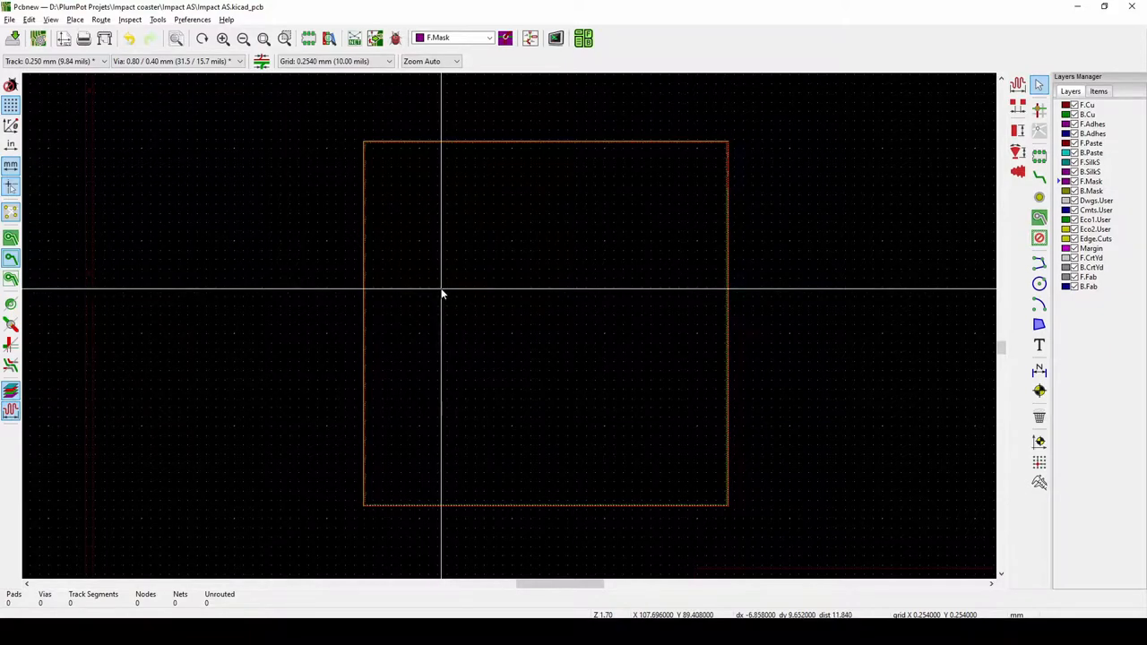
{"action": "mouse_move", "coordinate": [448, 570]}
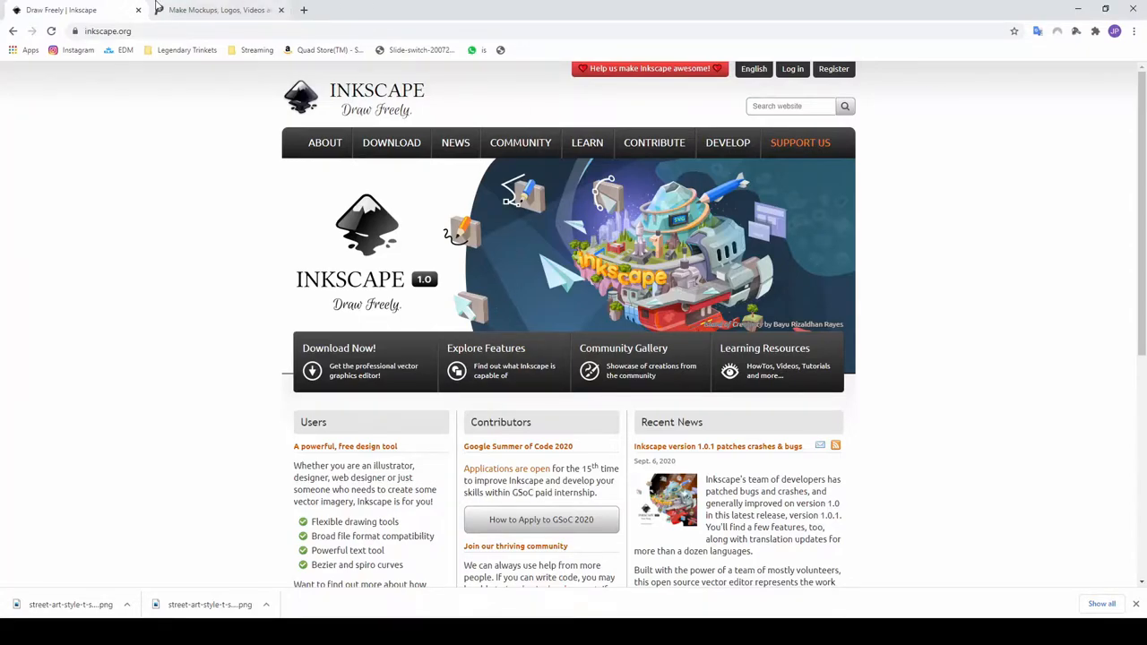
Switch to the Placeit tab and look over its home page of template categories
{"action": "left_click", "coordinate": [215, 11]}
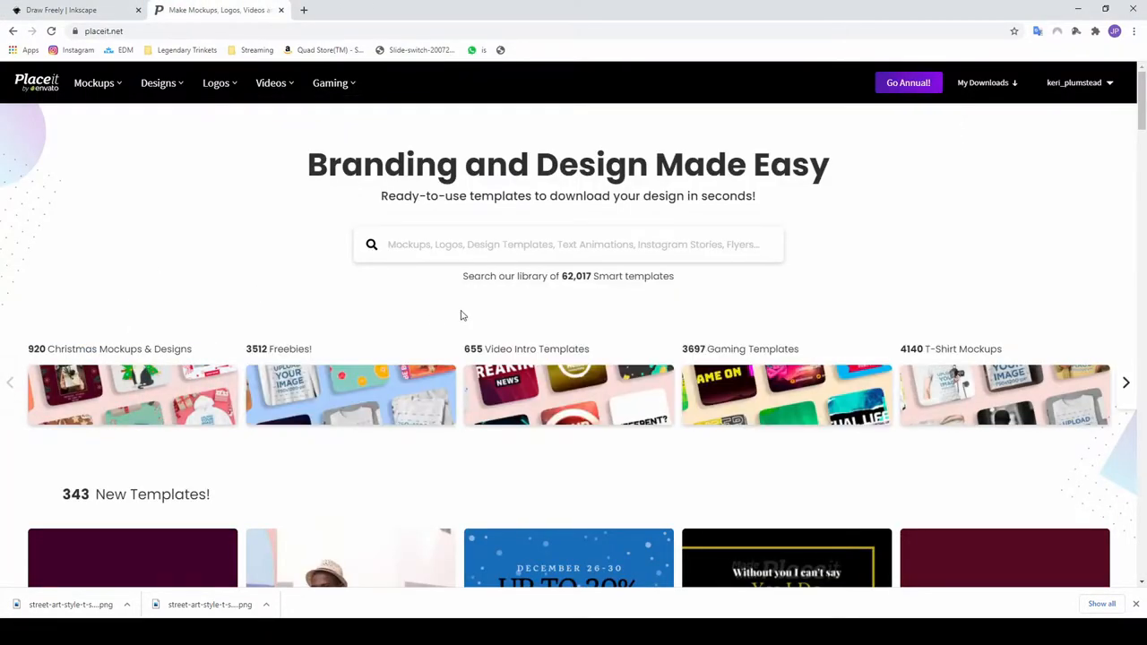
{"action": "scroll", "scroll_direction": "down", "scroll_amount": 3}
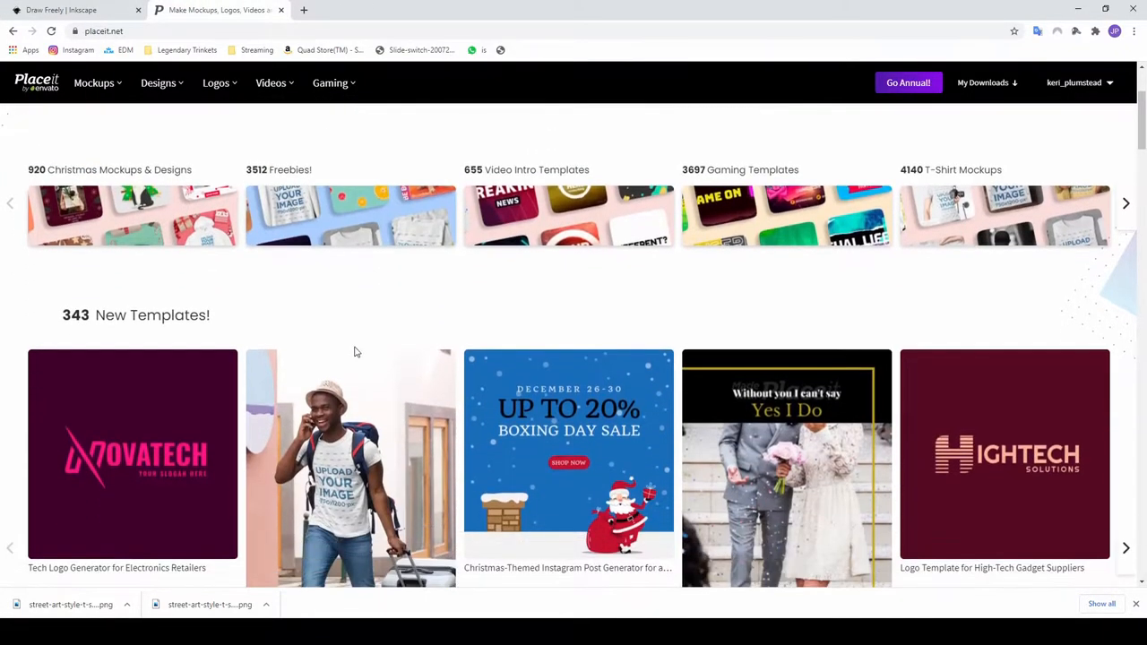
{"action": "scroll", "scroll_direction": "down", "scroll_amount": 3}
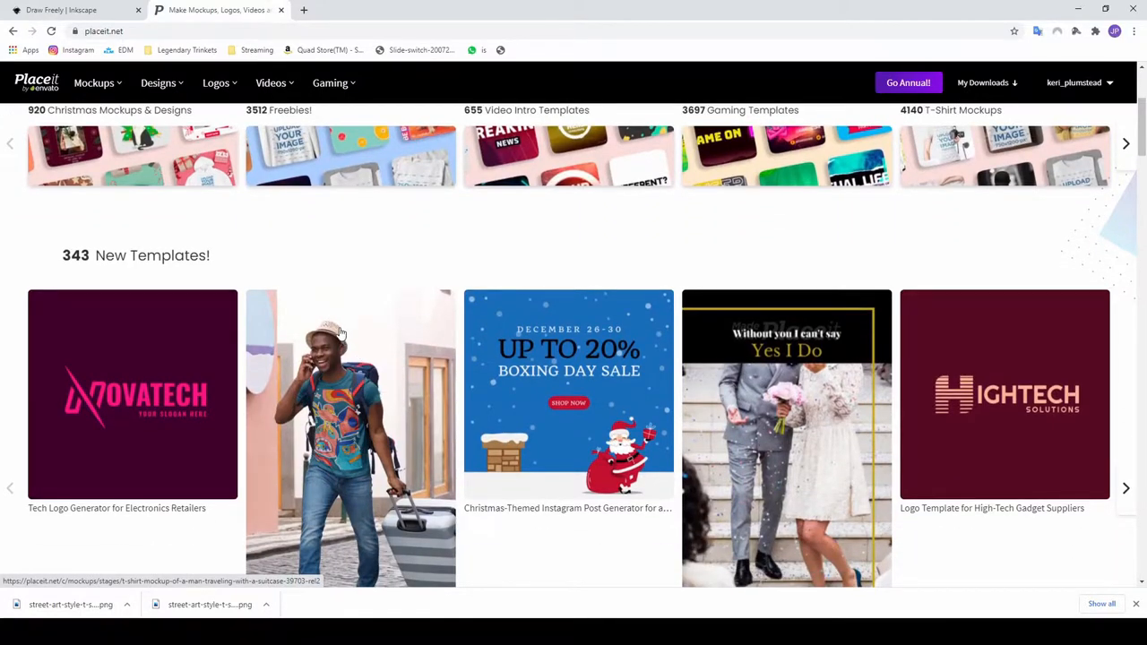
{"action": "mouse_move", "coordinate": [1067, 154]}
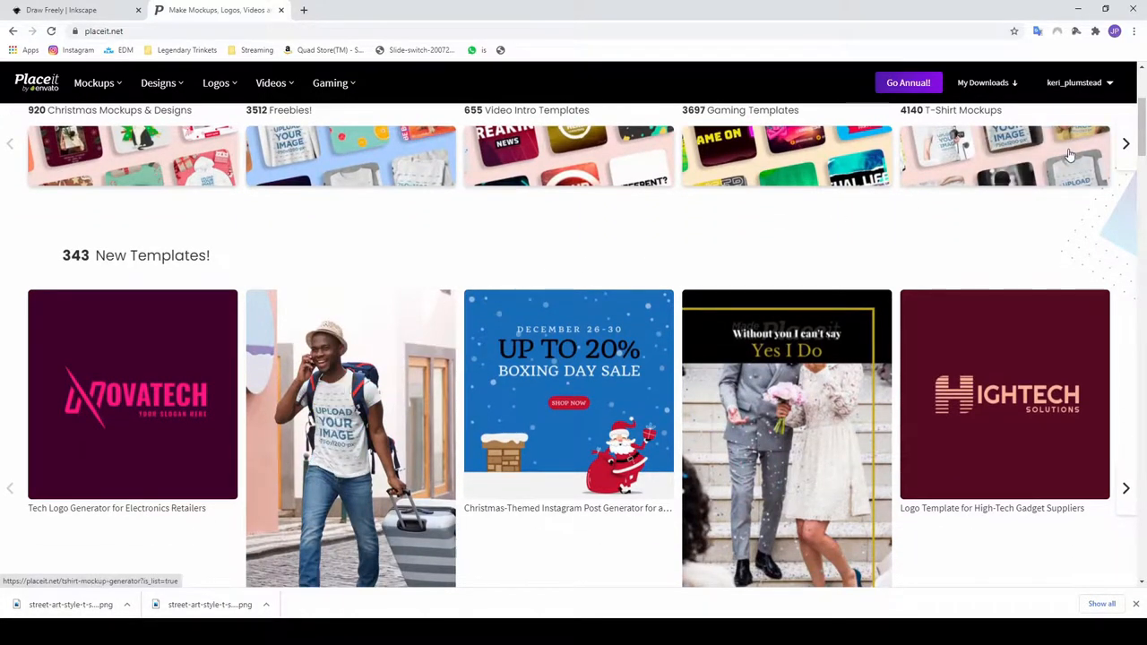
{"action": "scroll", "scroll_direction": "up", "scroll_amount": 3}
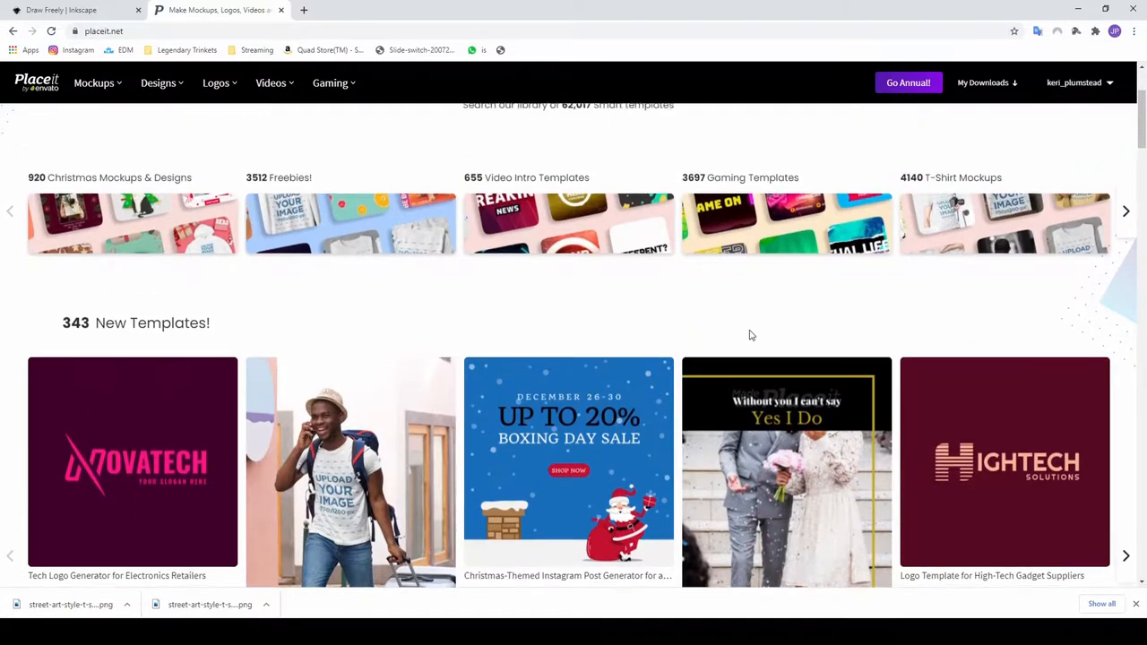
{"action": "scroll", "scroll_direction": "up", "scroll_amount": 3}
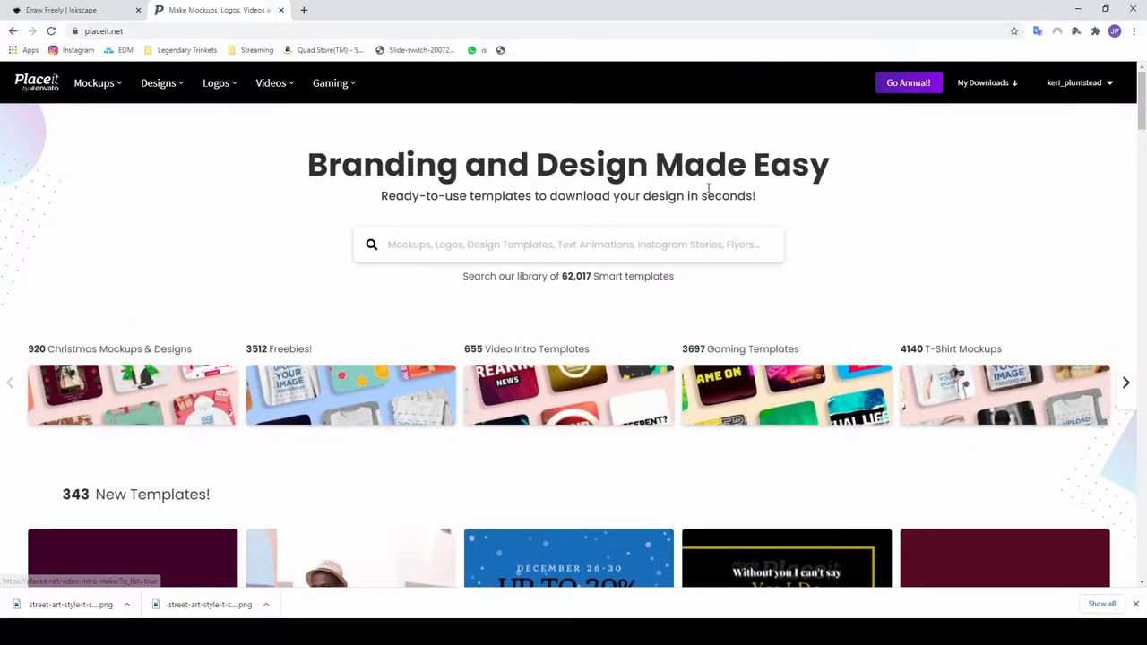
{"action": "mouse_move", "coordinate": [380, 280]}
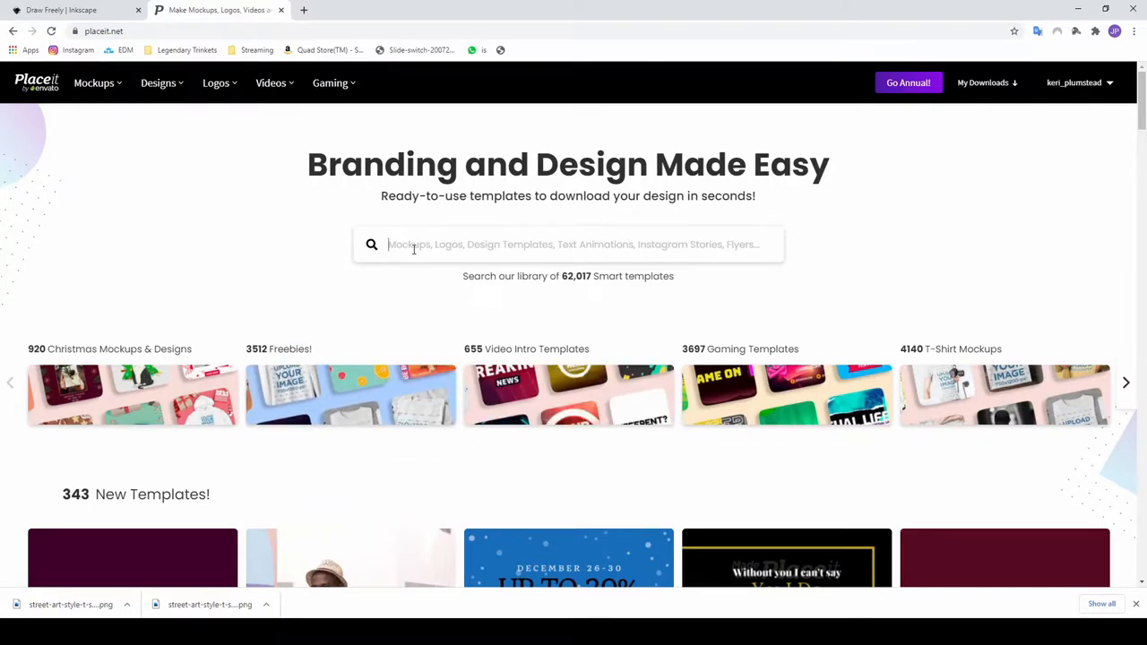
Search Placeit for 'Cricket' templates and move to the second page of results
{"action": "type", "text": "Cricket"}
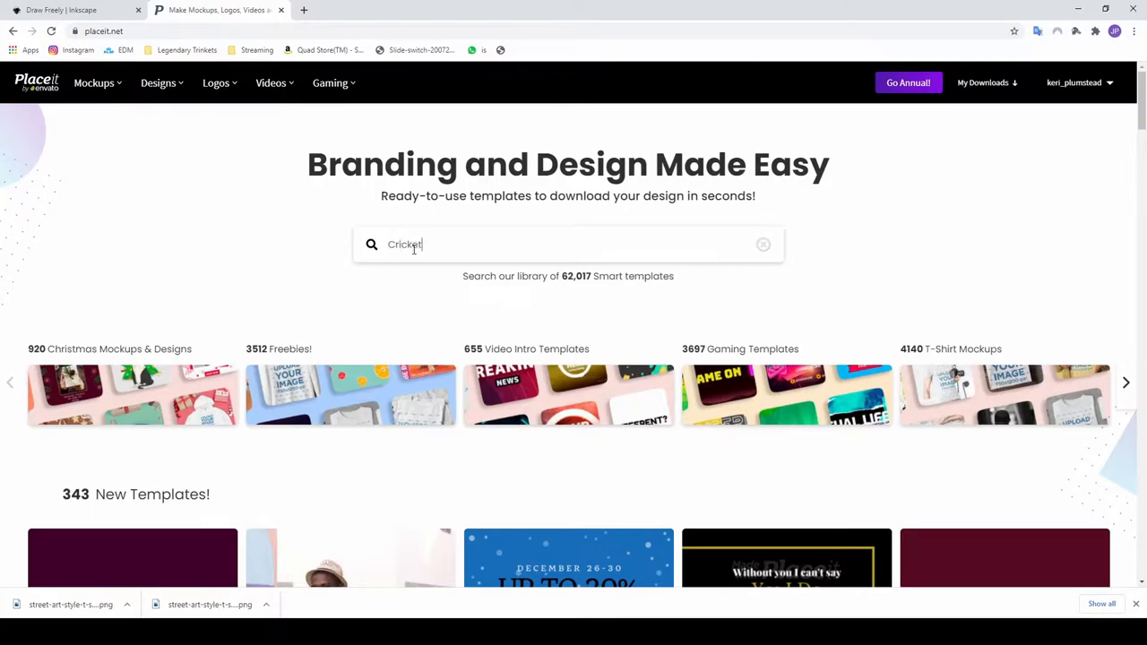
{"action": "key", "text": "Return"}
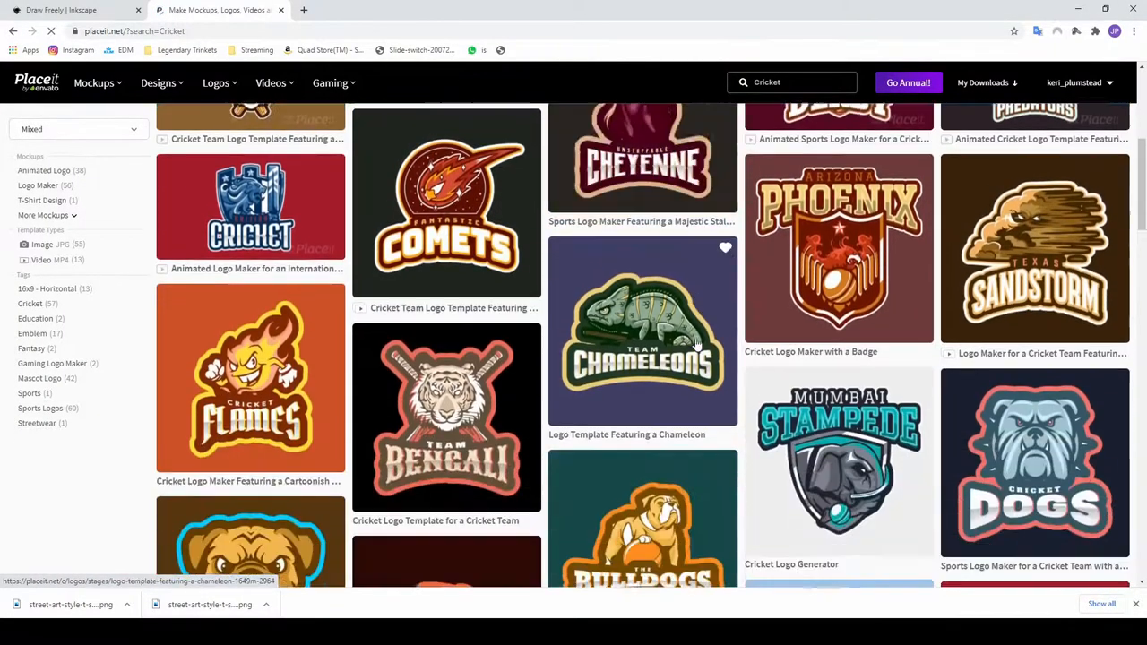
{"action": "scroll", "scroll_direction": "down", "scroll_amount": 3}
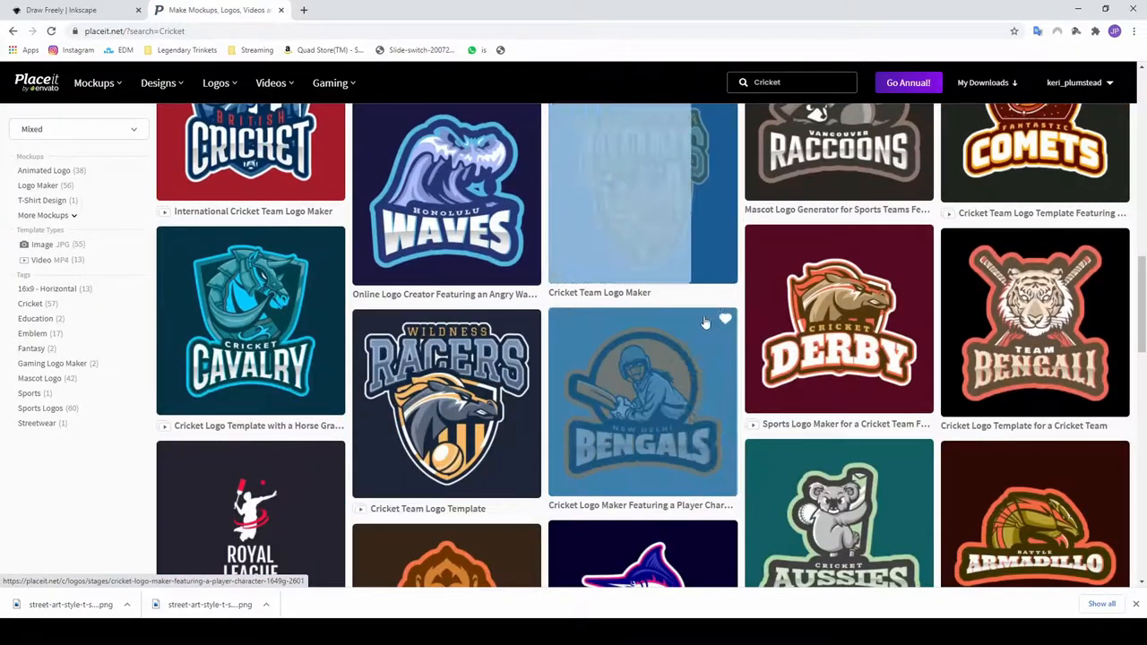
{"action": "scroll", "scroll_direction": "down", "scroll_amount": 3}
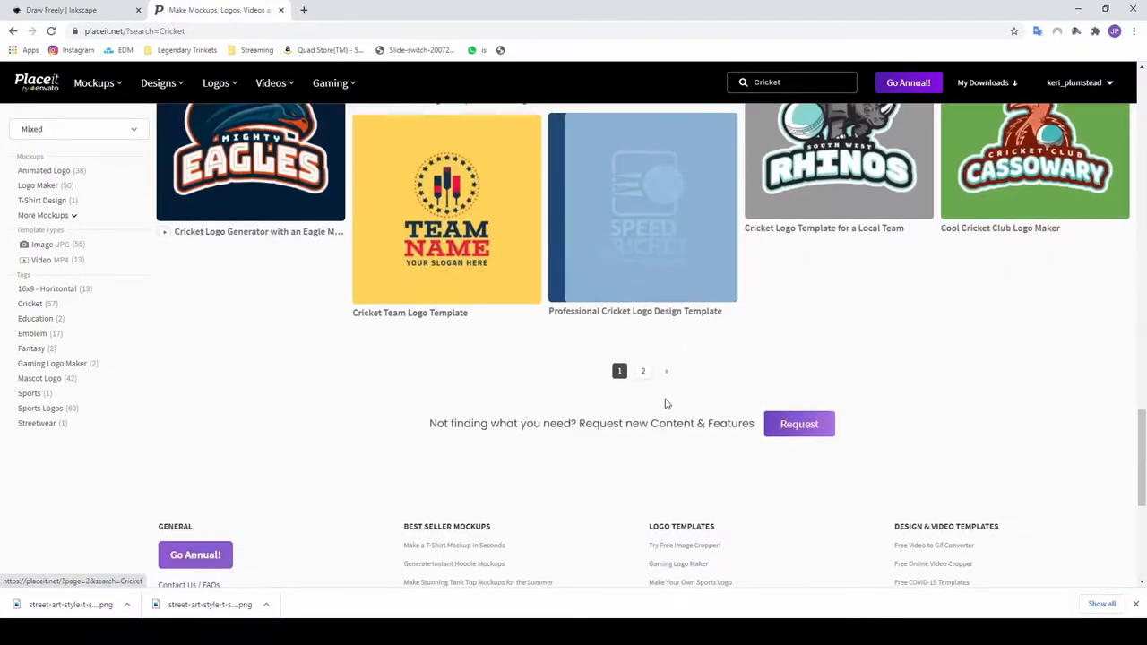
{"action": "left_click", "coordinate": [641, 369]}
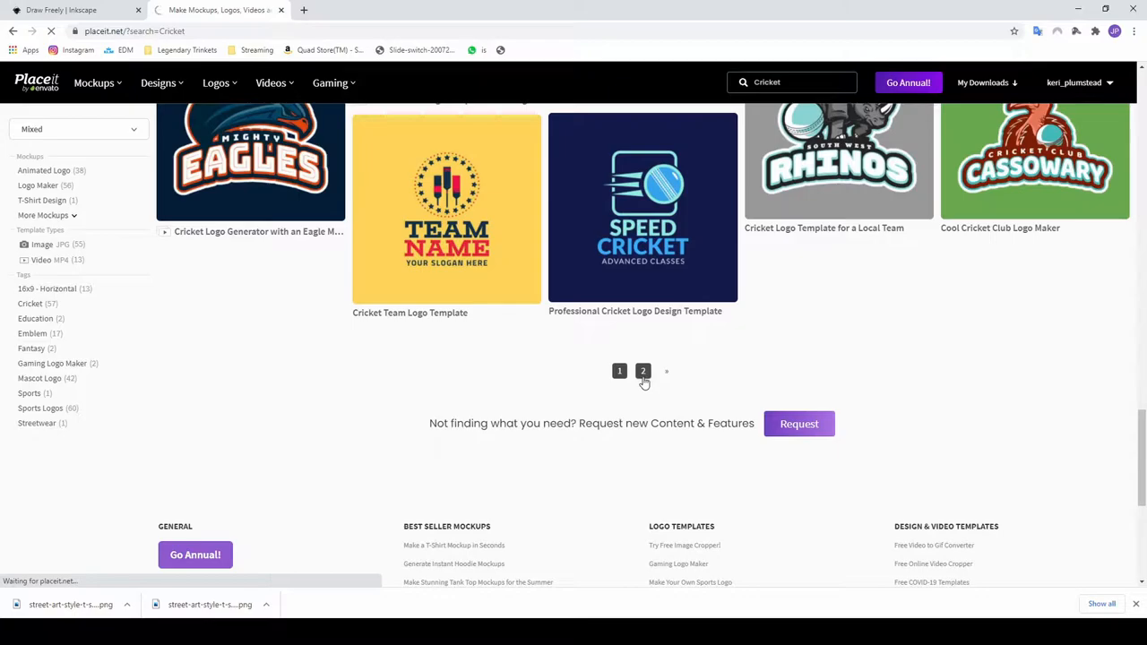
{"action": "left_click", "coordinate": [642, 369]}
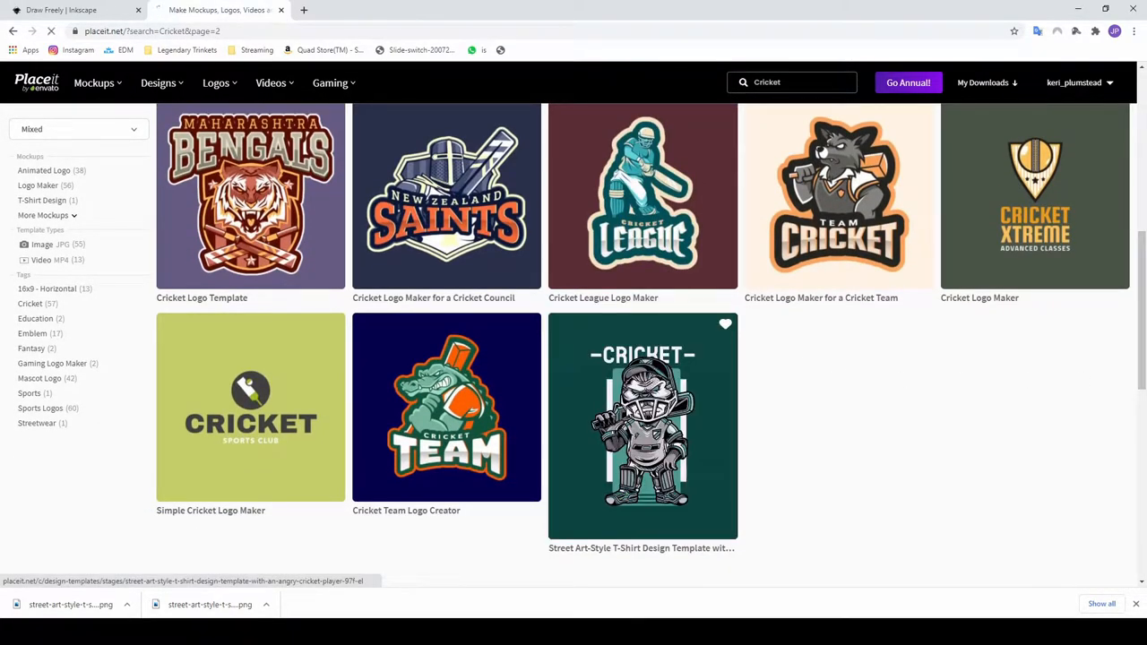
Open the street-art angry cricket player t-shirt template and set its background to none
{"action": "left_click", "coordinate": [642, 427]}
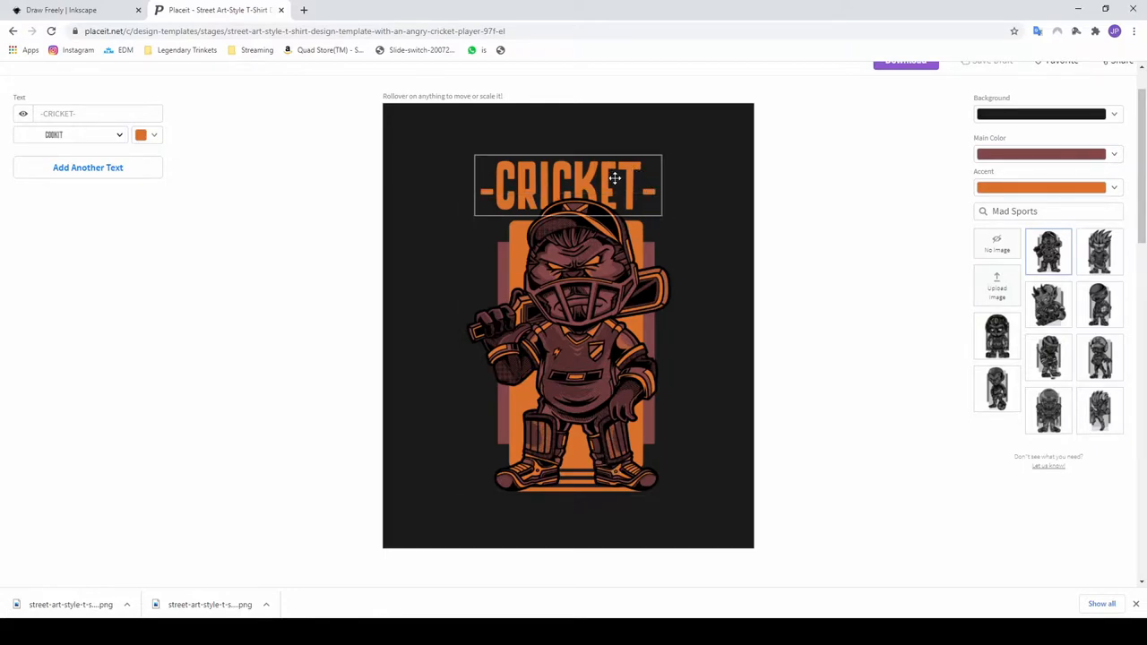
{"action": "scroll", "scroll_direction": "up", "scroll_amount": 3}
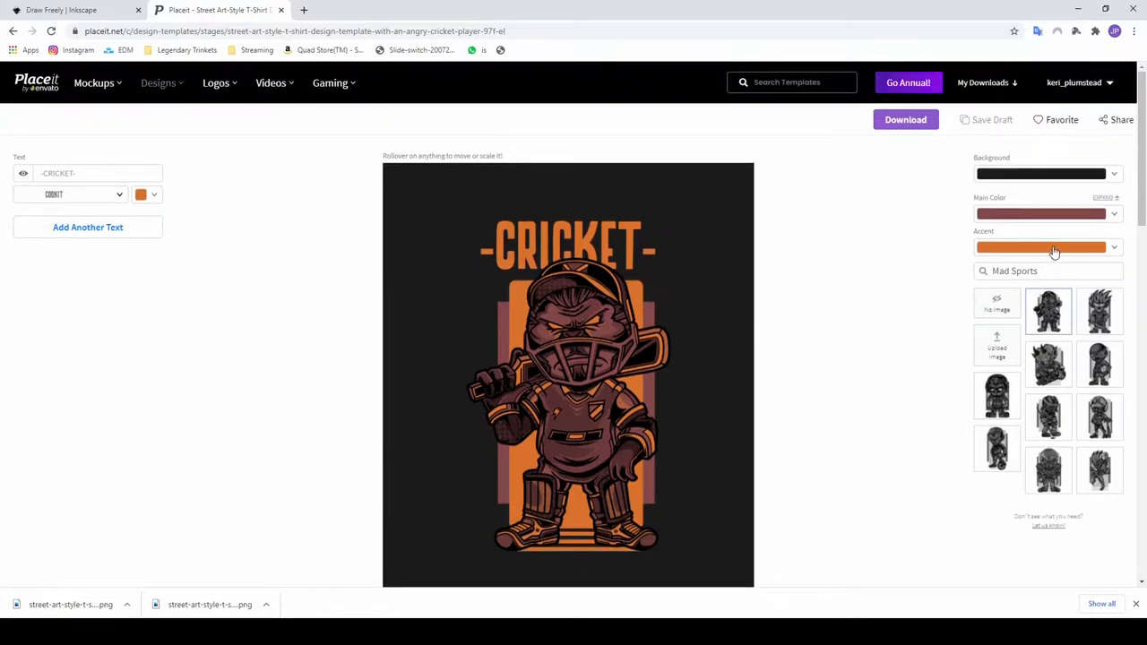
{"action": "left_click", "coordinate": [1039, 172]}
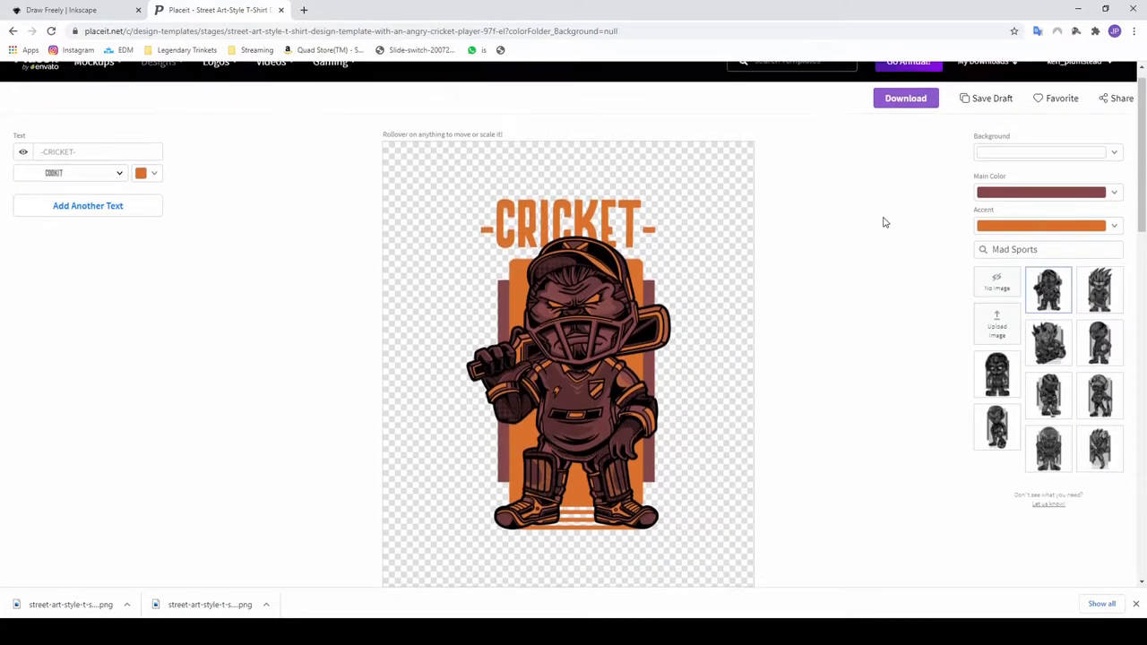
Download the transparent cricket player design as a PNG to the computer
{"action": "scroll", "scroll_direction": "up", "scroll_amount": 3}
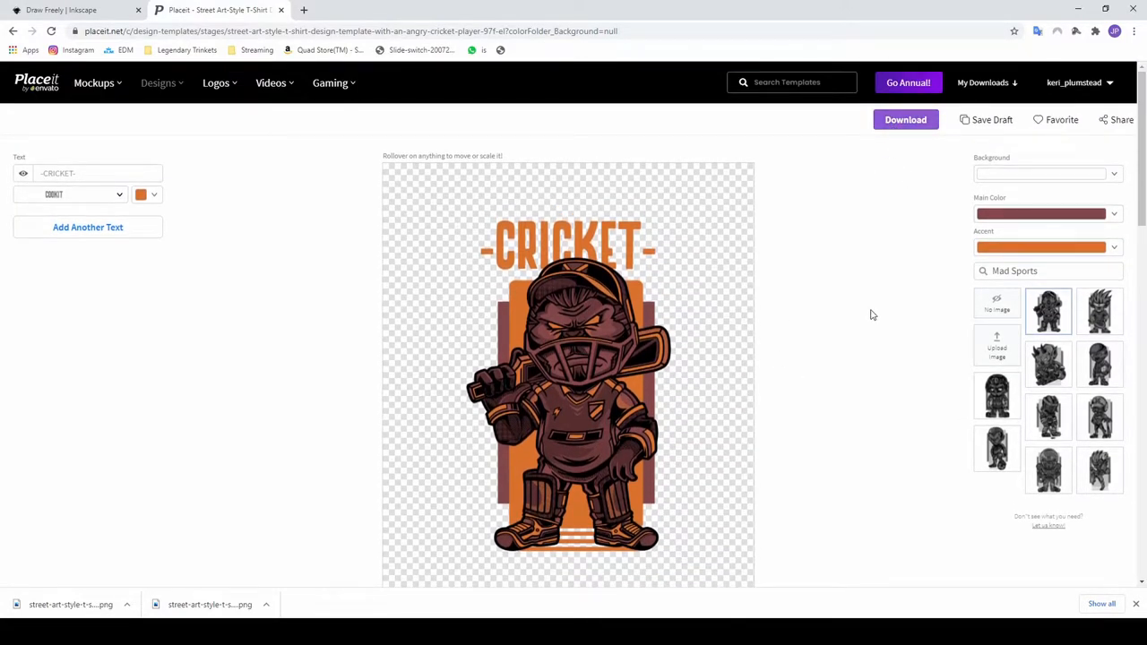
{"action": "left_click", "coordinate": [906, 118]}
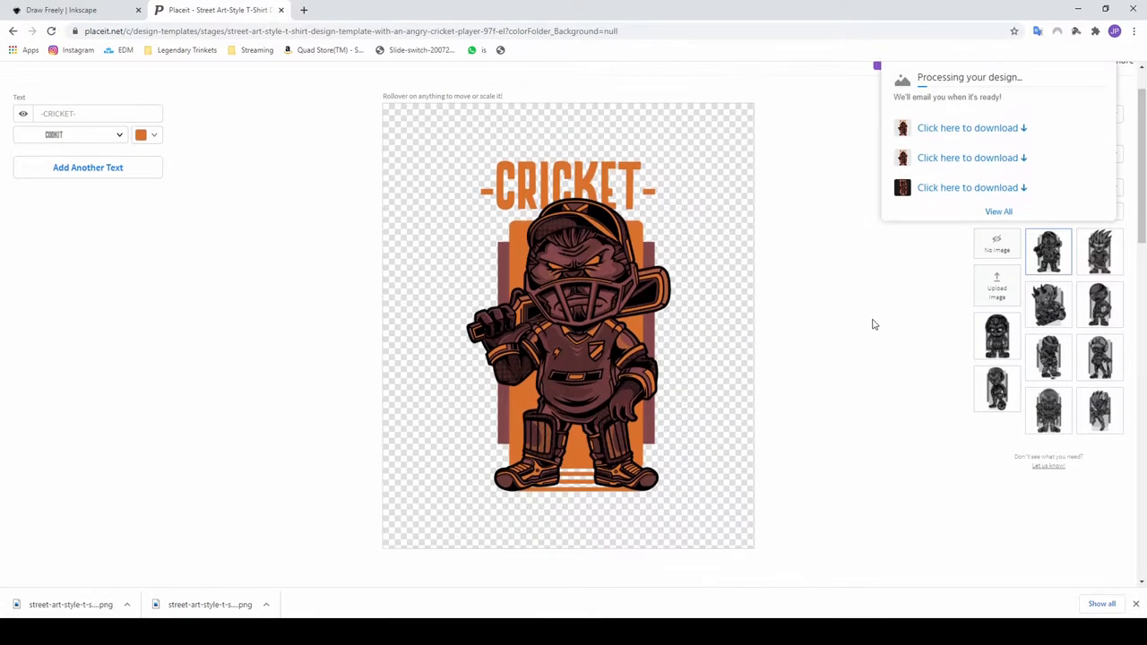
{"action": "mouse_move", "coordinate": [946, 134]}
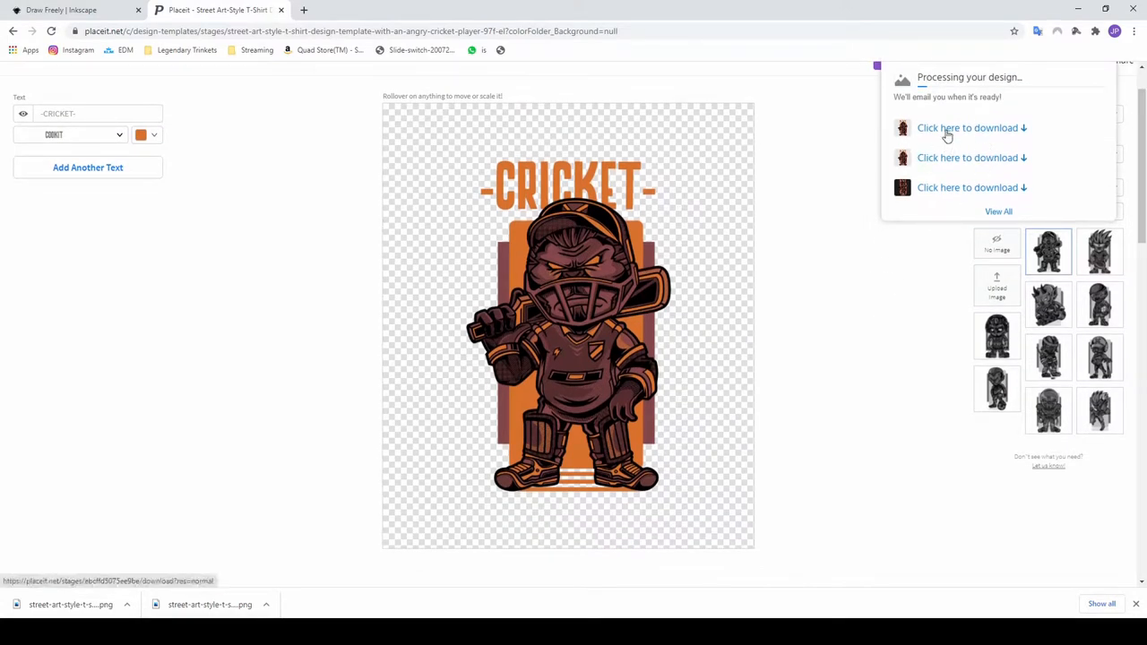
{"action": "left_click", "coordinate": [968, 127]}
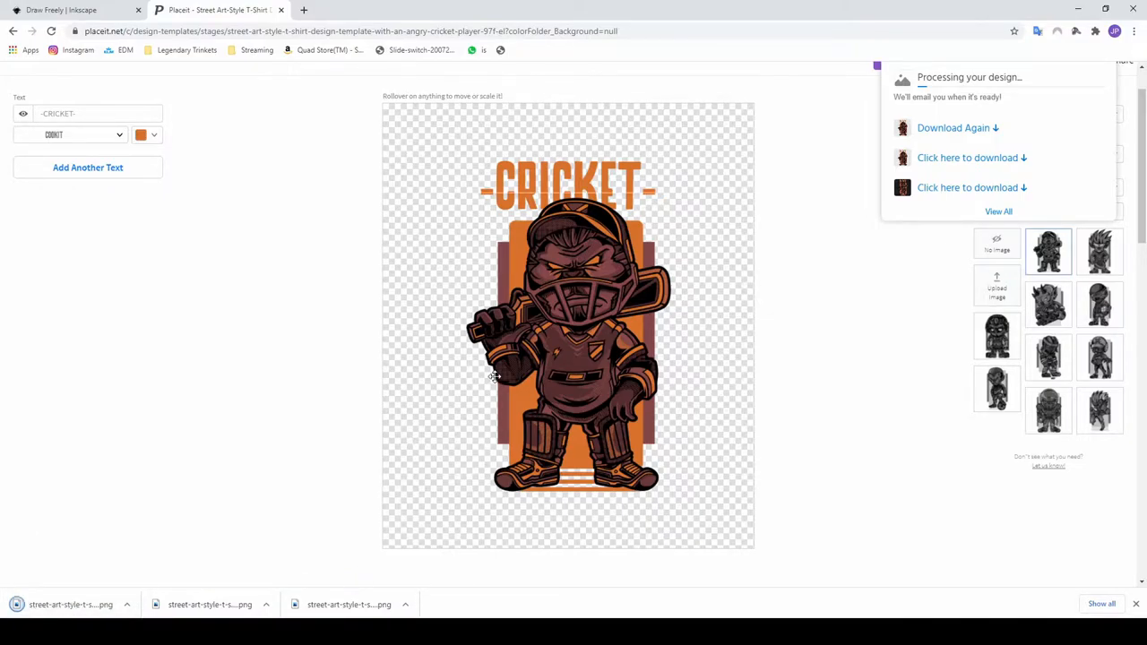
{"action": "mouse_move", "coordinate": [470, 260]}
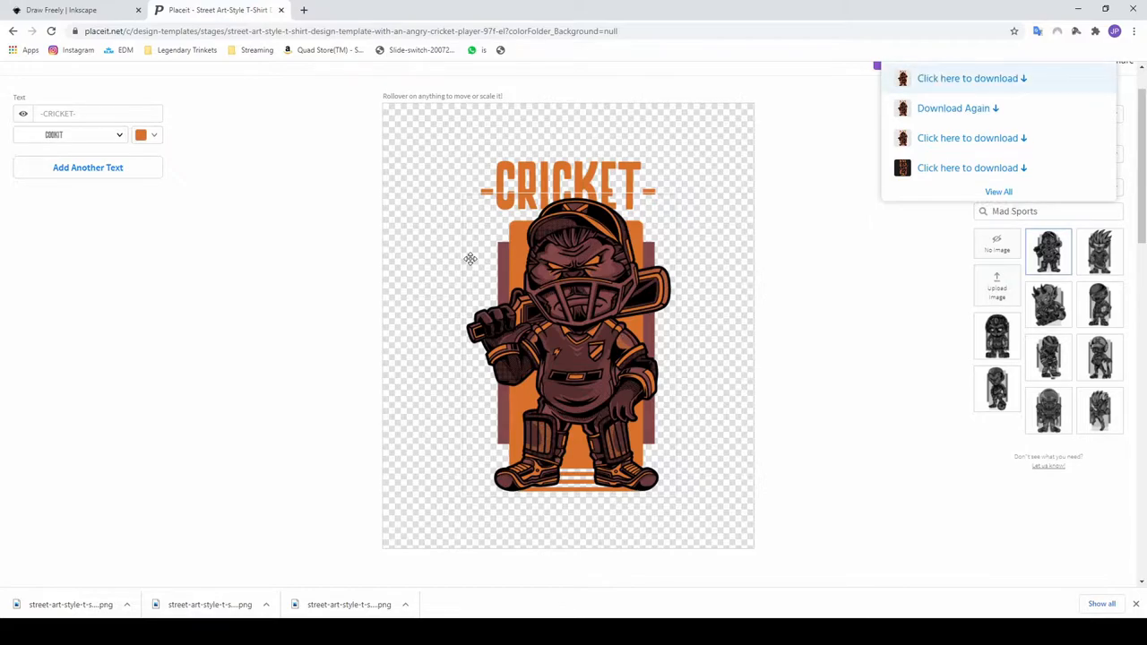
{"action": "mouse_move", "coordinate": [414, 247]}
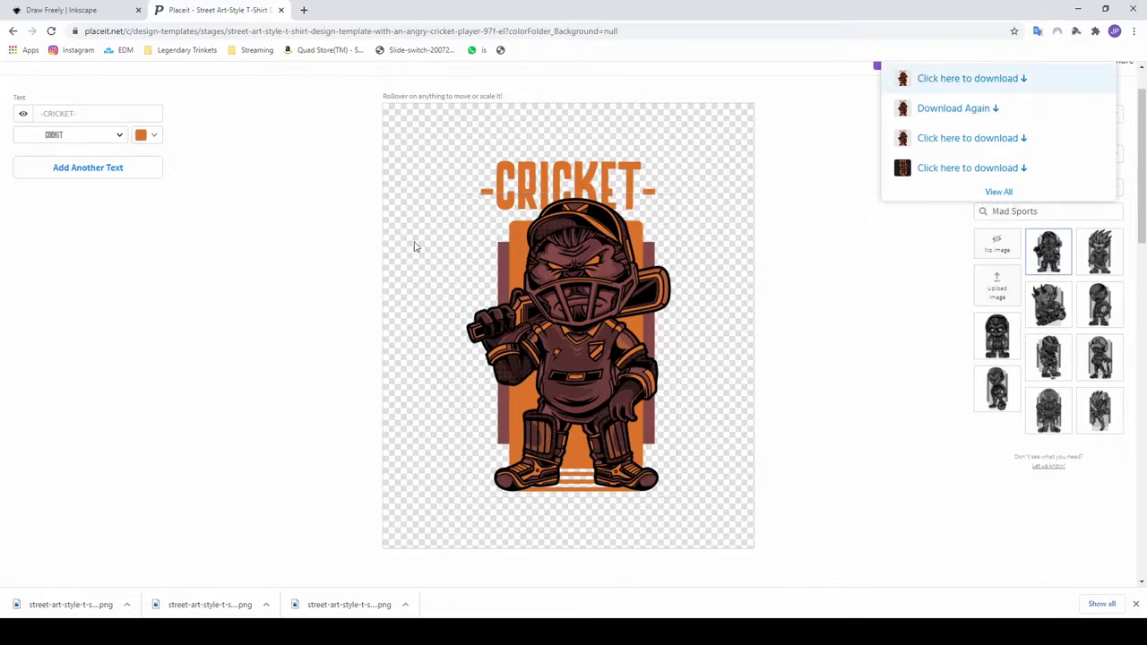
Return to the Inkscape.org website tab in Chrome
{"action": "left_click", "coordinate": [61, 11]}
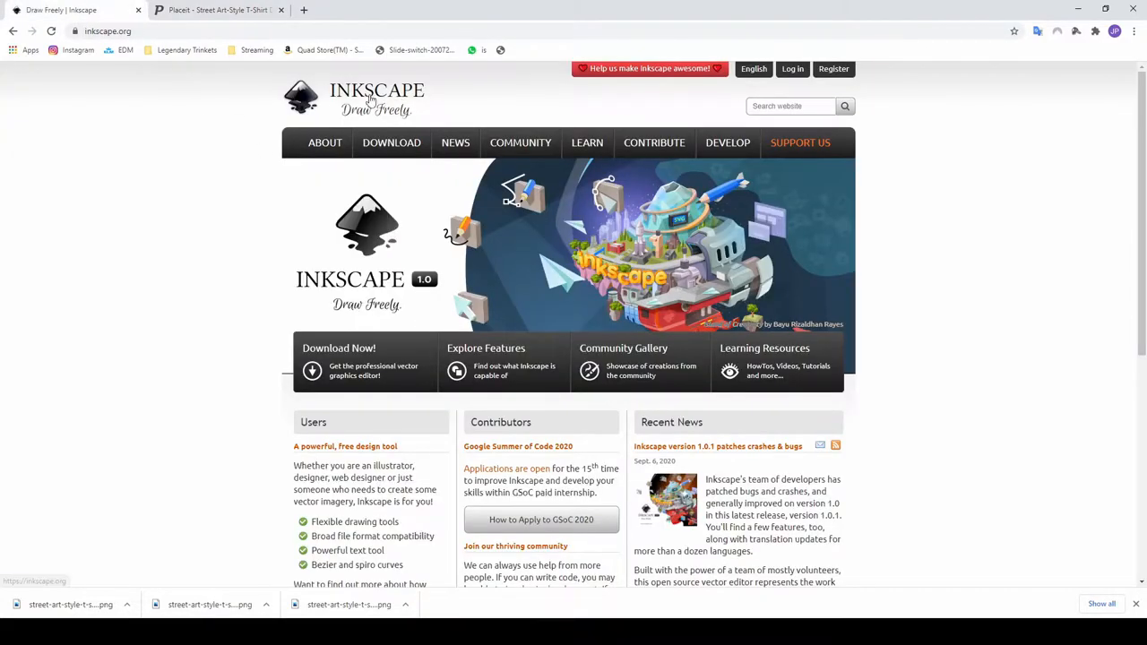
{"action": "mouse_move", "coordinate": [600, 448]}
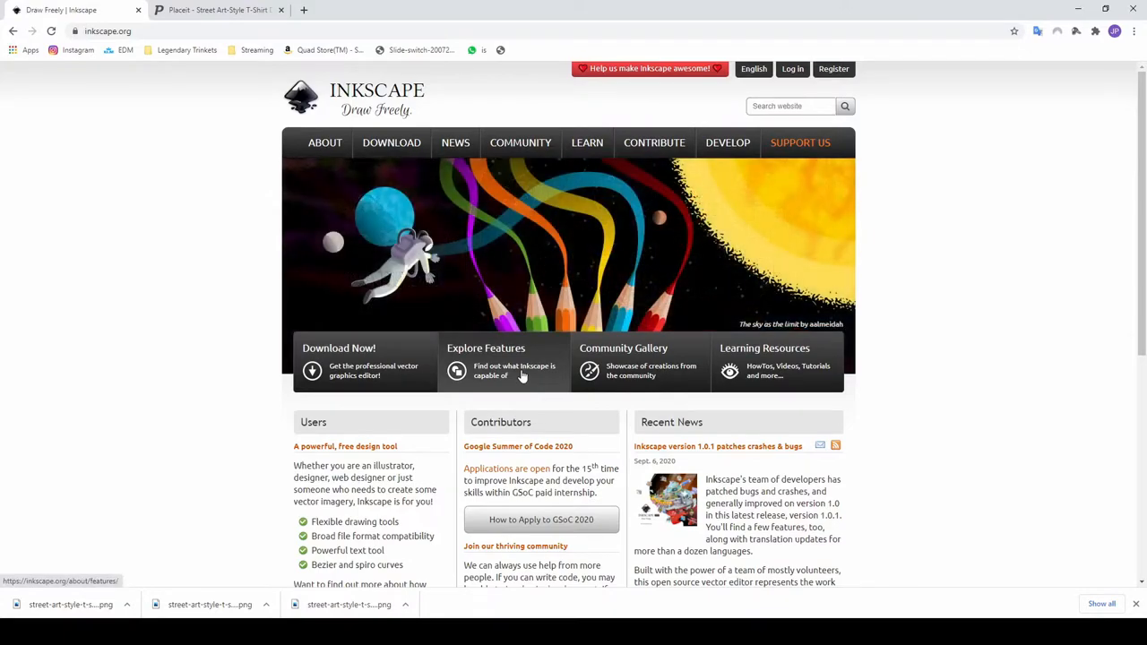
{"action": "mouse_move", "coordinate": [545, 395]}
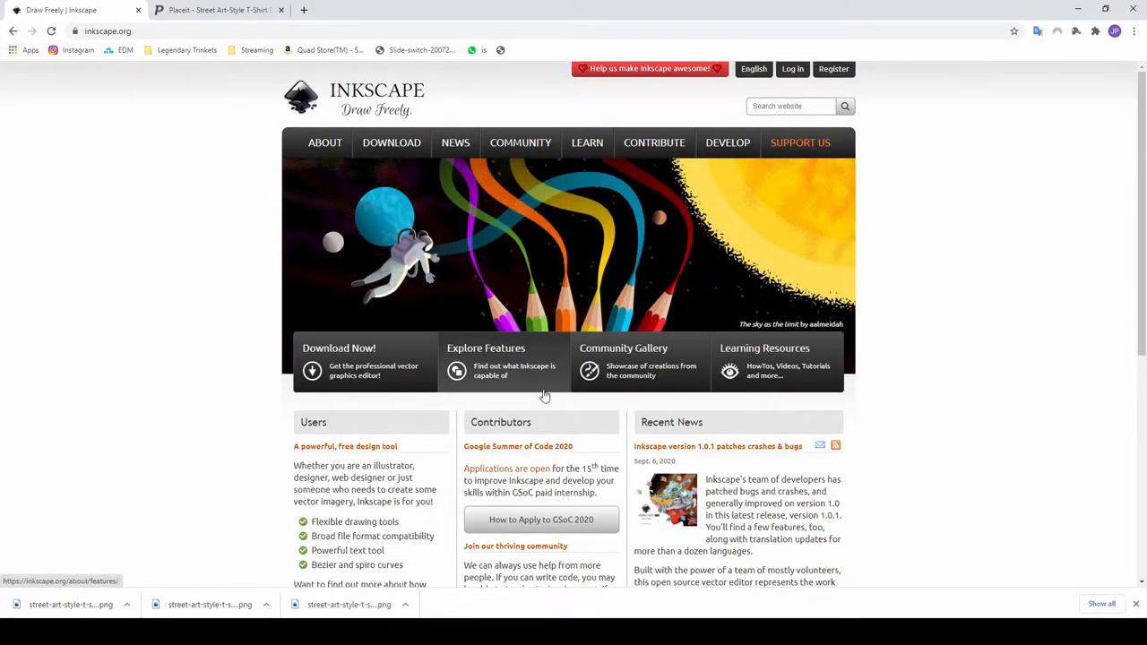
{"action": "mouse_move", "coordinate": [545, 396]}
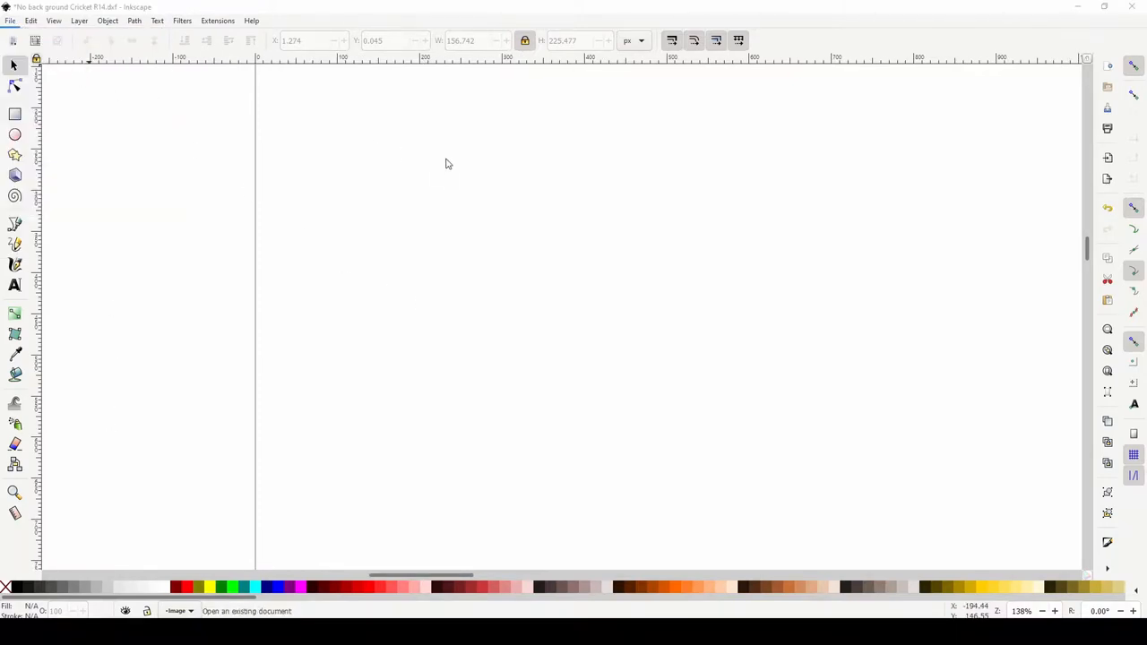
Import the cricket player PNG as a bitmap and begin closing the old Cricket R14 DXF window
{"action": "left_click", "coordinate": [11, 20]}
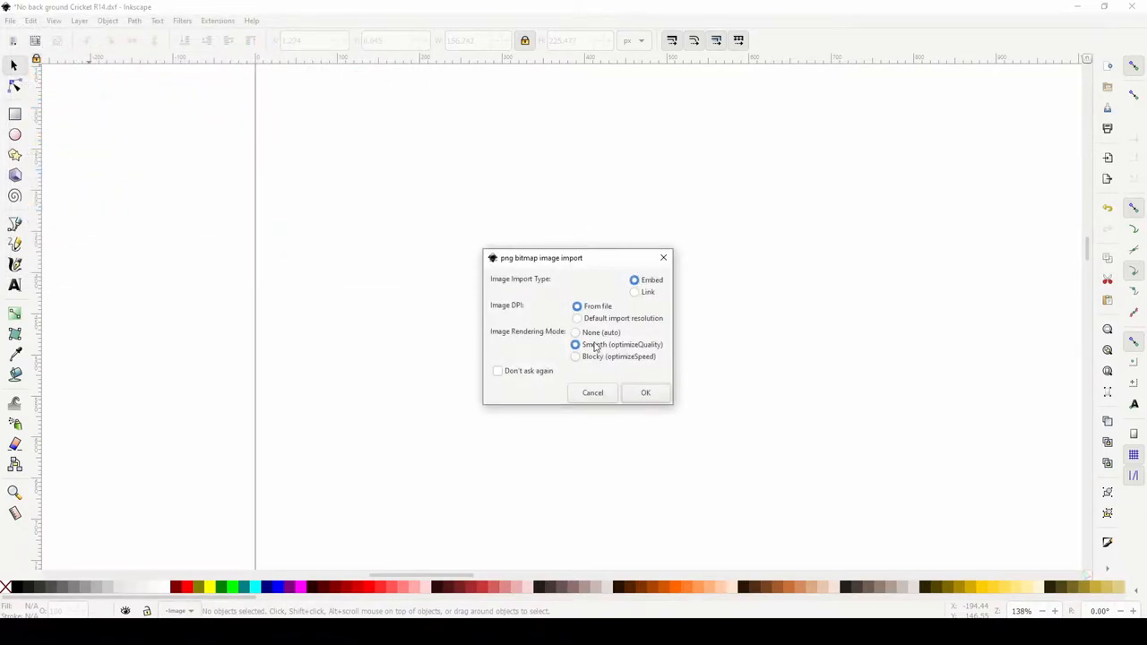
{"action": "mouse_move", "coordinate": [630, 347]}
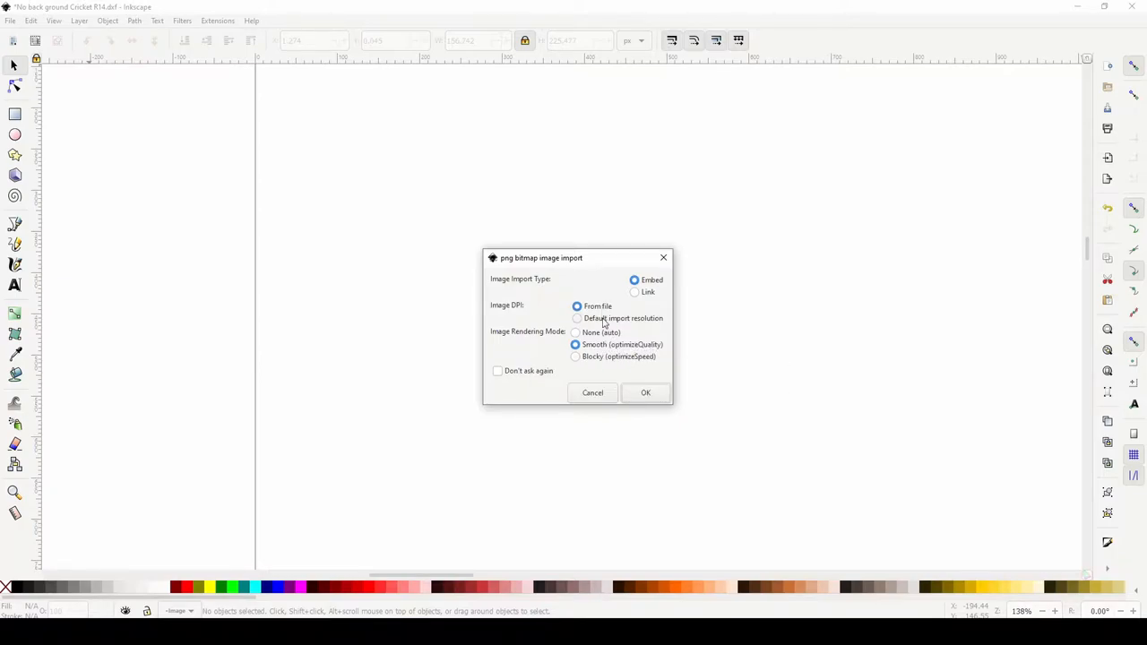
{"action": "left_click", "coordinate": [646, 392]}
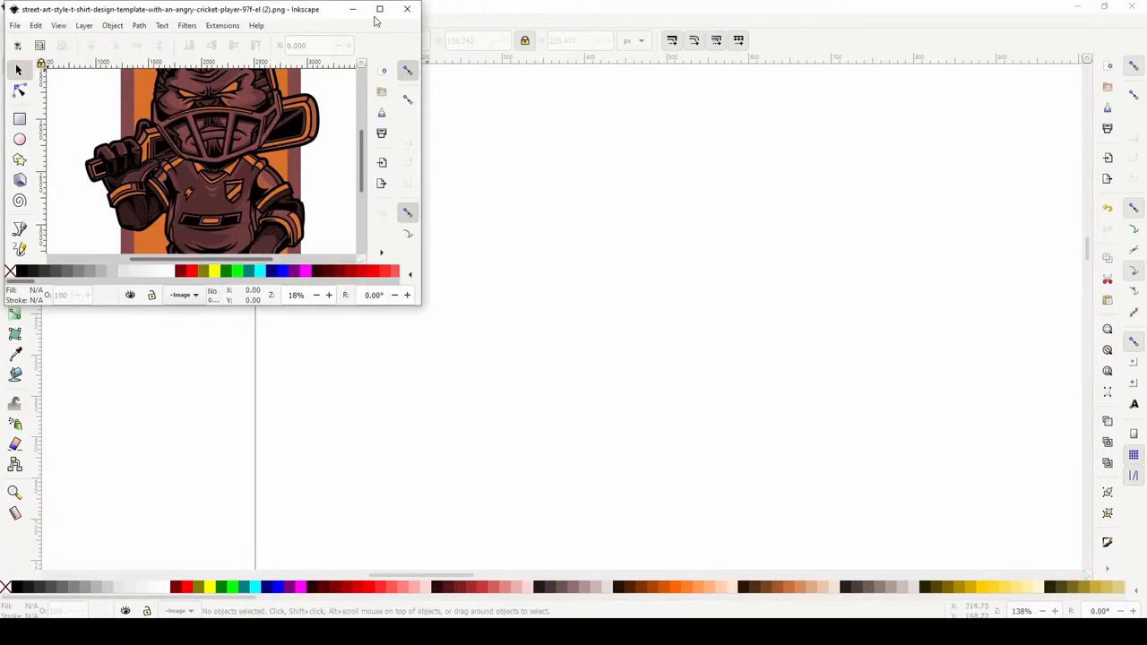
{"action": "left_click", "coordinate": [407, 9]}
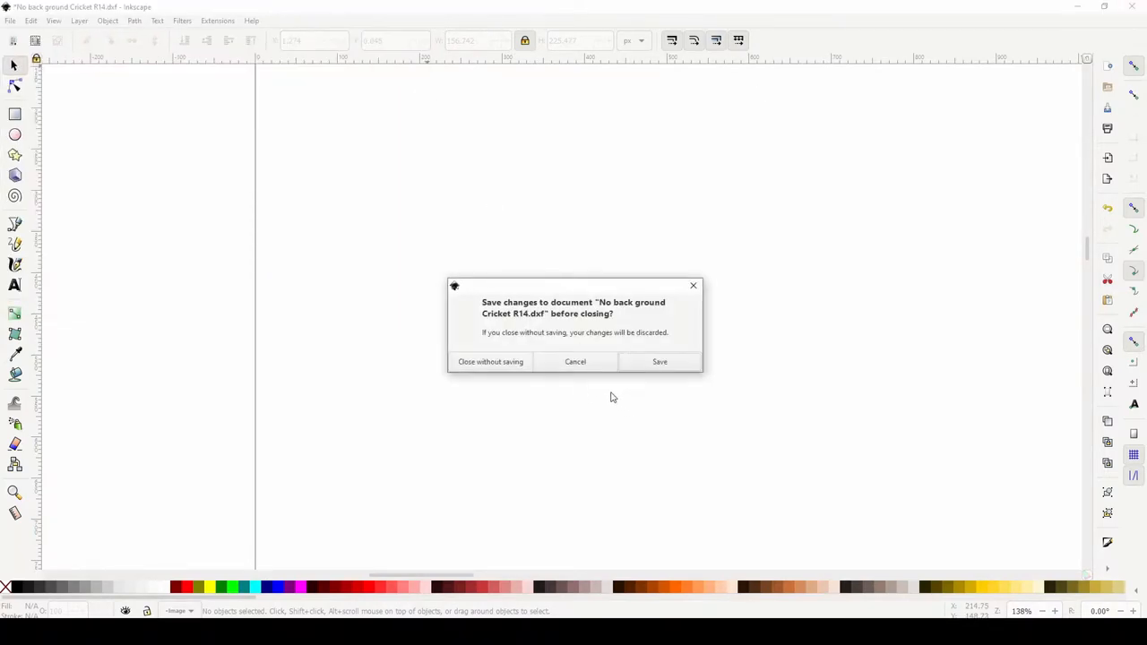
Discard the old DXF document without saving it as SVG
{"action": "left_click", "coordinate": [659, 362]}
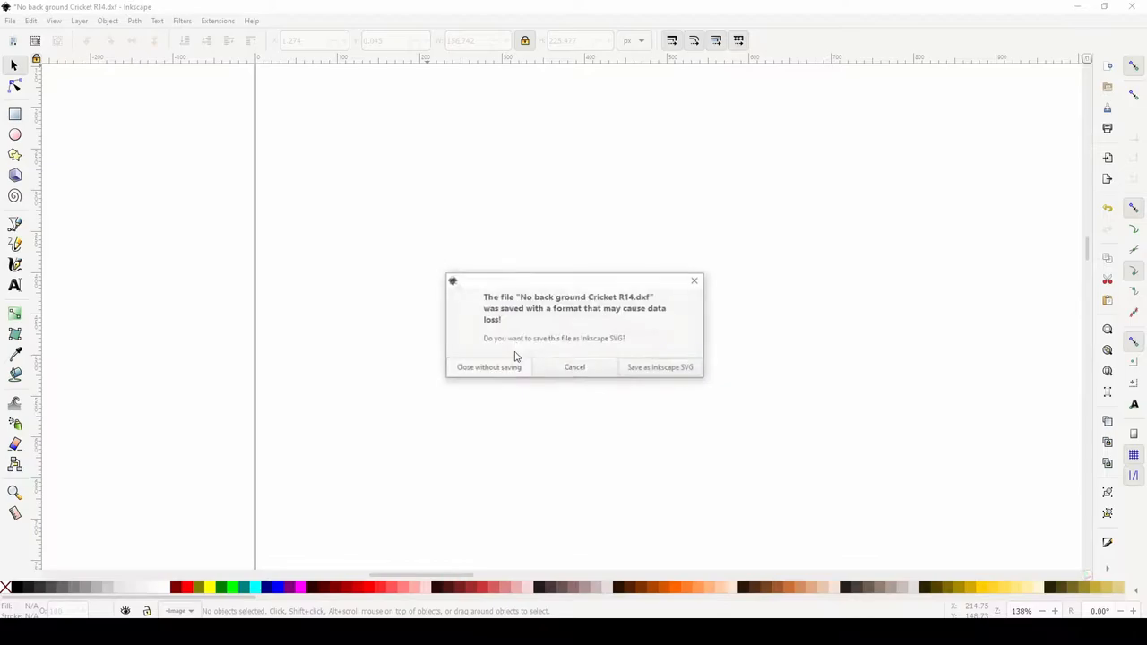
{"action": "left_click", "coordinate": [487, 365]}
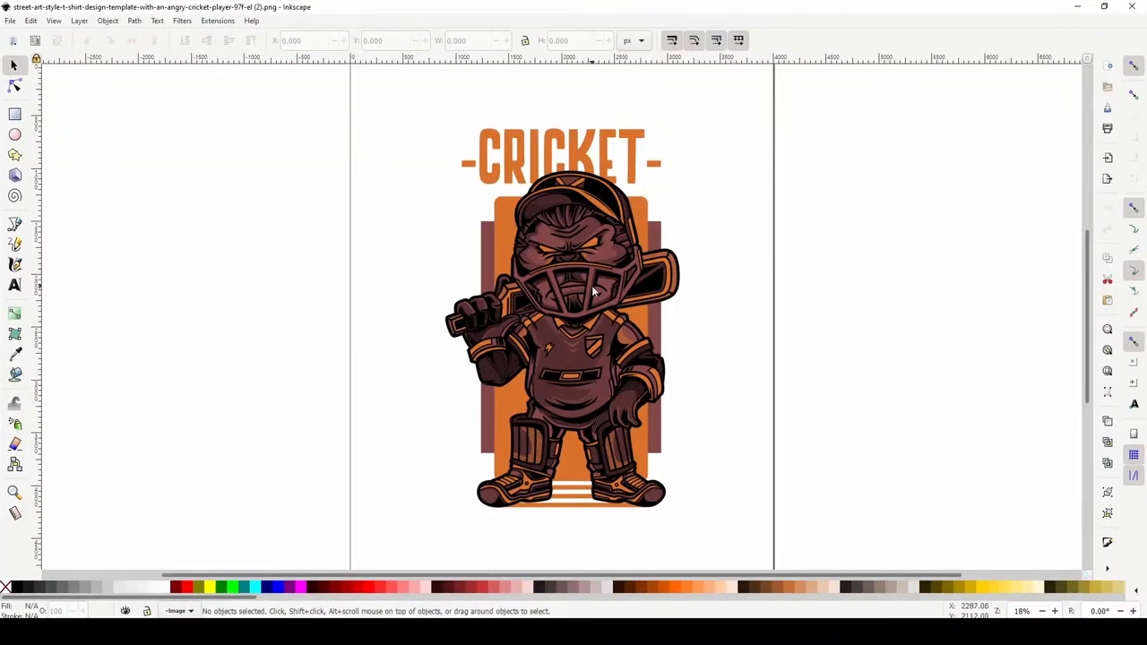
{"action": "mouse_move", "coordinate": [588, 250]}
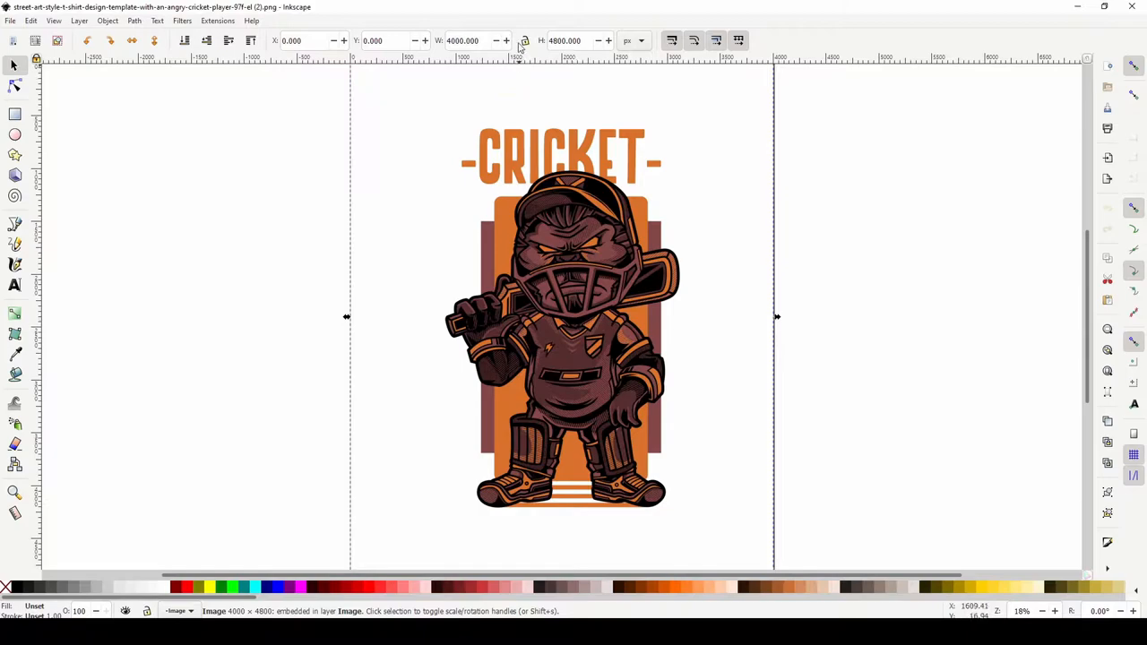
Resize the cricket player image in millimetres to a locked 90 mm height (about 75 × 90 mm)
{"action": "left_click", "coordinate": [627, 40]}
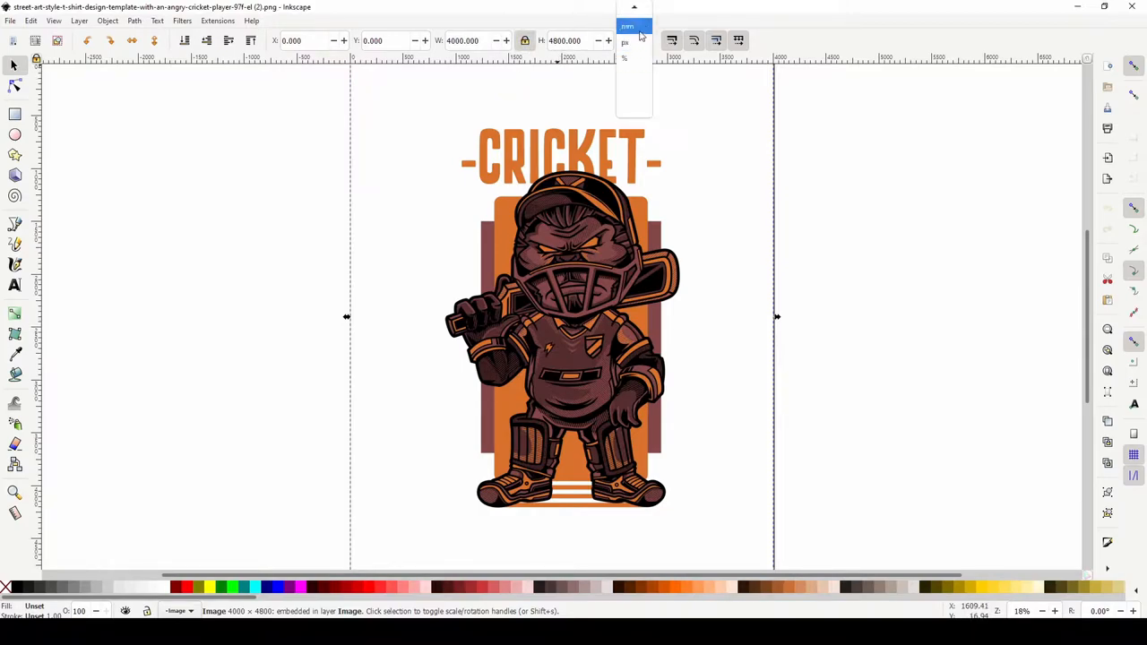
{"action": "left_click", "coordinate": [631, 43]}
{"action": "type", "text": "4"}
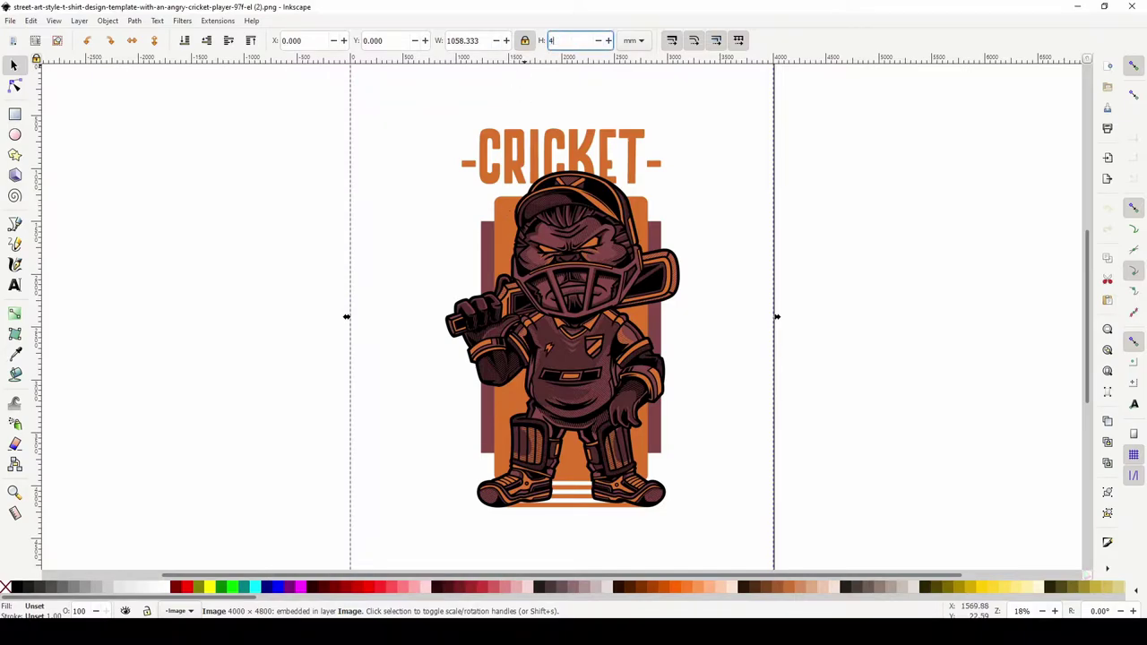
{"action": "type", "text": "90"}
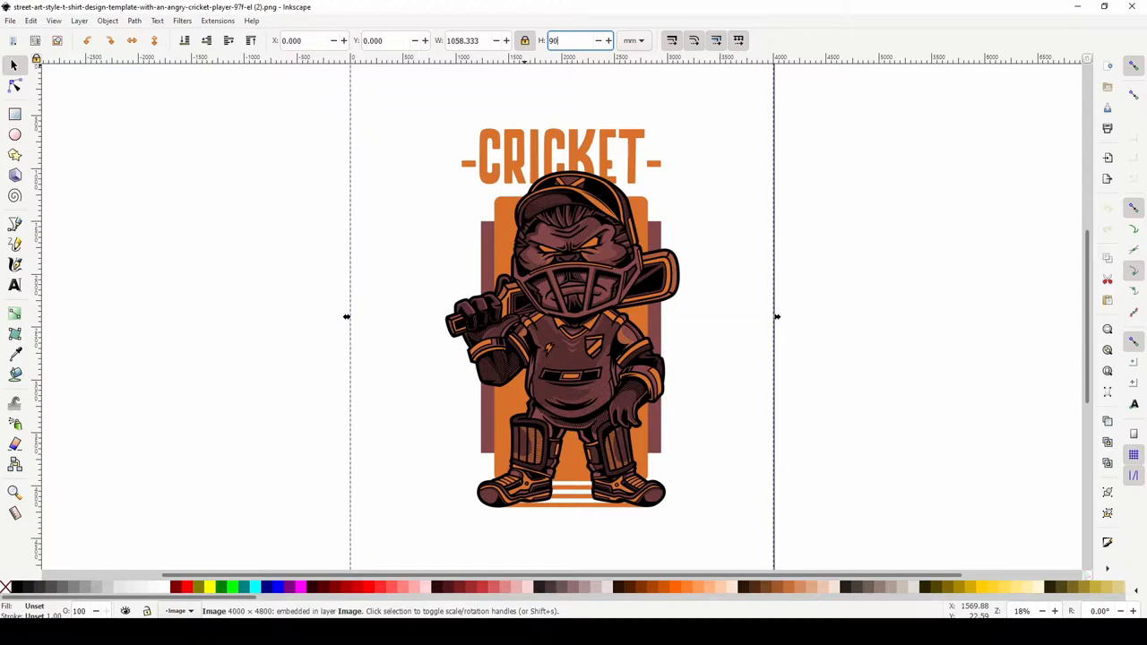
{"action": "key", "text": "Return"}
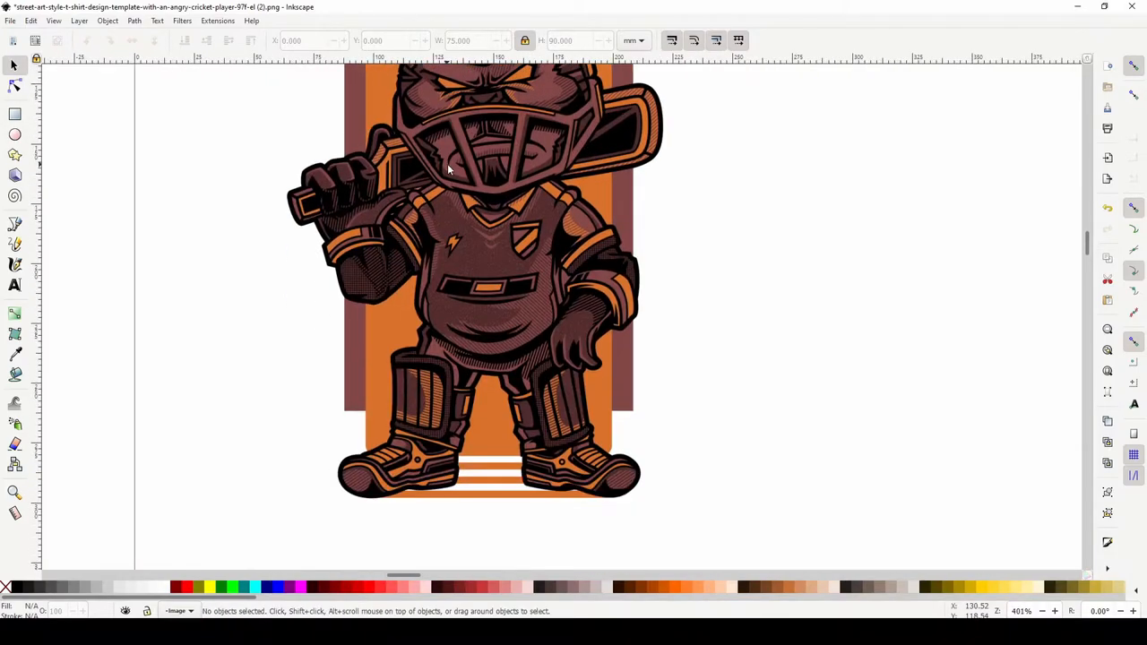
Start a single-scan brightness-cutoff trace of the cricket image and lower the threshold, previewing it
{"action": "left_click", "coordinate": [448, 224]}
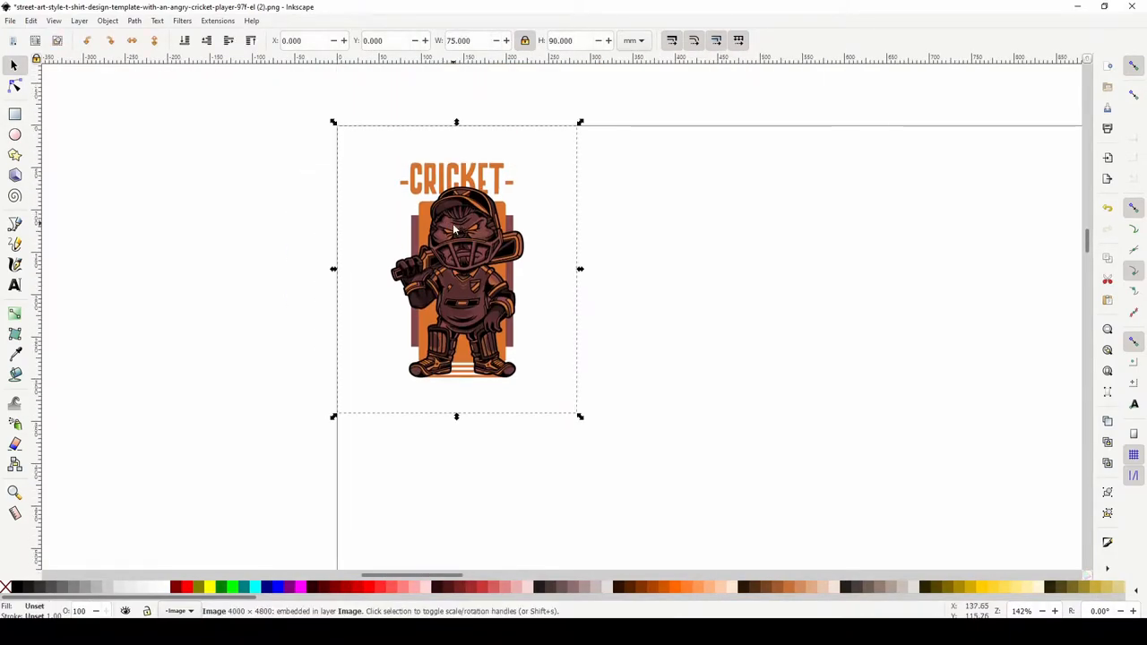
{"action": "right_click", "coordinate": [452, 230]}
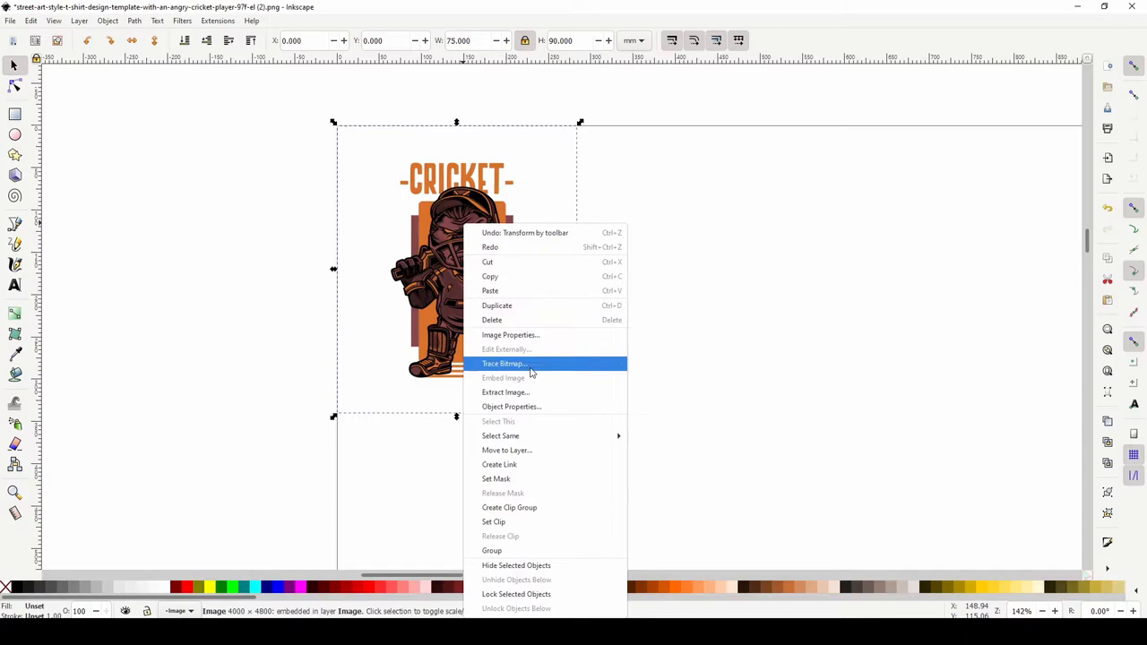
{"action": "left_click", "coordinate": [504, 362]}
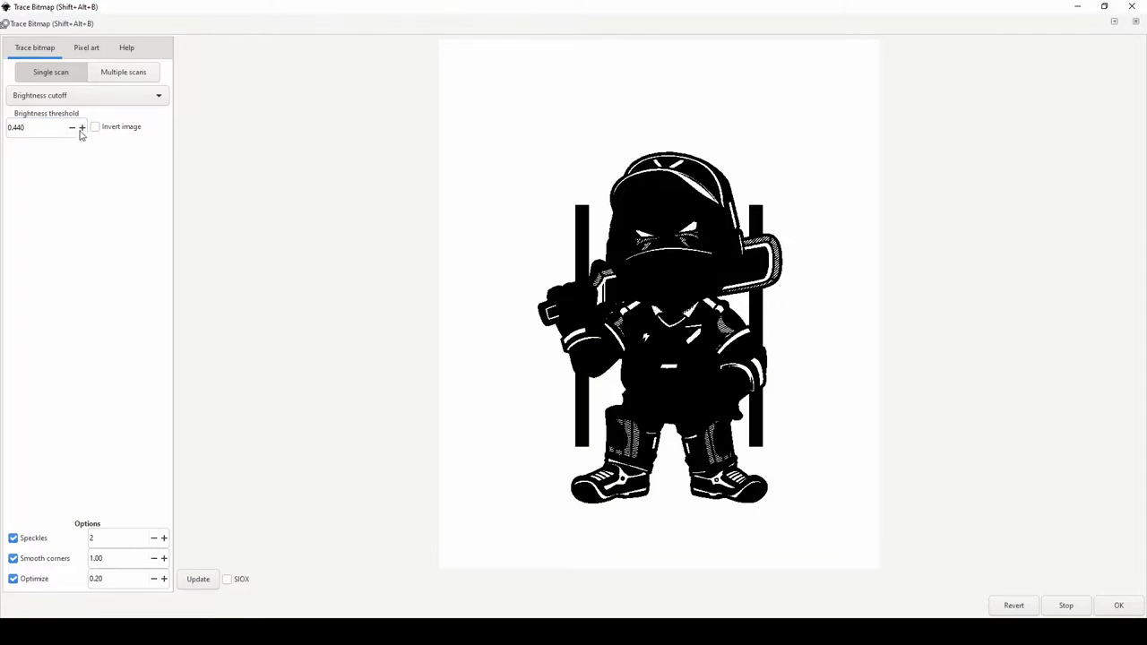
{"action": "left_click", "coordinate": [72, 127]}
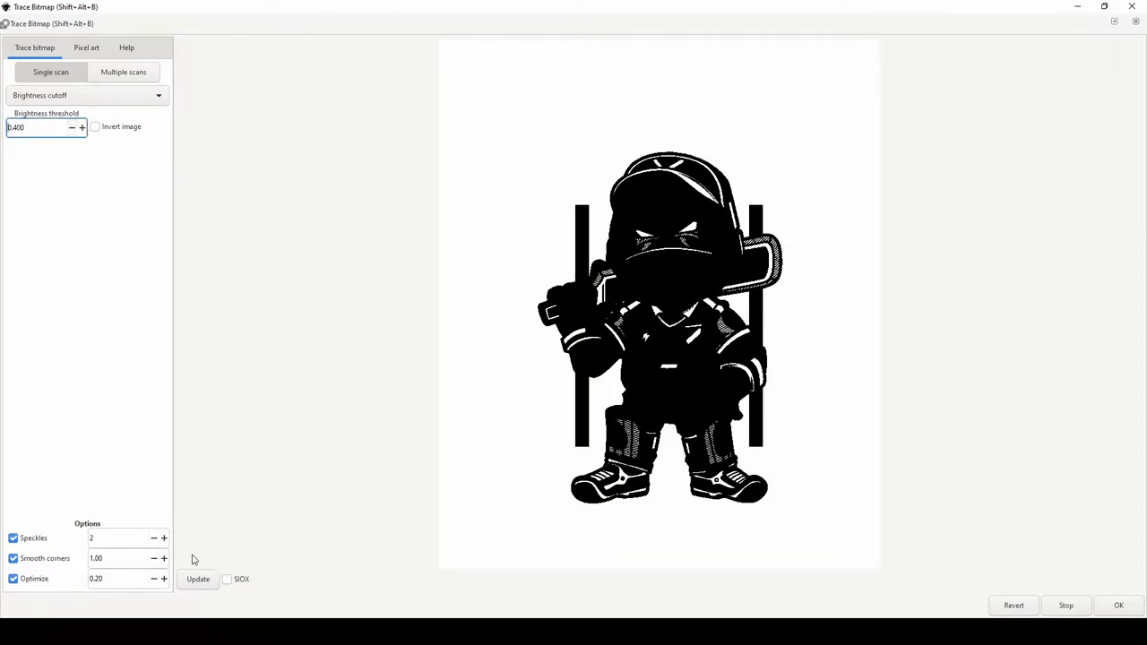
{"action": "left_click", "coordinate": [71, 125]}
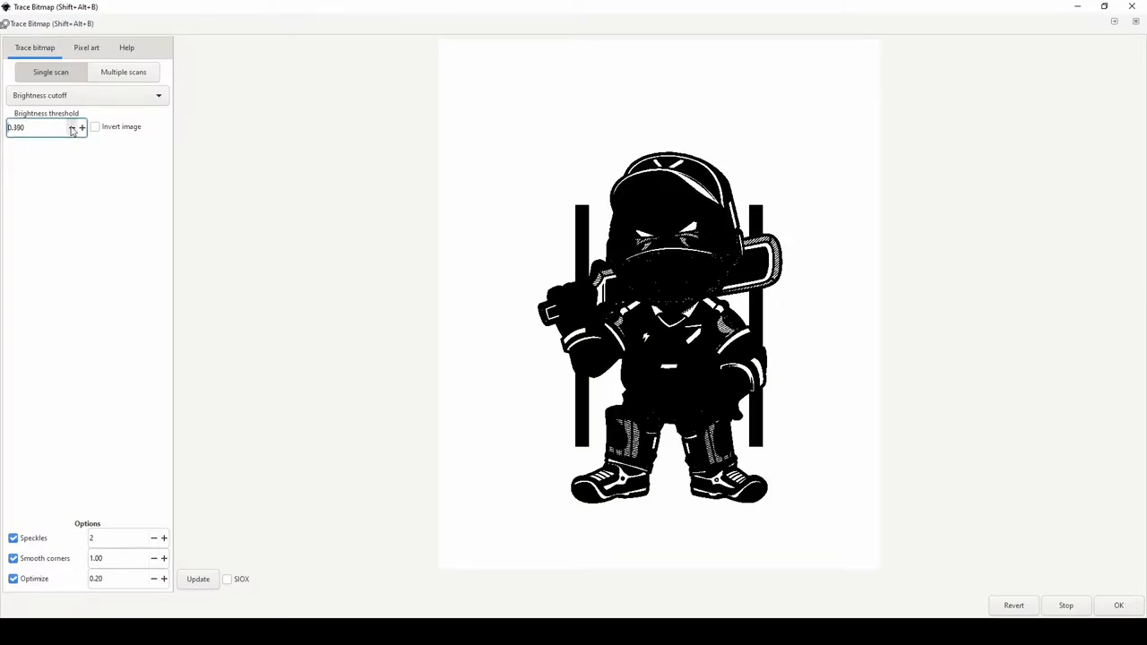
{"action": "left_click", "coordinate": [72, 127]}
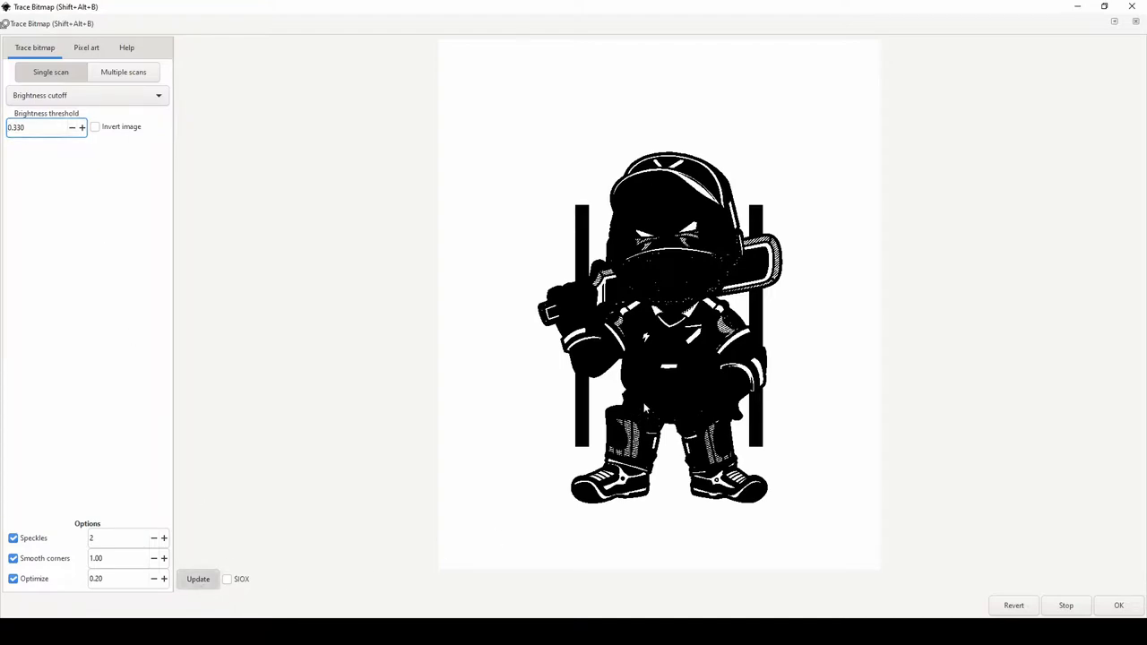
{"action": "left_click", "coordinate": [197, 579]}
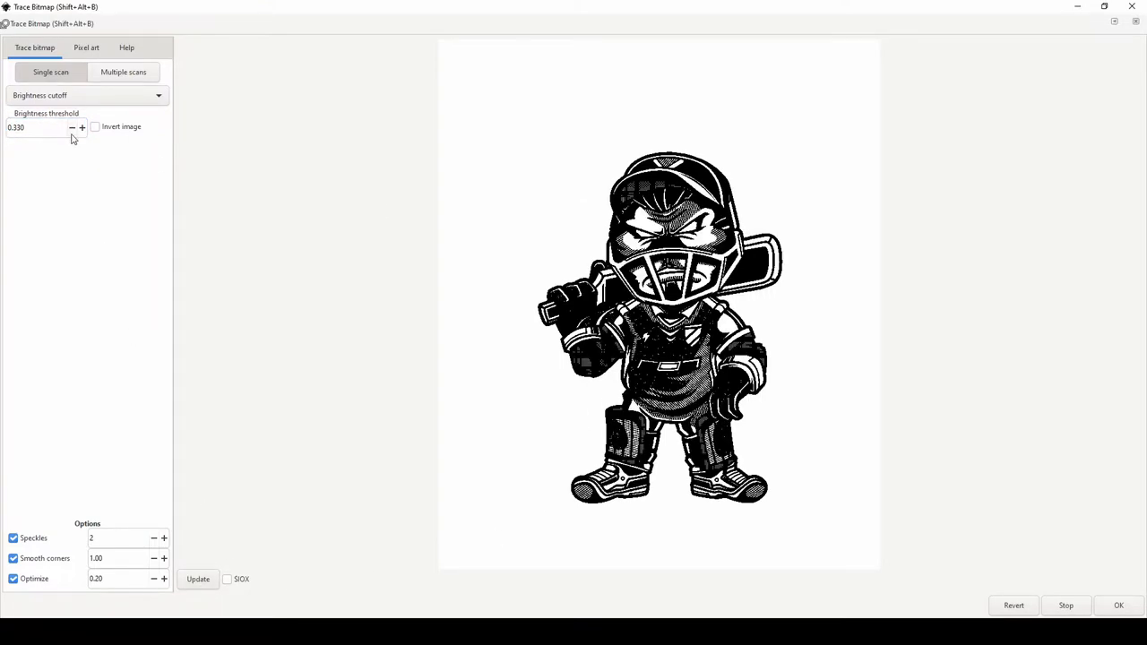
Keep lowering the brightness threshold to 0.100, refreshing the trace preview as it drops
{"action": "left_click", "coordinate": [72, 127]}
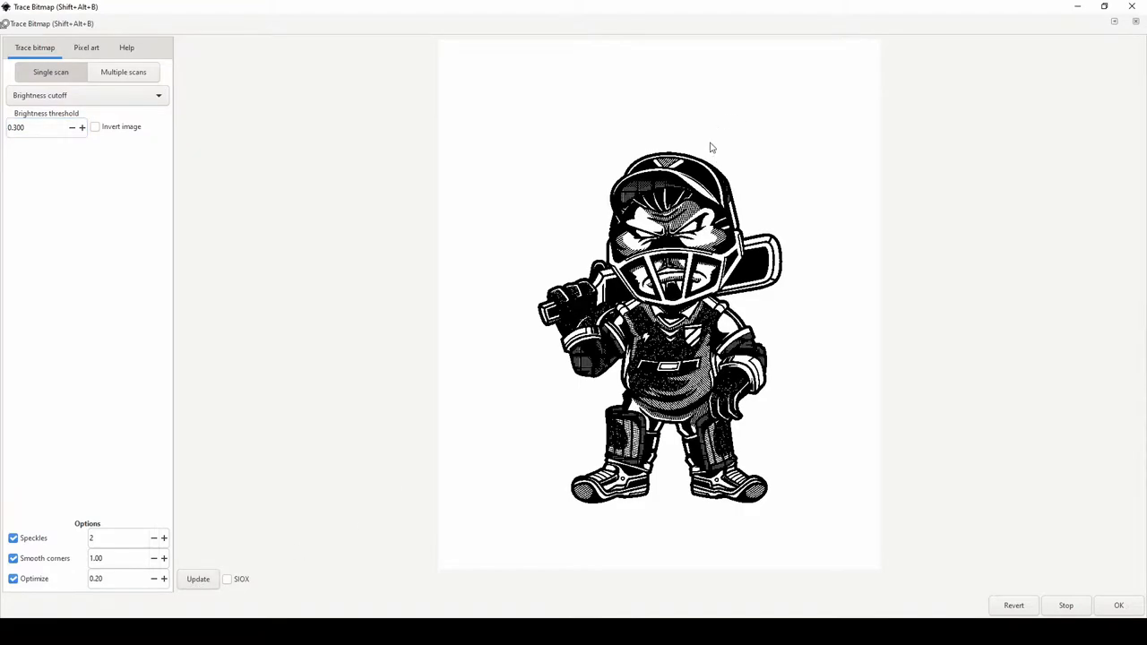
{"action": "left_click", "coordinate": [72, 127]}
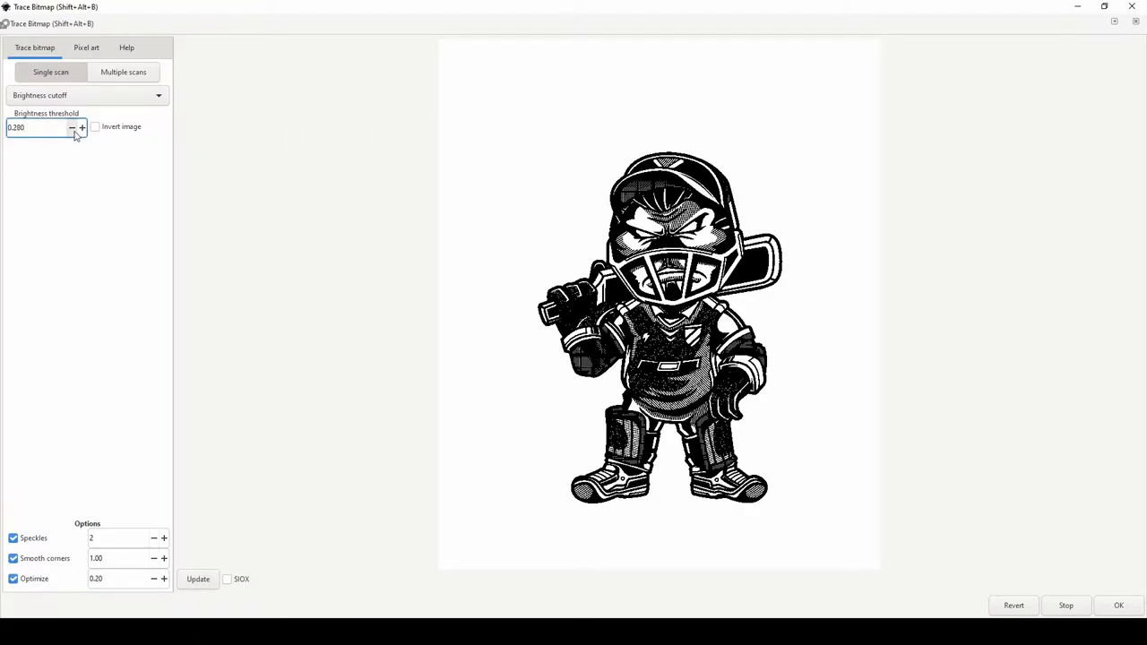
{"action": "left_click", "coordinate": [71, 127]}
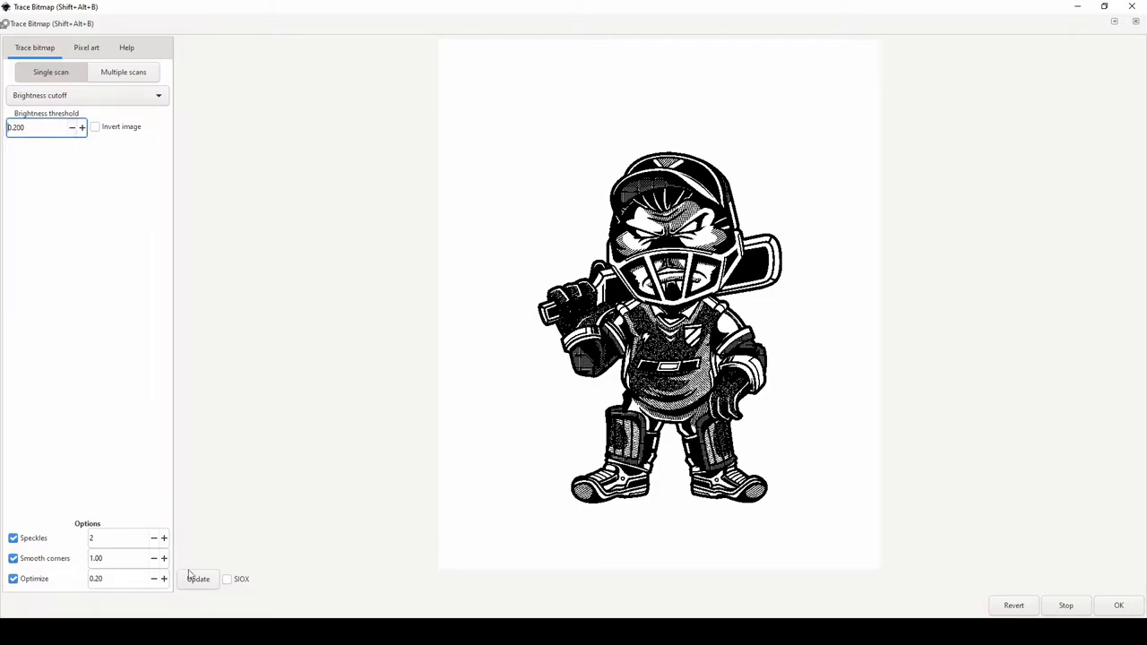
{"action": "left_click", "coordinate": [197, 579]}
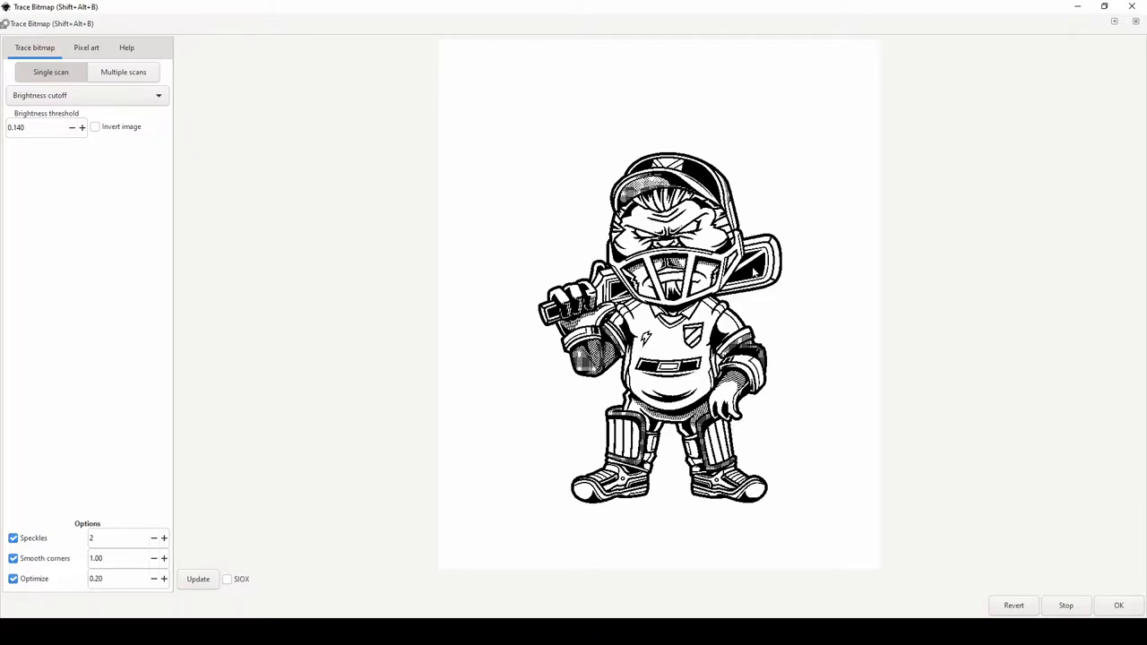
{"action": "mouse_move", "coordinate": [761, 291]}
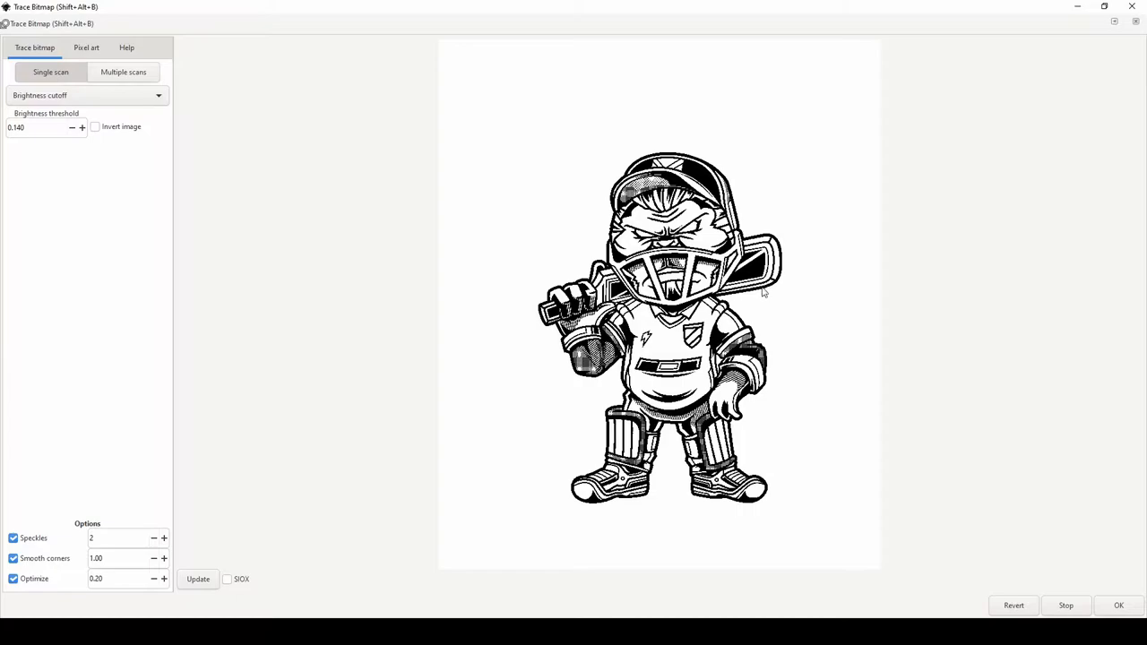
{"action": "mouse_move", "coordinate": [240, 160]}
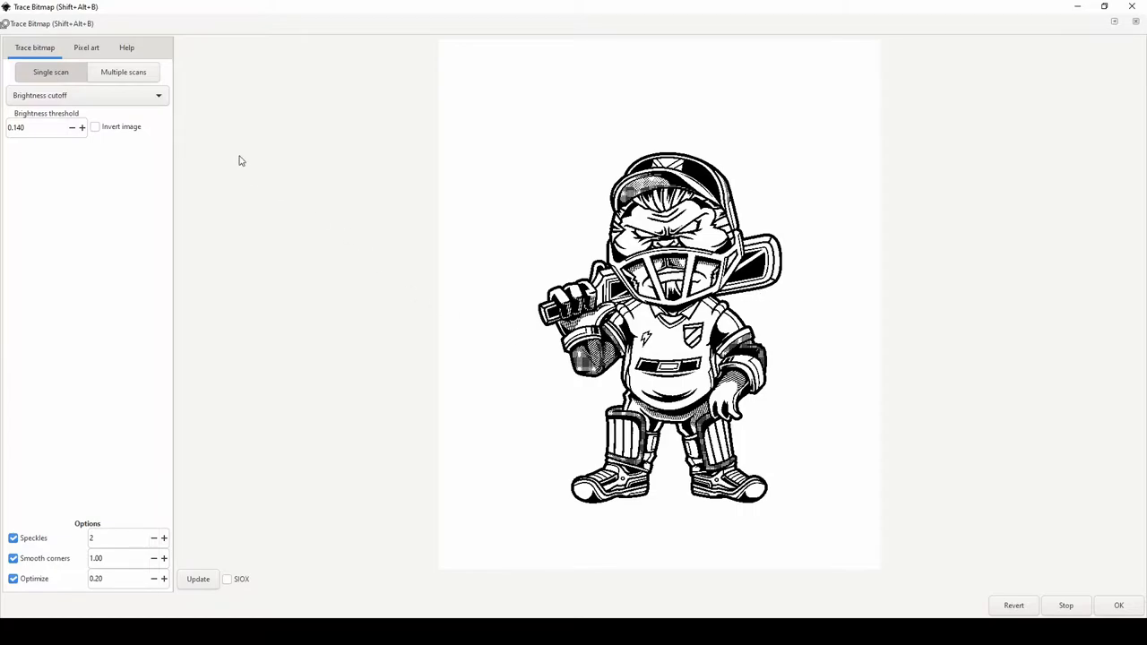
{"action": "left_click", "coordinate": [72, 126]}
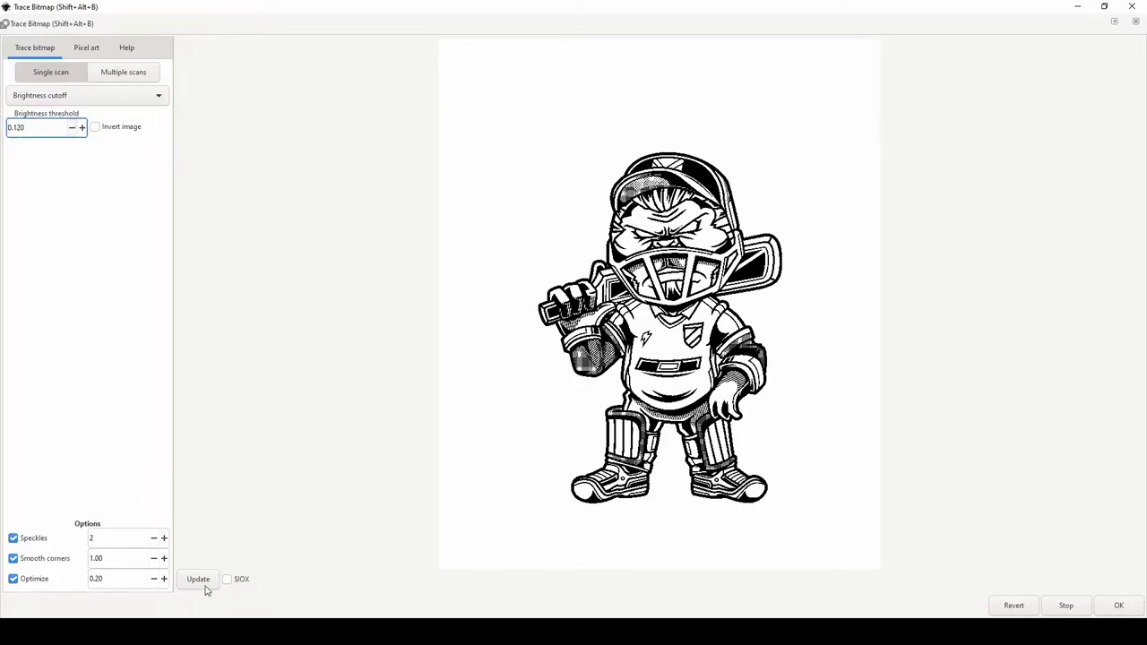
{"action": "left_click", "coordinate": [71, 127]}
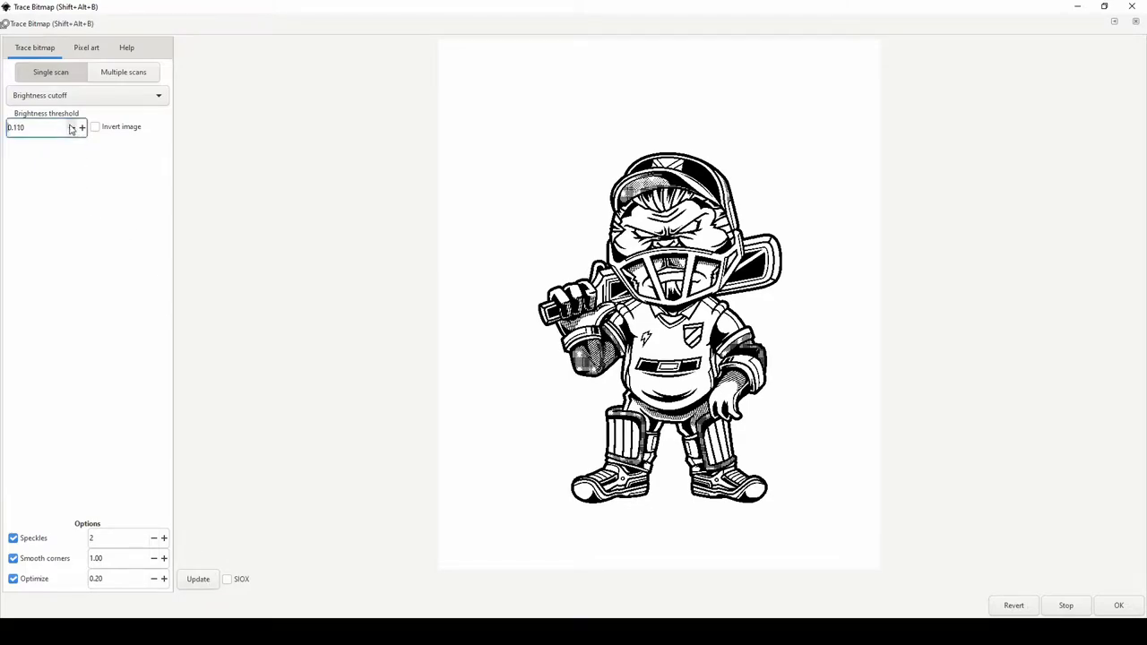
{"action": "left_click", "coordinate": [72, 127]}
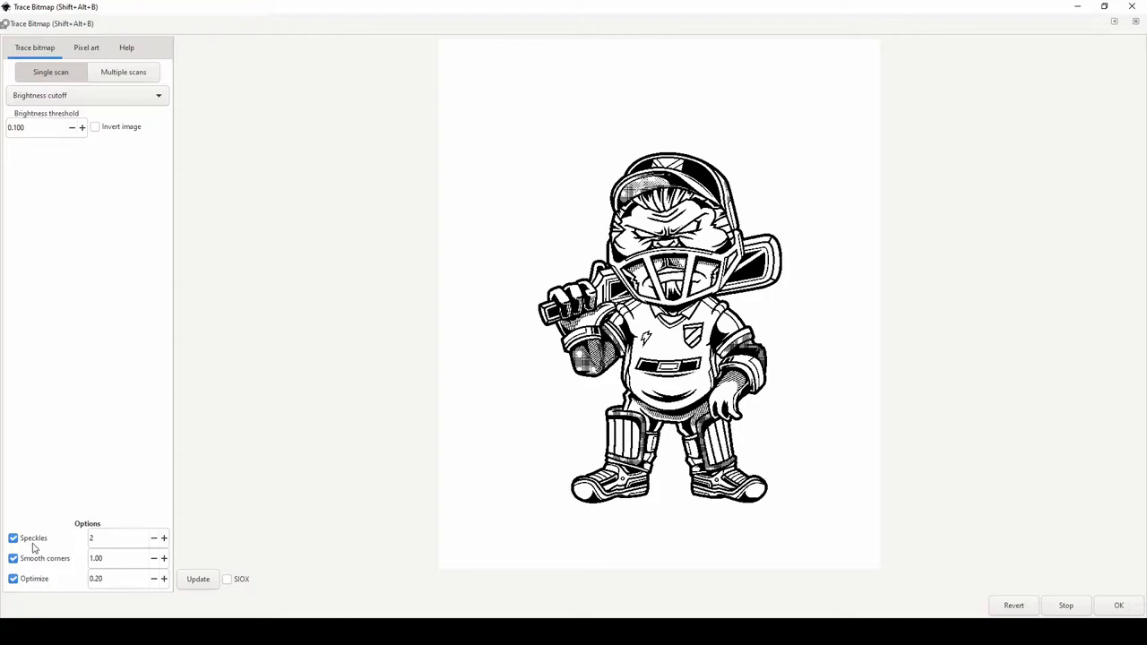
{"action": "mouse_move", "coordinate": [1104, 595]}
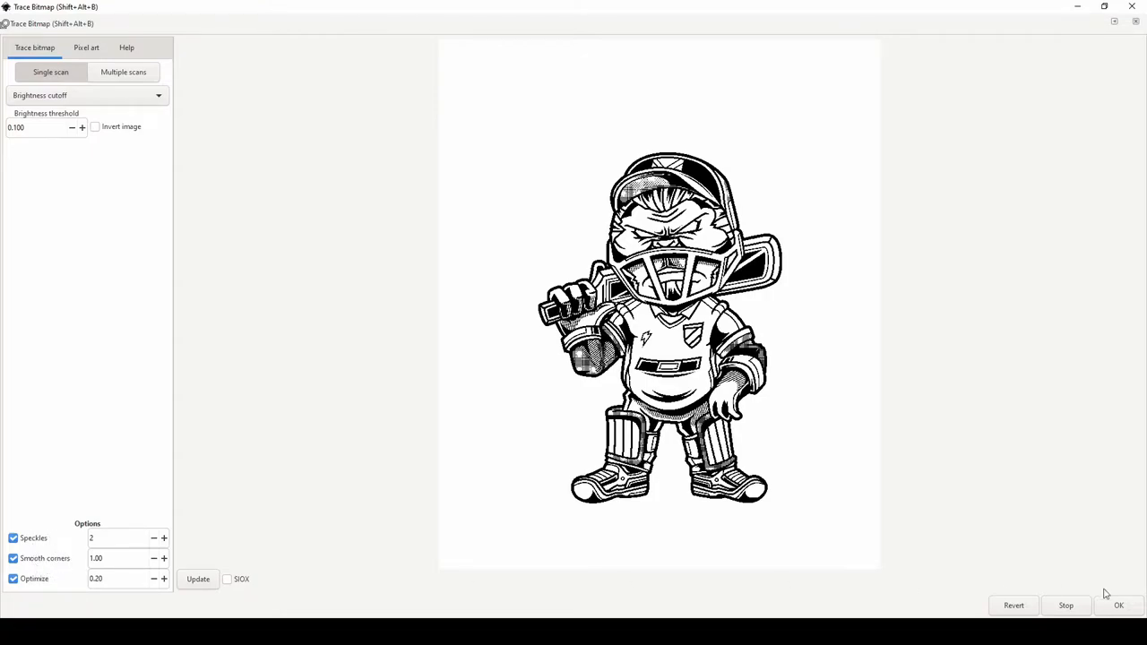
{"action": "mouse_move", "coordinate": [1133, 7]}
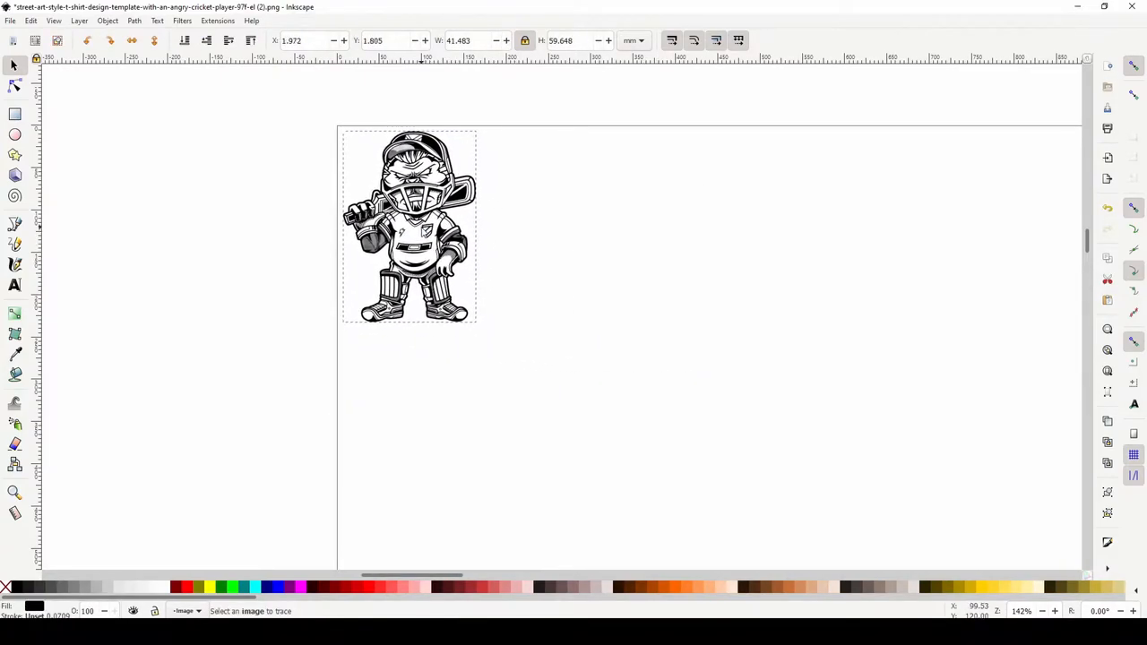
Save the traced player as 'Cricket Logo' in Desktop Cutting Plotter DXF R14 format to Downloads
{"action": "left_click", "coordinate": [408, 224]}
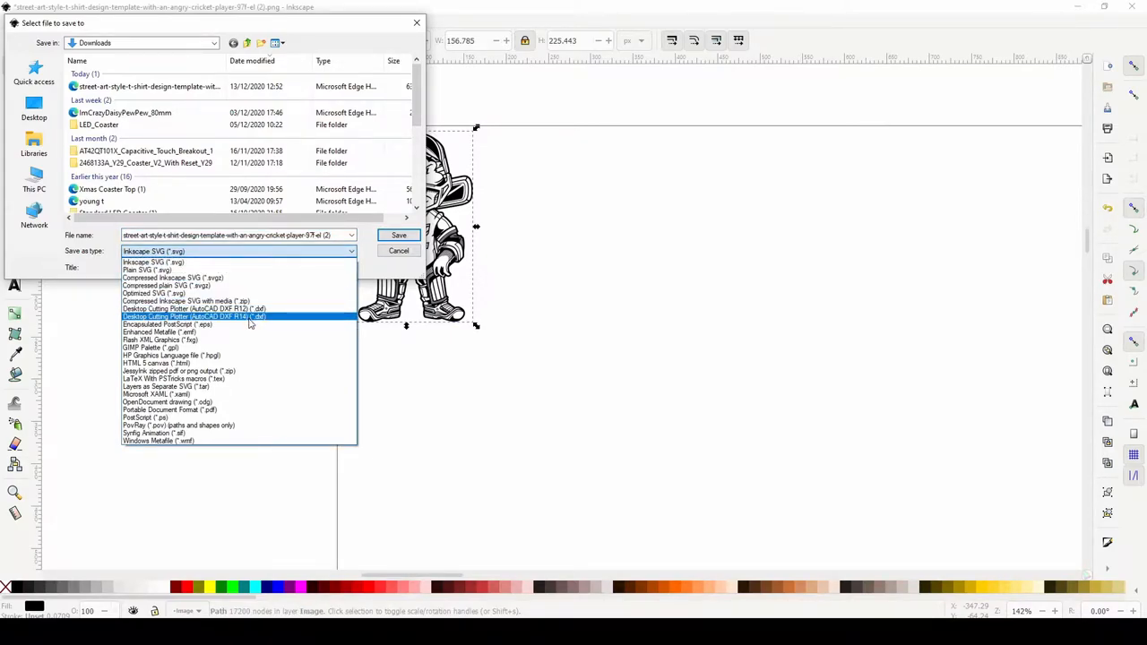
{"action": "left_click", "coordinate": [193, 315]}
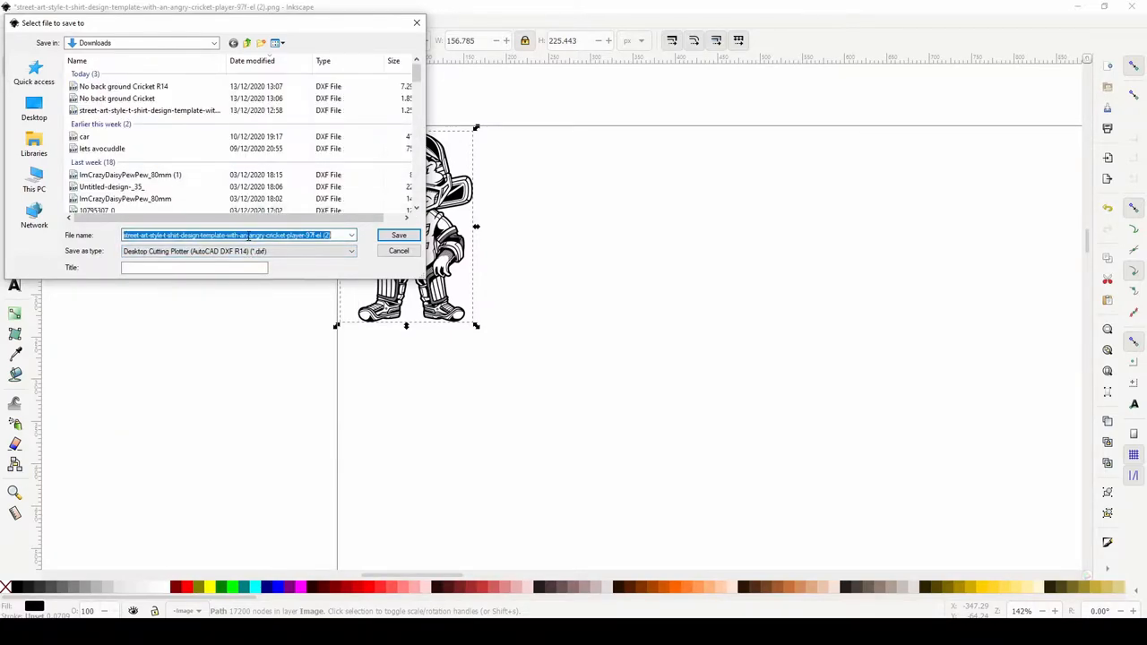
{"action": "type", "text": "Cricket Logo"}
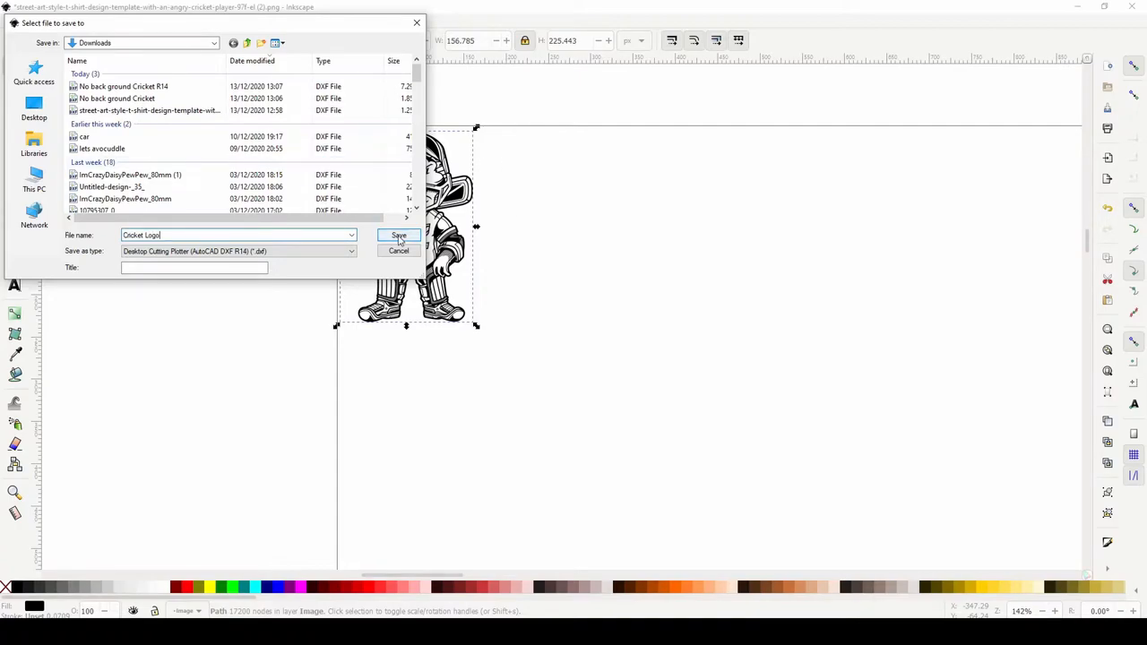
{"action": "left_click", "coordinate": [398, 236]}
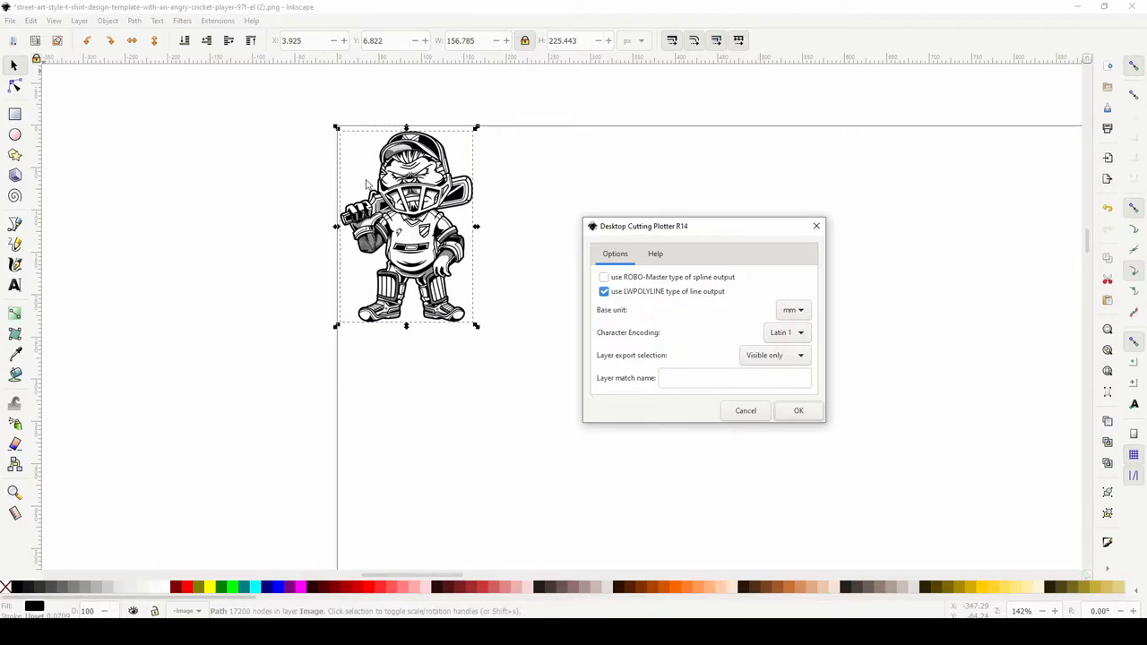
{"action": "mouse_move", "coordinate": [708, 398]}
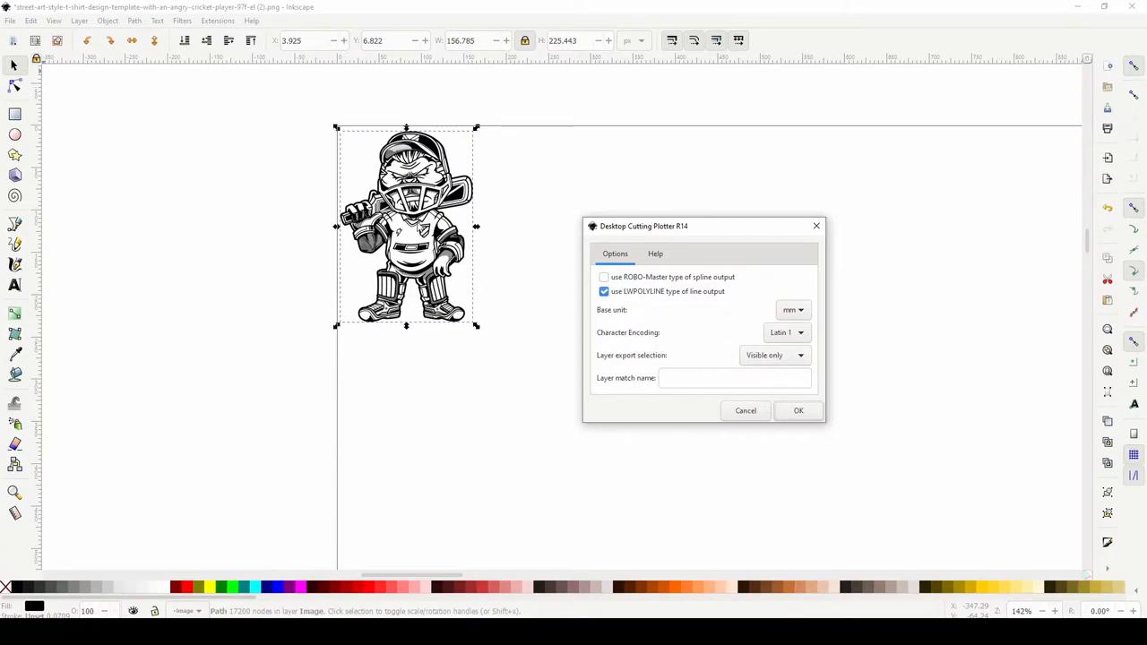
{"action": "left_click", "coordinate": [795, 411]}
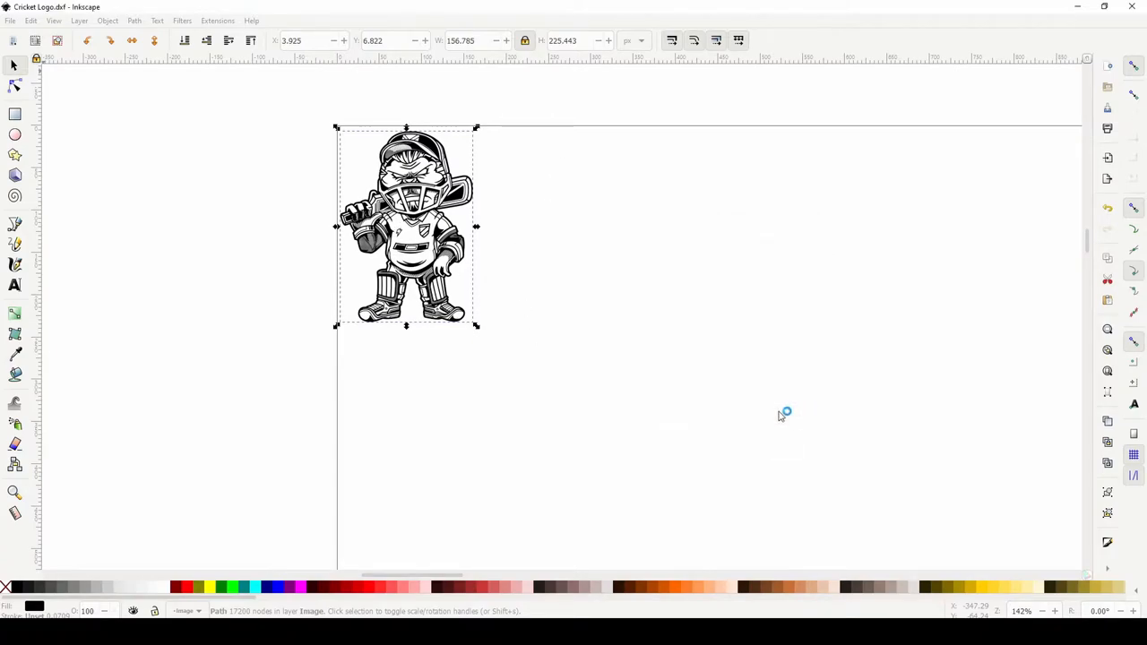
{"action": "mouse_move", "coordinate": [769, 426]}
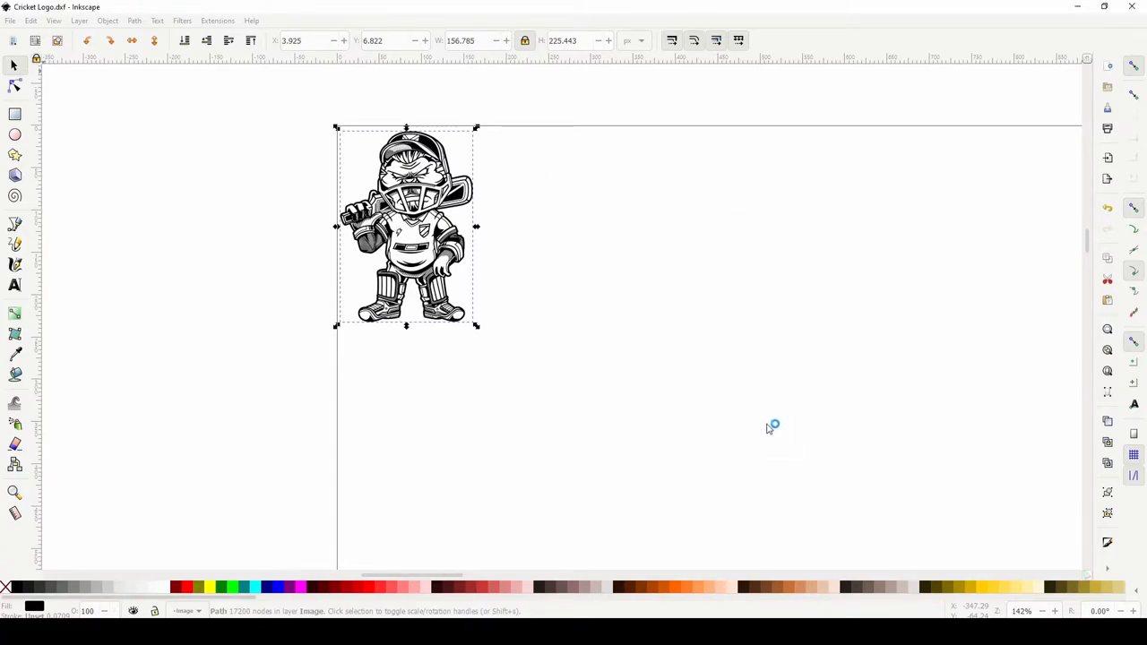
{"action": "mouse_move", "coordinate": [767, 428]}
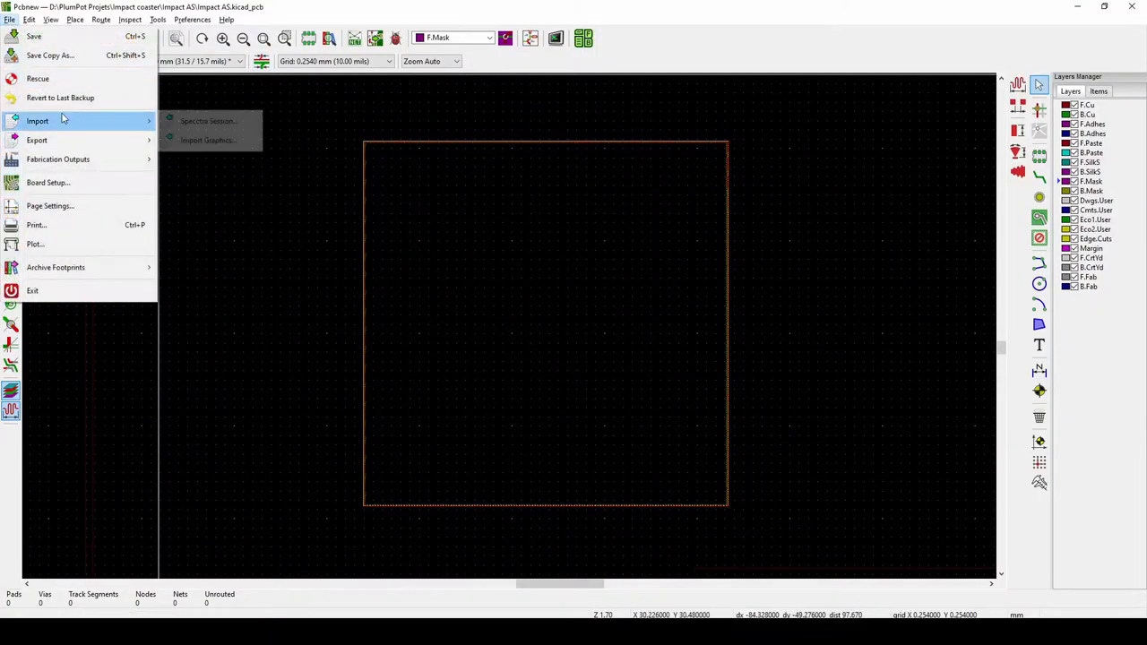
Choose Cricket Logo.dxf for graphics import onto F.SilkS at 0.1 mm line width, interactive placement
{"action": "left_click", "coordinate": [208, 139]}
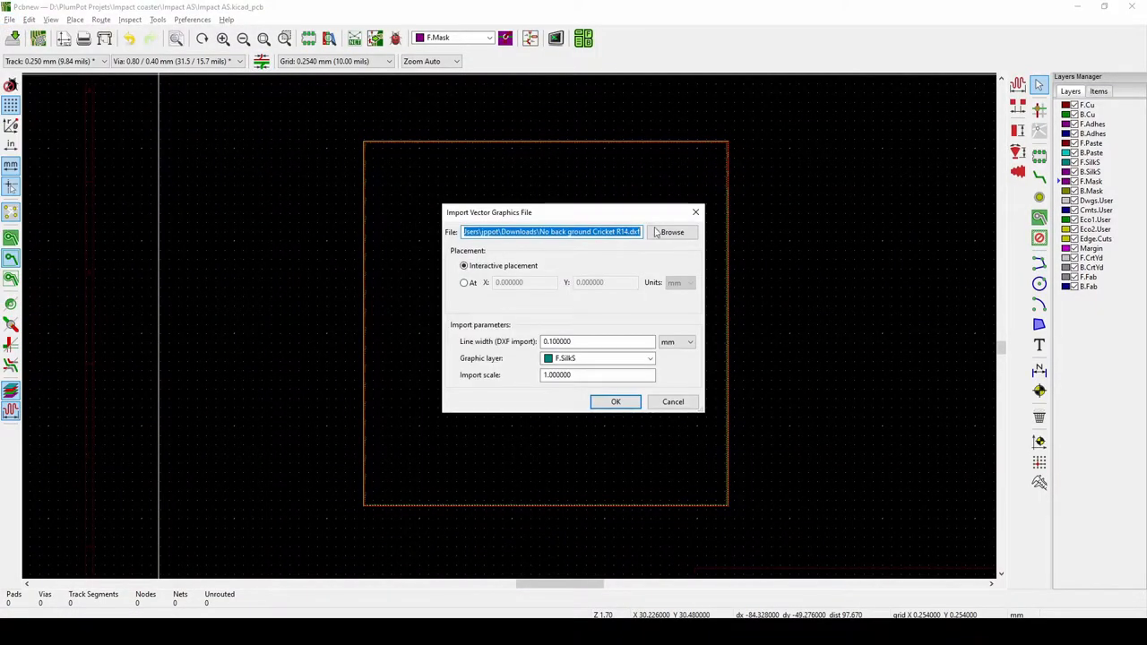
{"action": "left_click", "coordinate": [672, 233]}
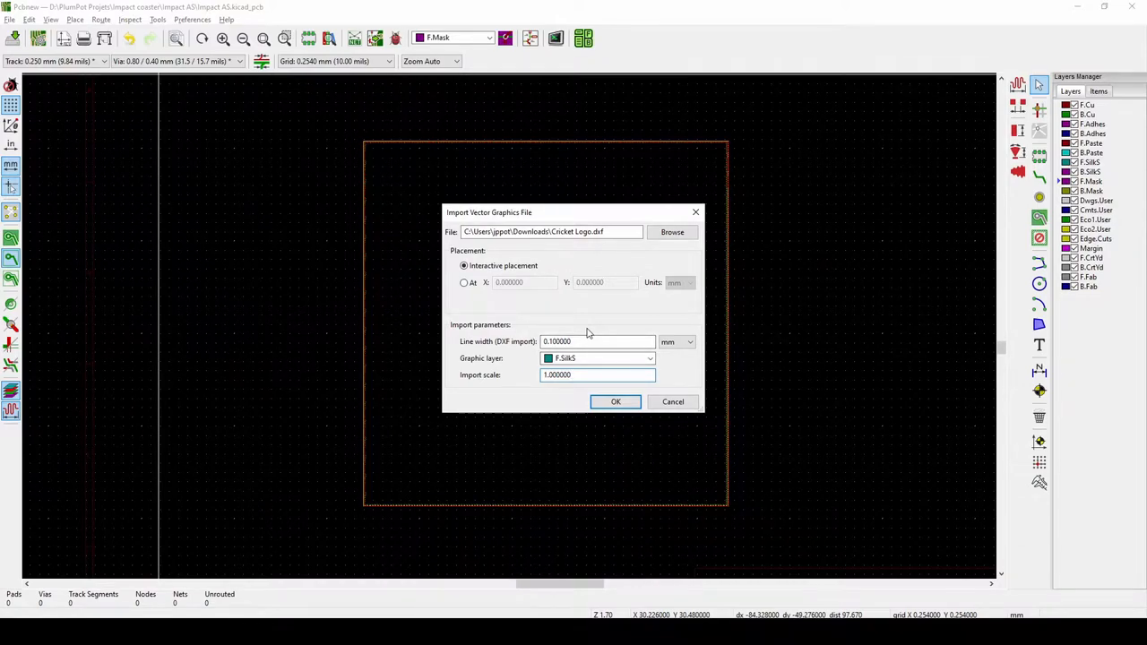
{"action": "left_click", "coordinate": [599, 375]}
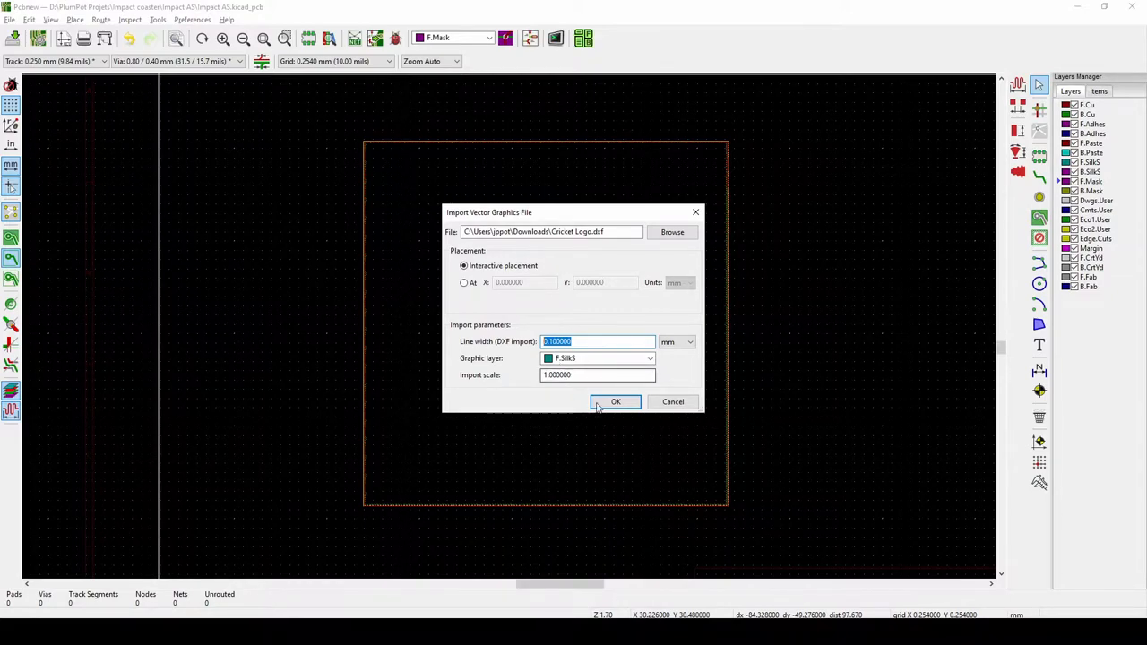
Import the cricket player graphic and drop it in the middle of the board outline
{"action": "left_click", "coordinate": [616, 401]}
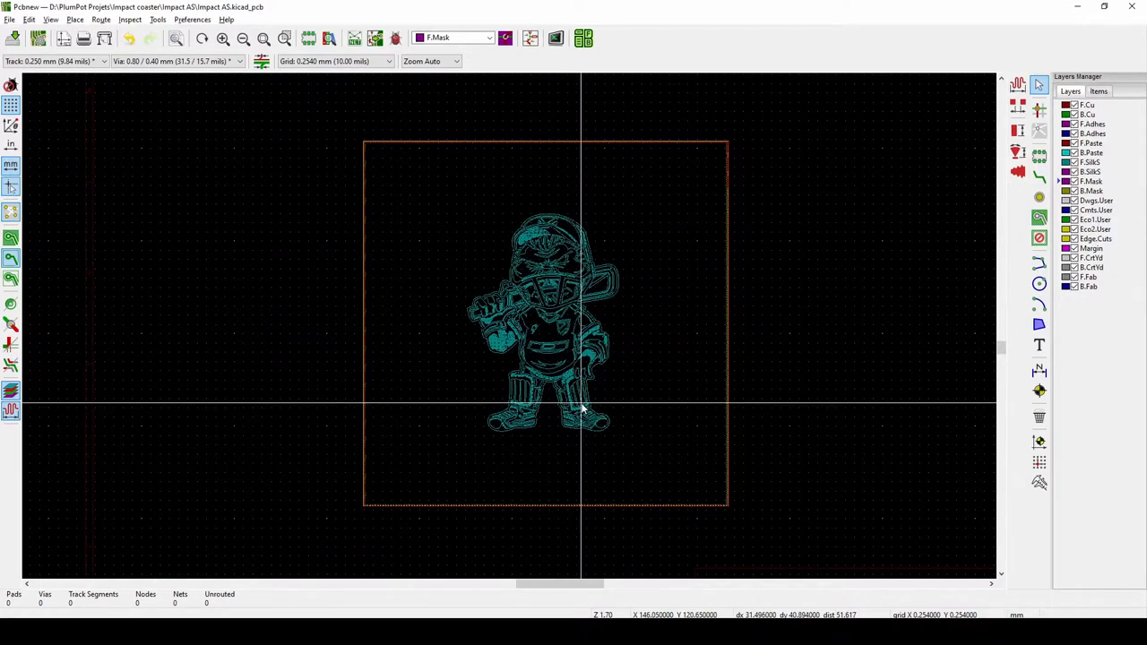
{"action": "scroll", "scroll_direction": "up", "scroll_amount": 3}
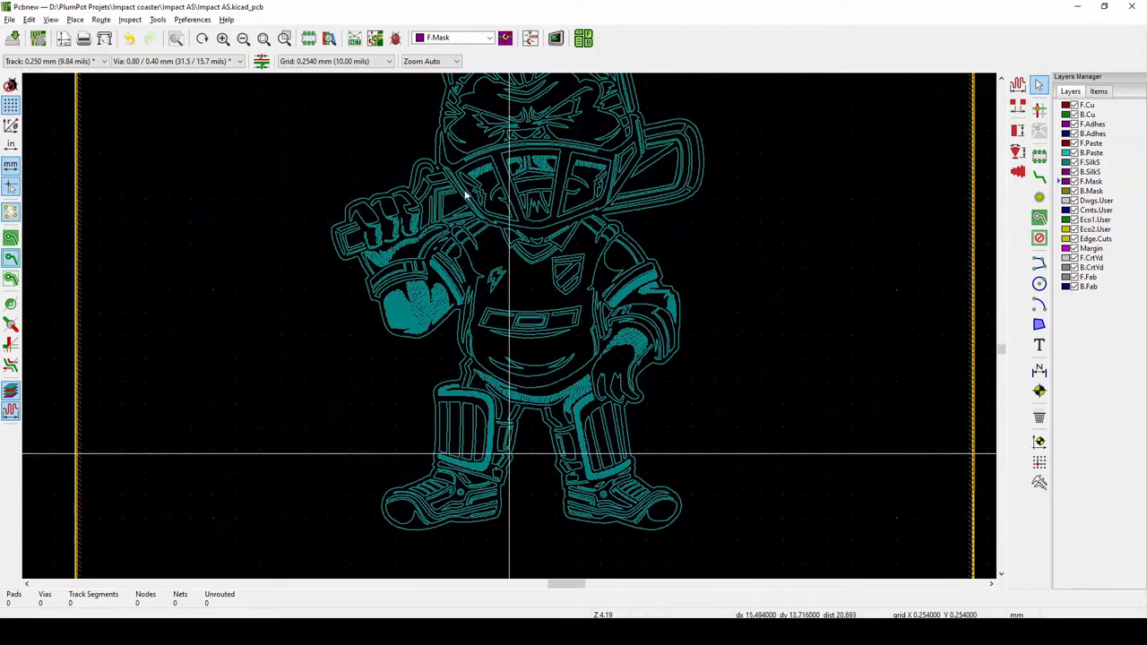
{"action": "scroll", "scroll_direction": "down", "scroll_amount": 3}
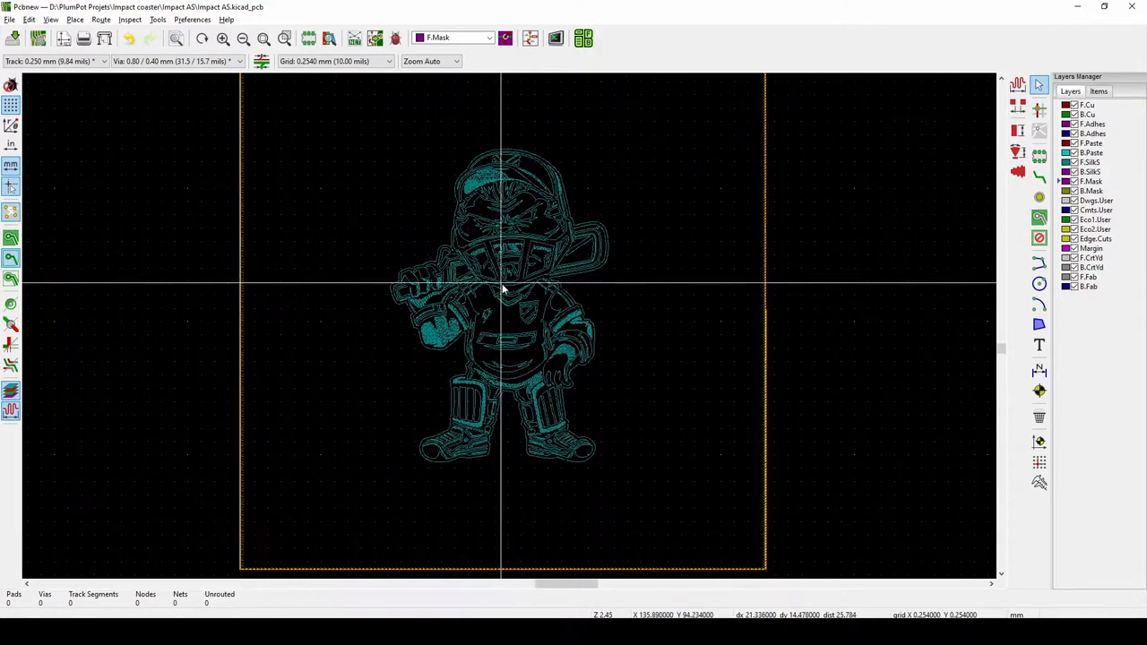
{"action": "left_click", "coordinate": [584, 38]}
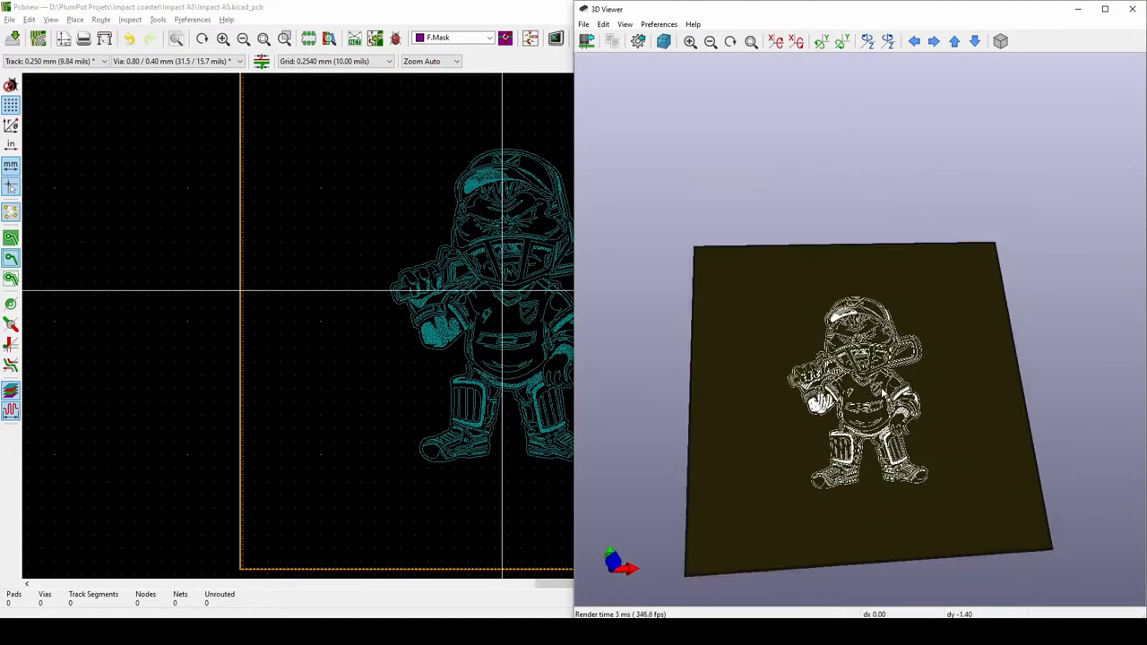
Check the placed silkscreen artwork in the 3D viewer and close the preview
{"action": "scroll", "scroll_direction": "up", "scroll_amount": 3}
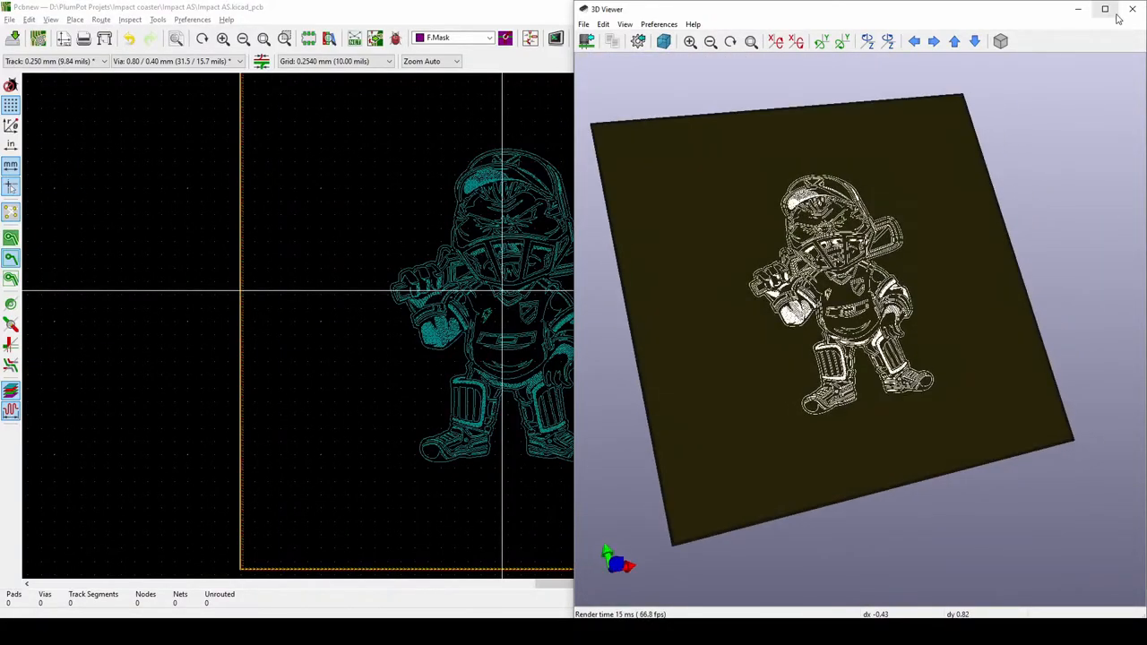
{"action": "left_click", "coordinate": [1133, 9]}
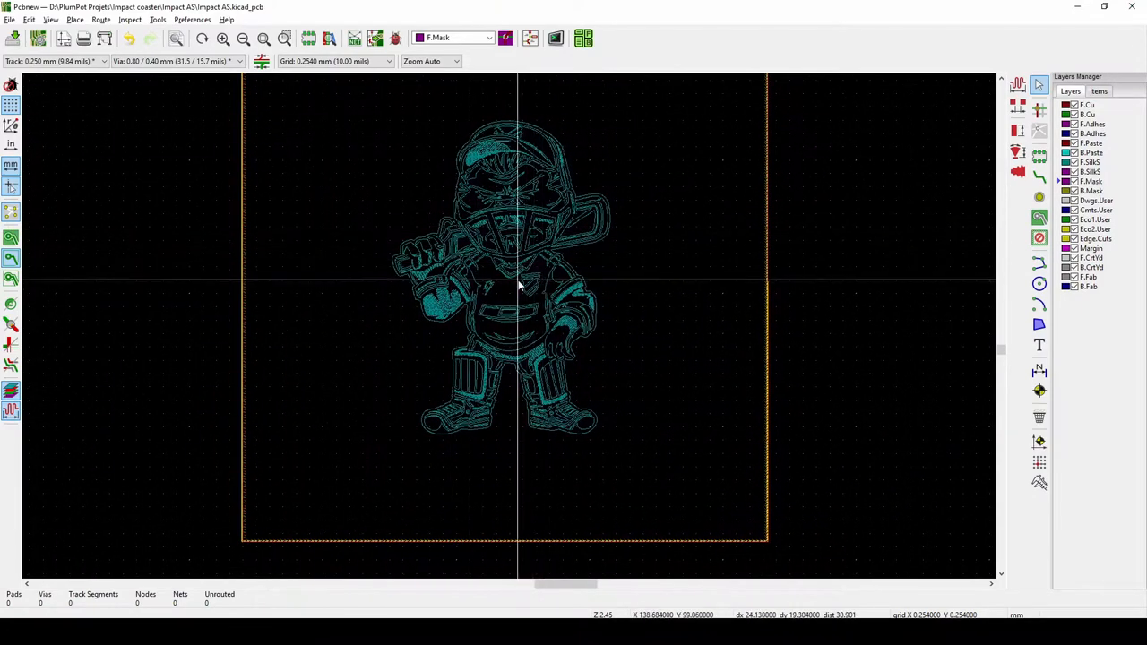
{"action": "scroll", "scroll_direction": "up", "scroll_amount": 3}
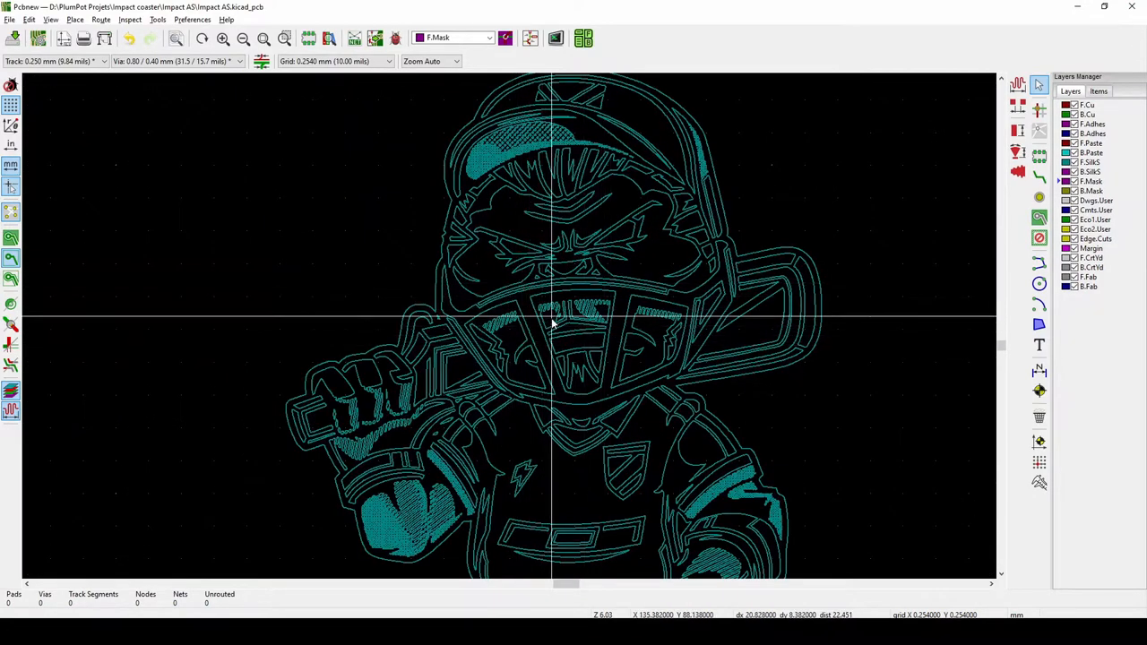
{"action": "left_click", "coordinate": [582, 37]}
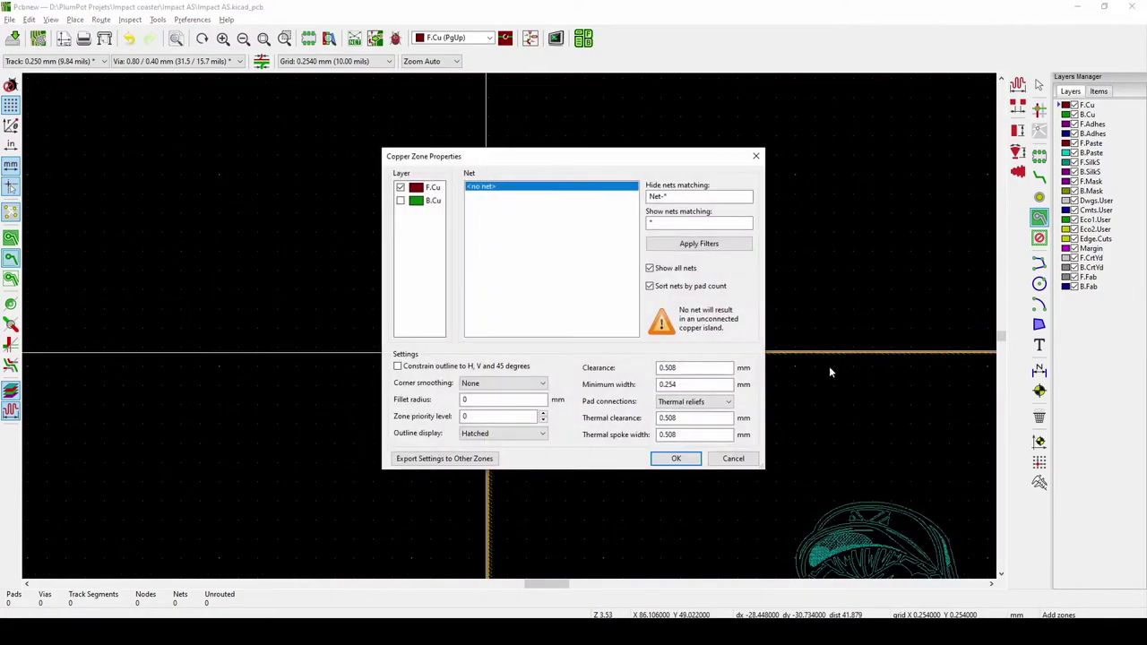
{"action": "left_click", "coordinate": [675, 459]}
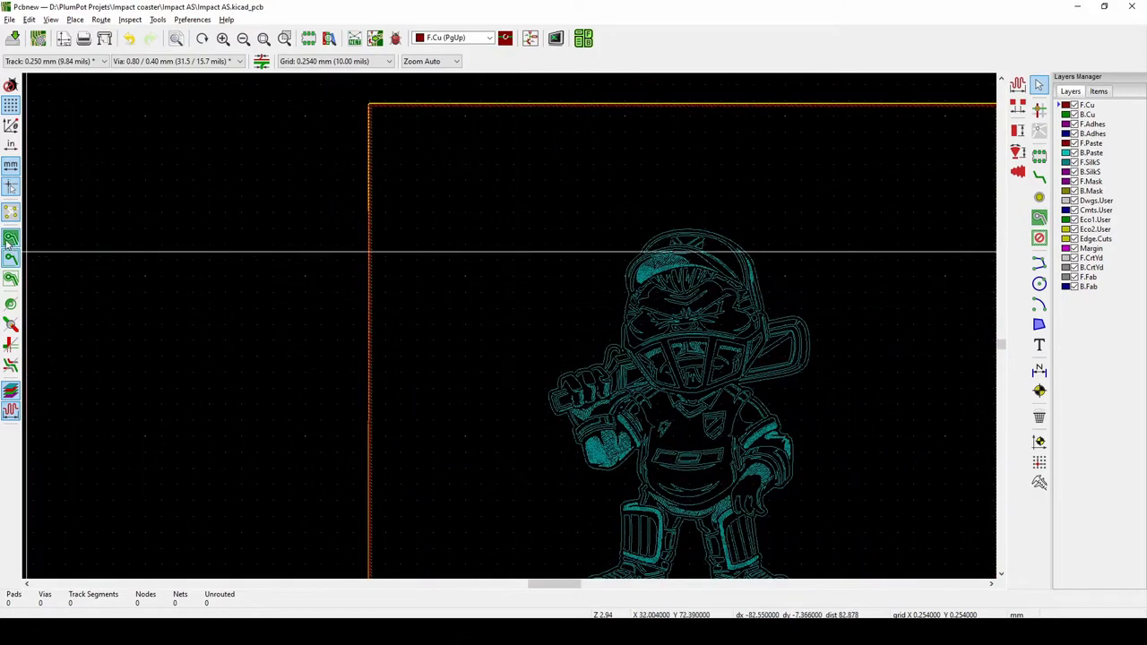
{"action": "mouse_move", "coordinate": [554, 371]}
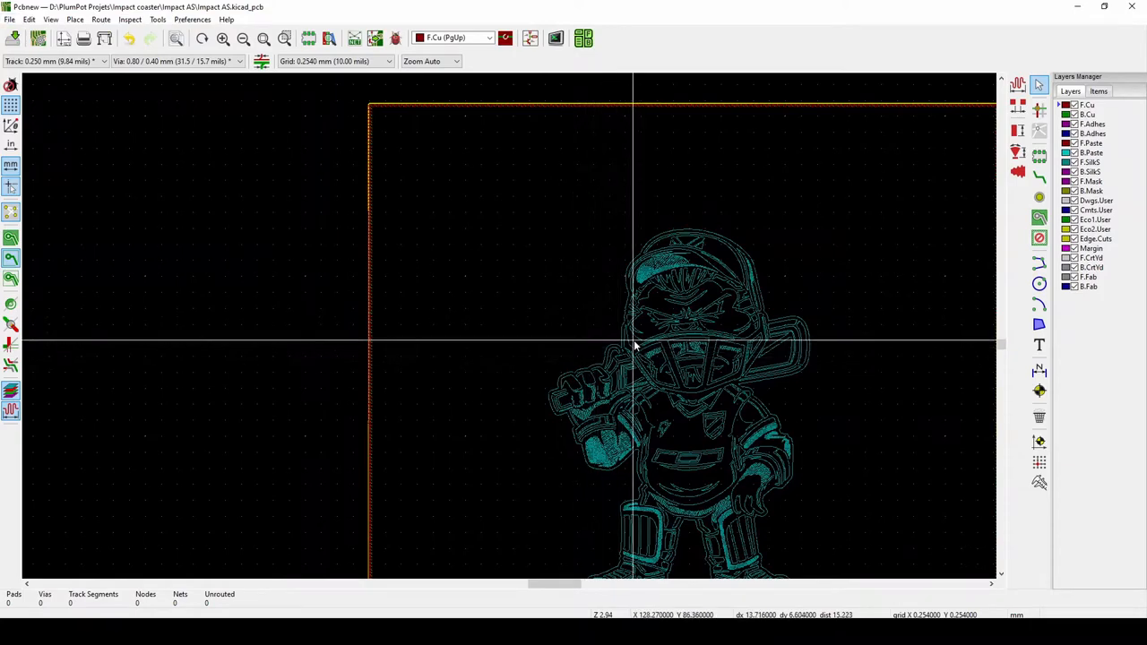
Preview the board in the 3D Viewer, then make F.Mask the active drawing layer
{"action": "left_click", "coordinate": [556, 38]}
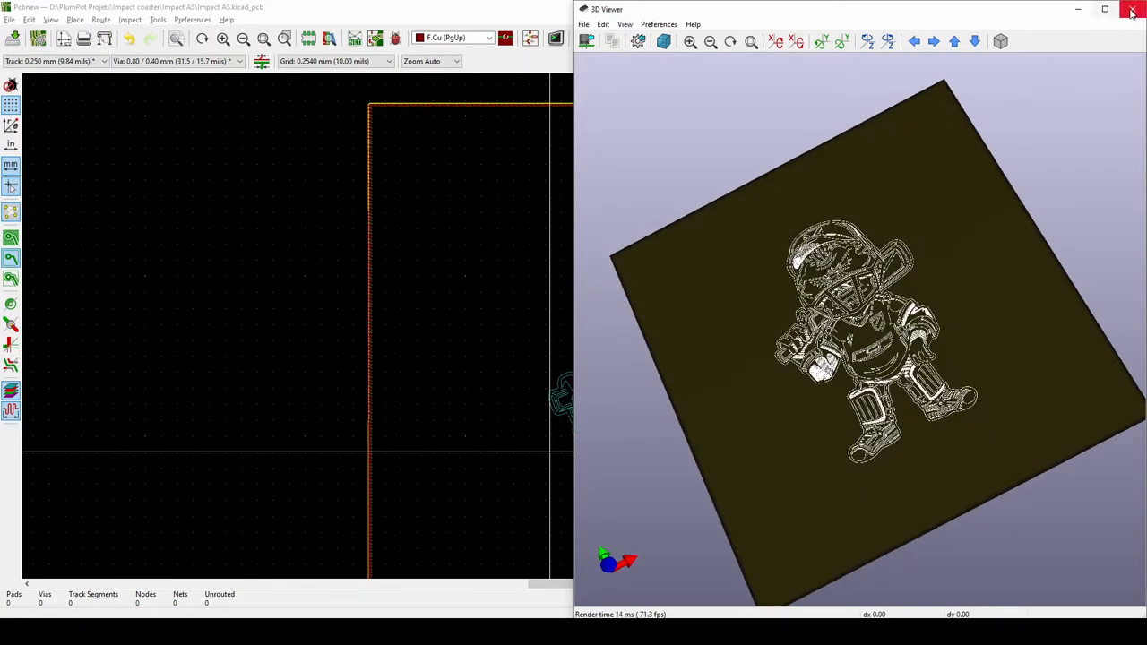
{"action": "left_click", "coordinate": [1131, 7]}
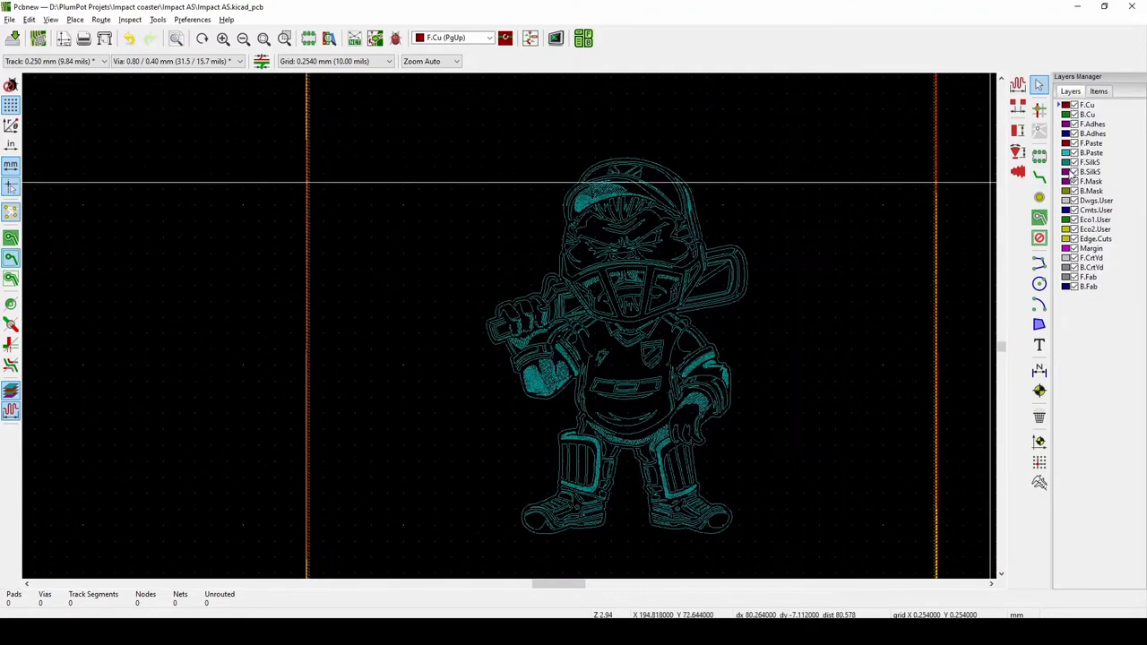
{"action": "left_click", "coordinate": [1089, 181]}
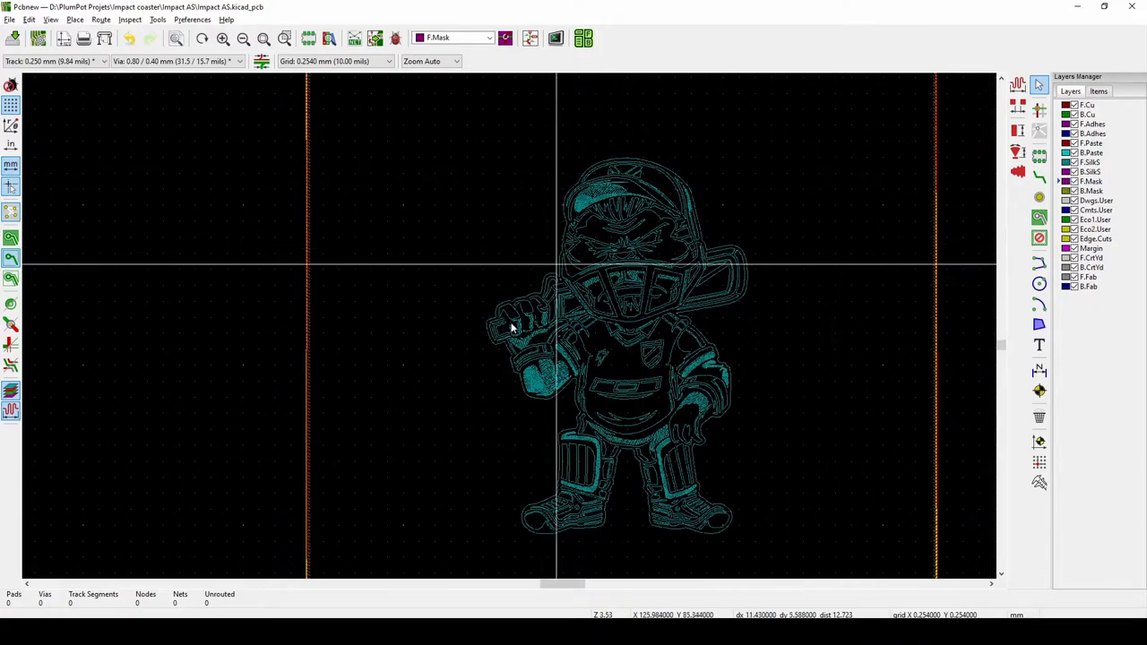
Trace and close a filled F.Mask polygon around the left eye, discarding a first attempt
{"action": "scroll", "scroll_direction": "up", "scroll_amount": 3}
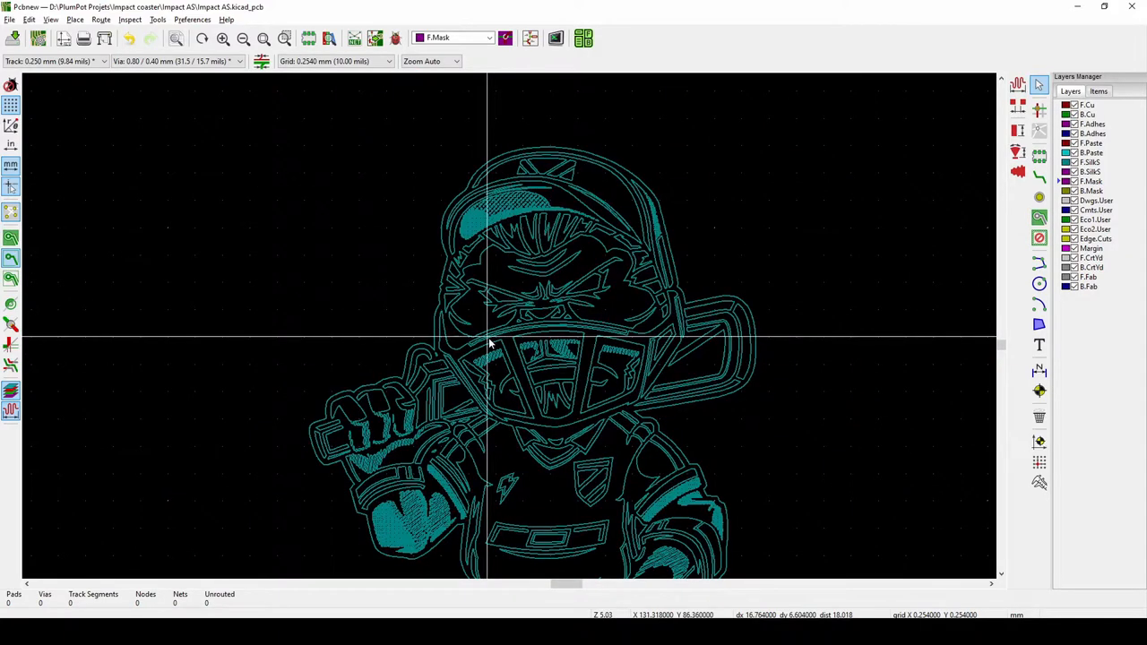
{"action": "mouse_move", "coordinate": [703, 350]}
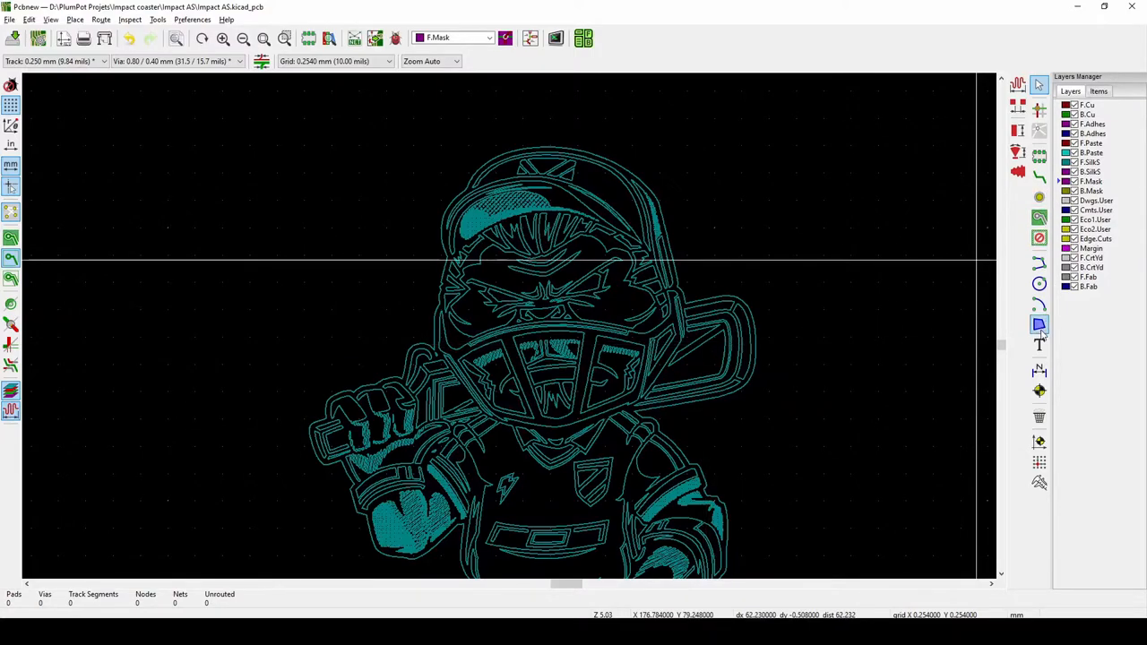
{"action": "left_click", "coordinate": [1039, 325]}
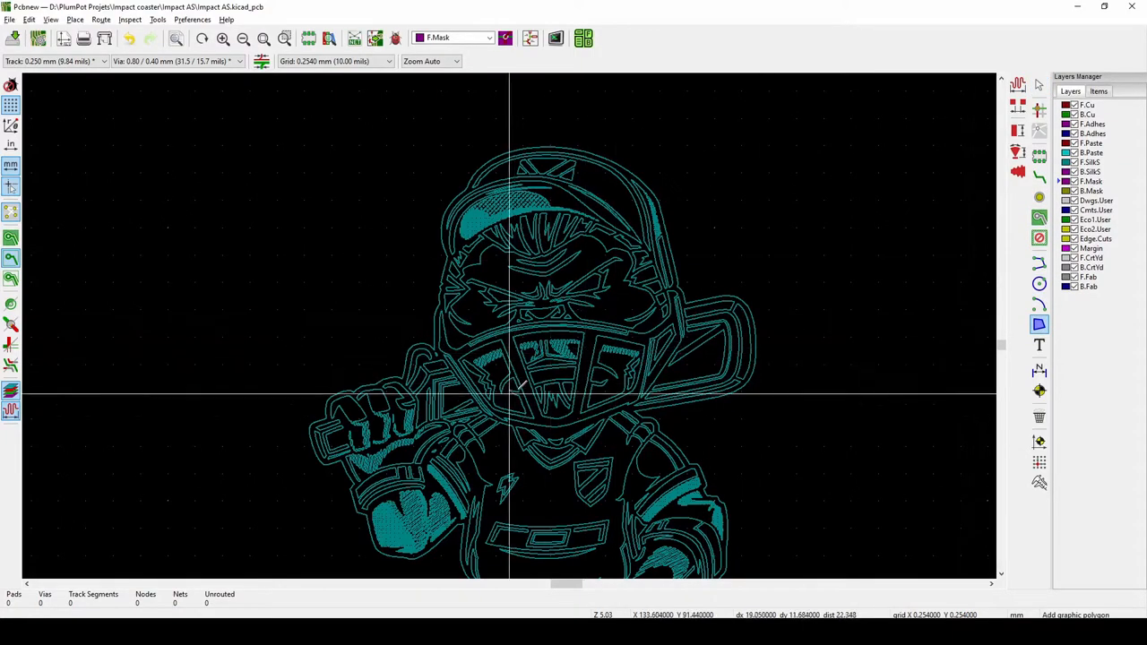
{"action": "scroll", "scroll_direction": "up", "scroll_amount": 3}
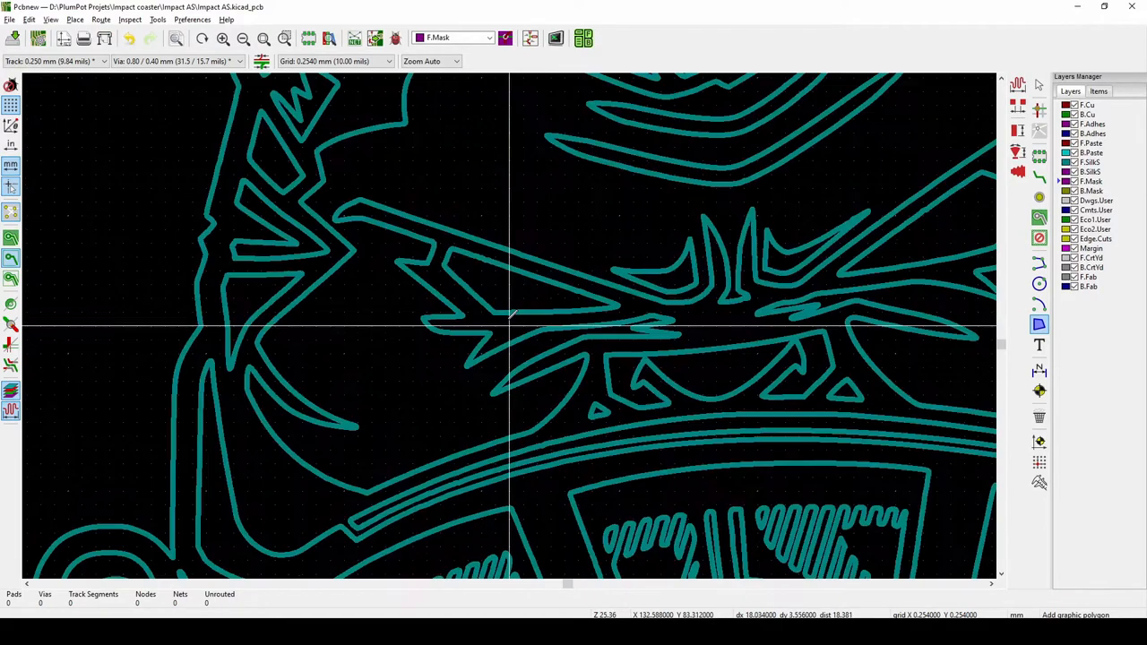
{"action": "mouse_move", "coordinate": [451, 251]}
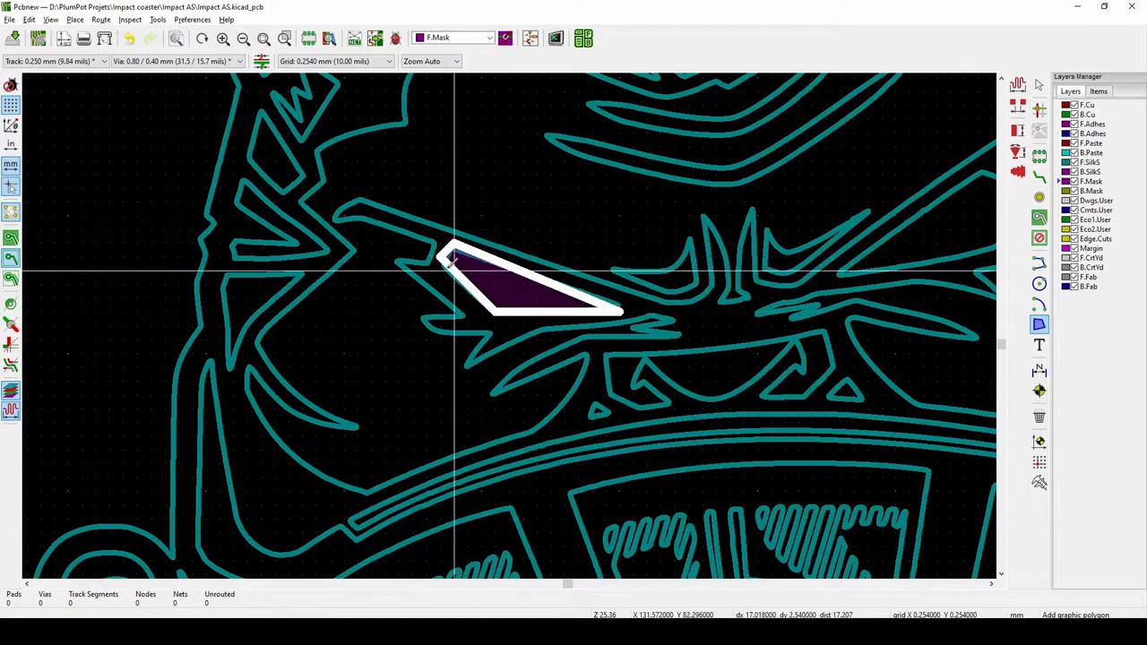
{"action": "key", "text": "Escape"}
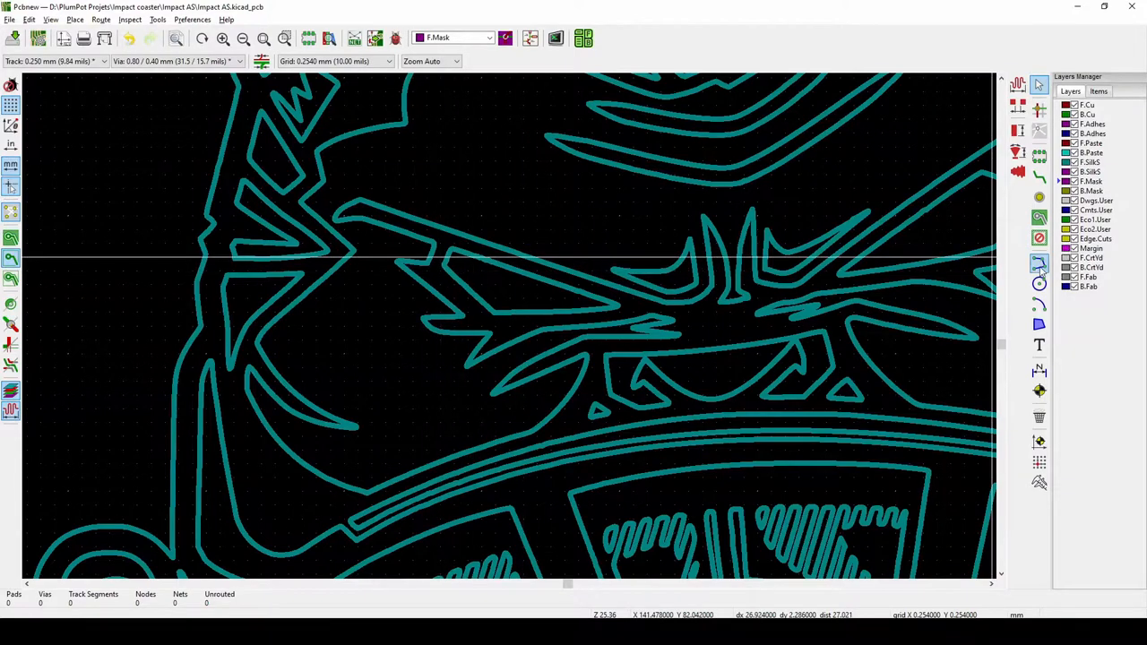
{"action": "left_click", "coordinate": [1040, 324]}
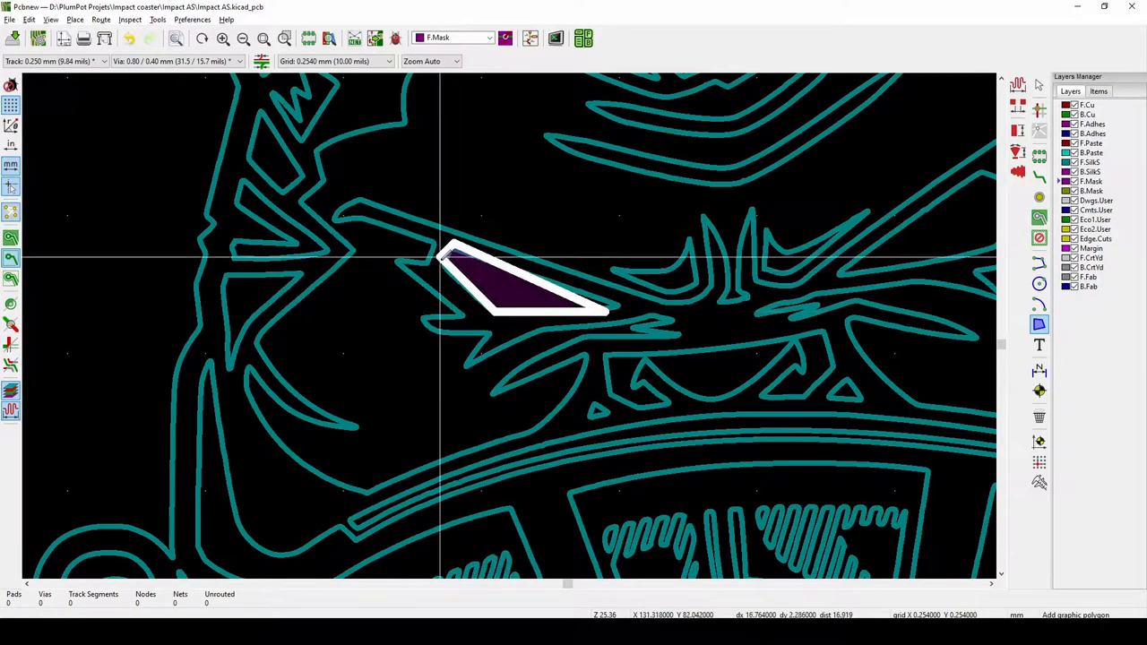
{"action": "left_click", "coordinate": [528, 278]}
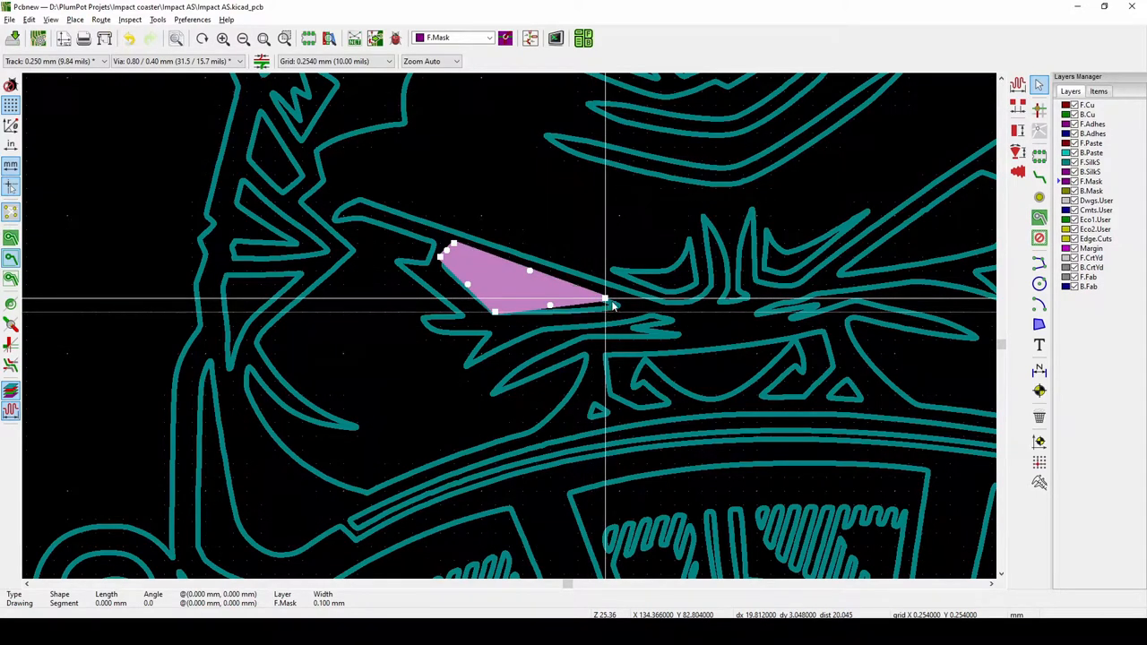
Switch snapping to the finer 0.0100 mm user grid for adjusting the corners
{"action": "left_click", "coordinate": [387, 61]}
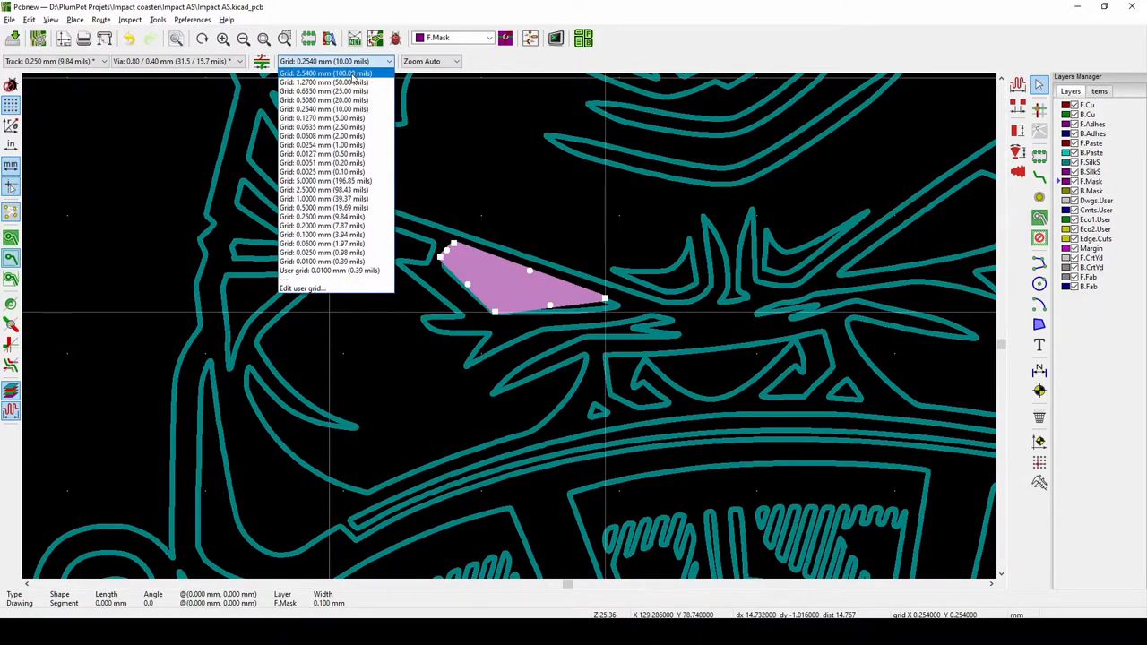
{"action": "mouse_move", "coordinate": [323, 144]}
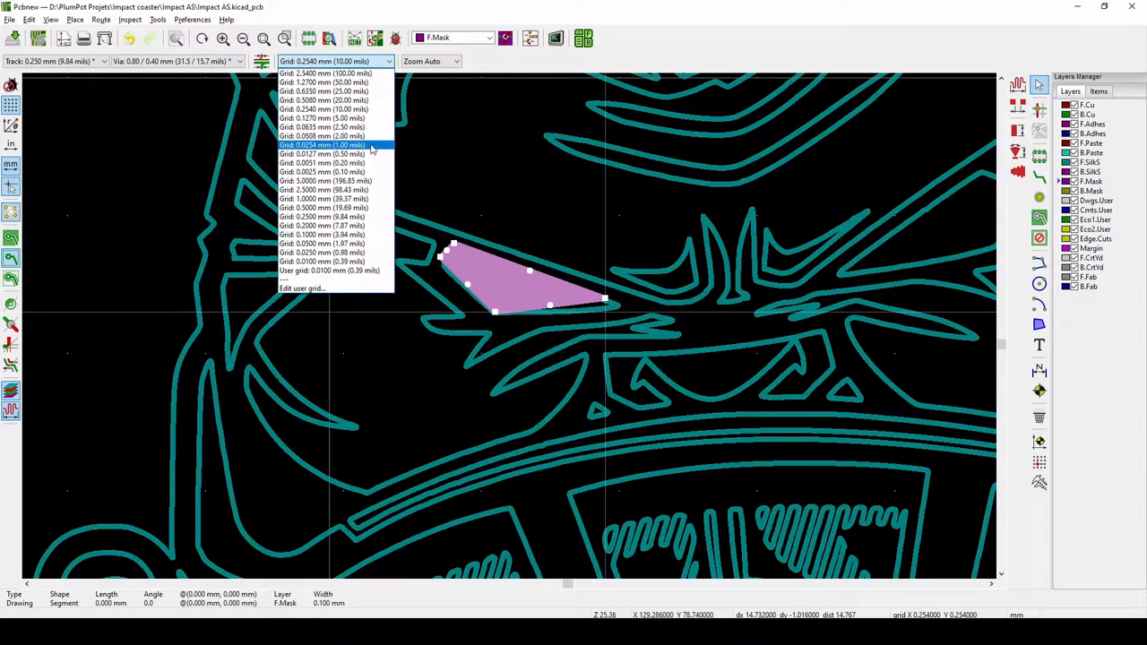
{"action": "left_click", "coordinate": [330, 271]}
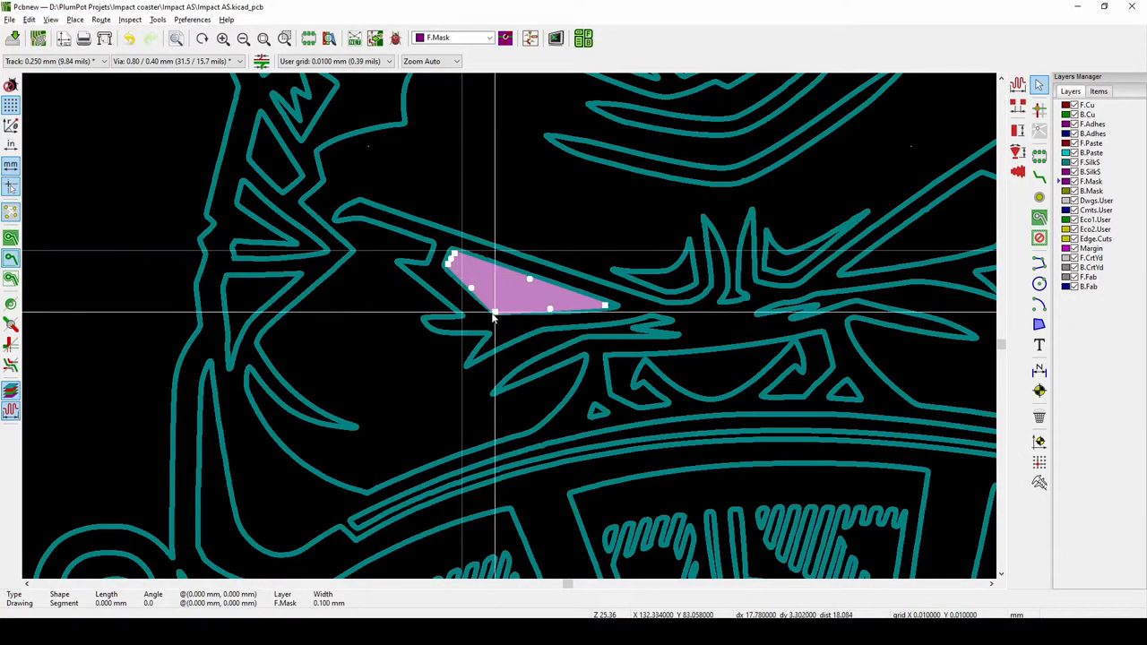
{"action": "mouse_move", "coordinate": [498, 314]}
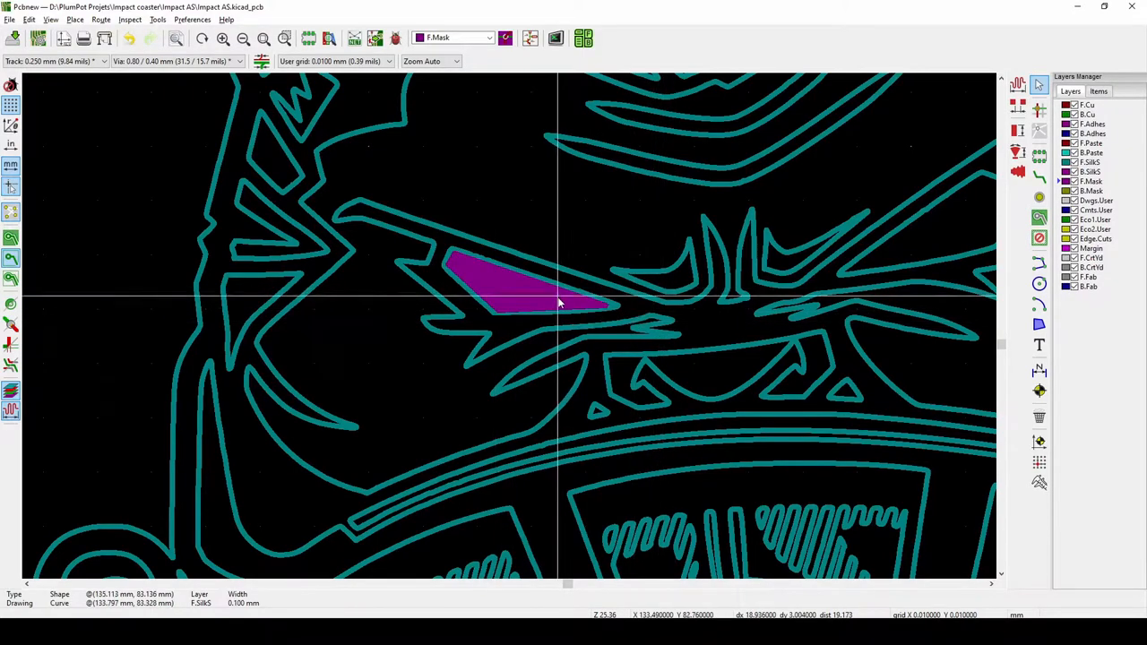
Trace and close a matching F.Mask polygon over the right eye
{"action": "left_click", "coordinate": [556, 301]}
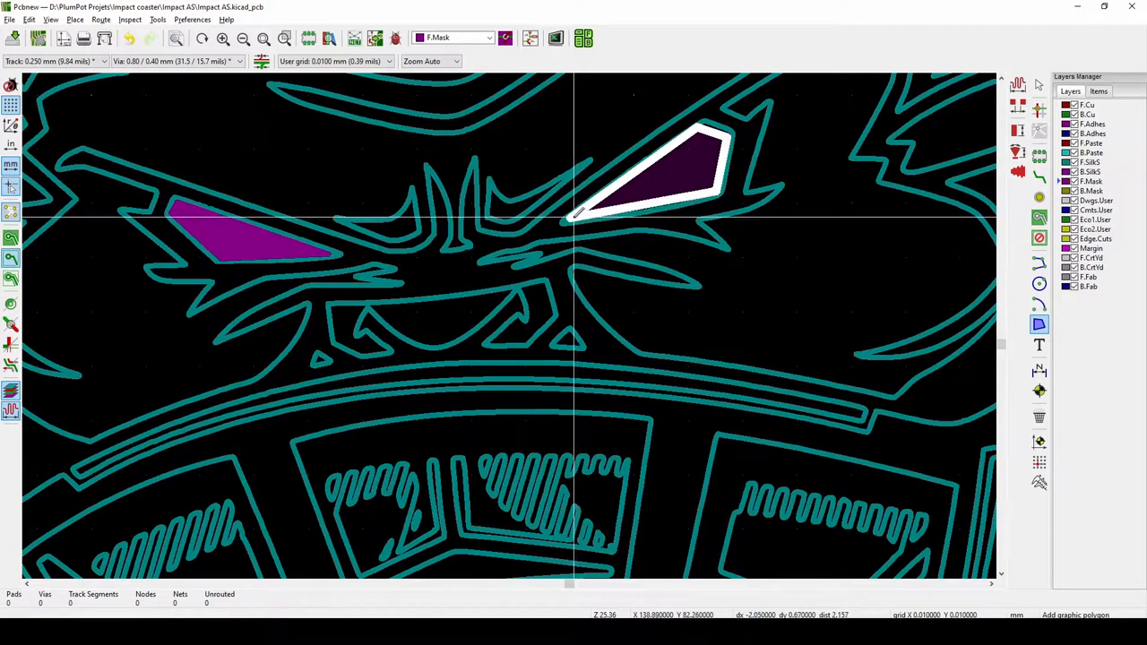
{"action": "left_click", "coordinate": [654, 175]}
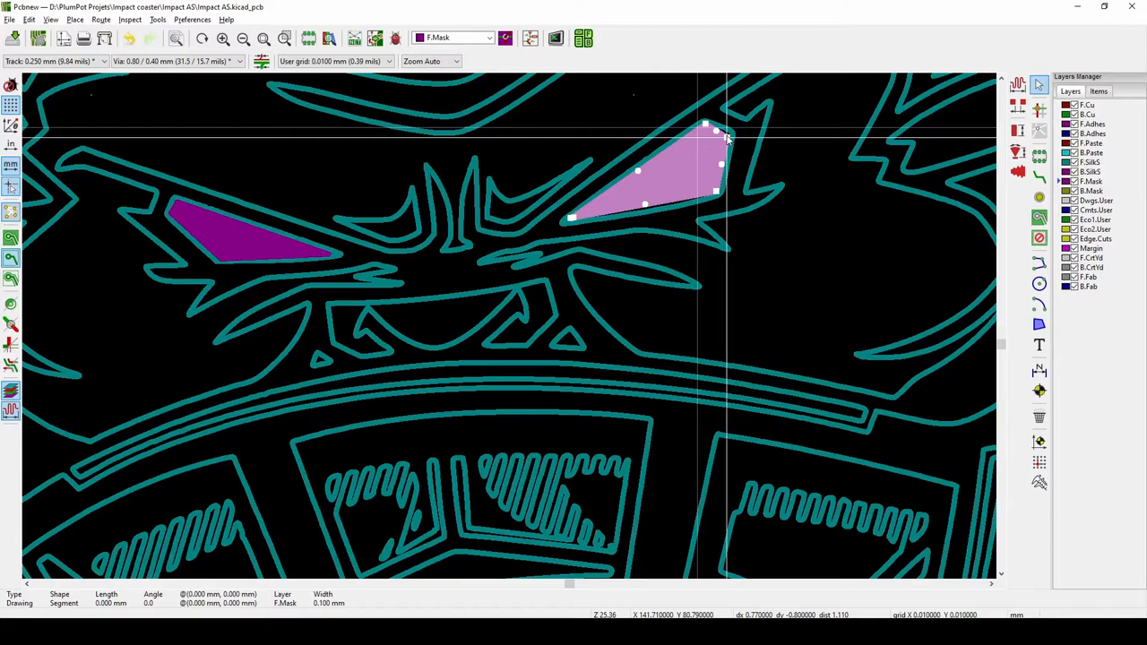
{"action": "mouse_move", "coordinate": [720, 151]}
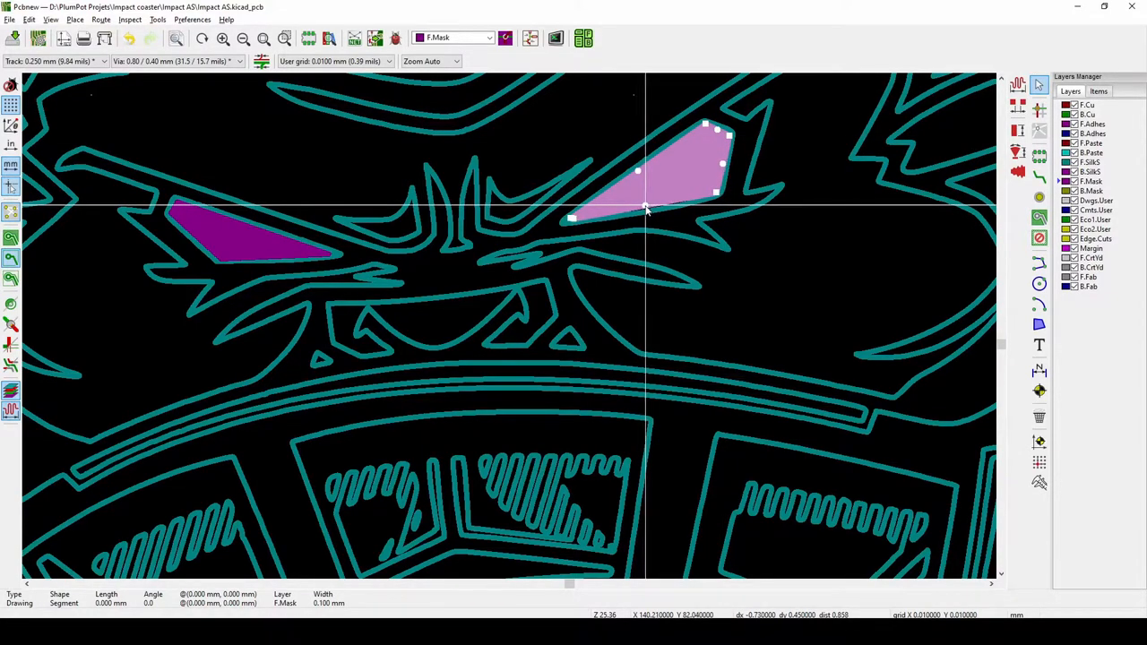
{"action": "scroll", "scroll_direction": "down", "scroll_amount": 3}
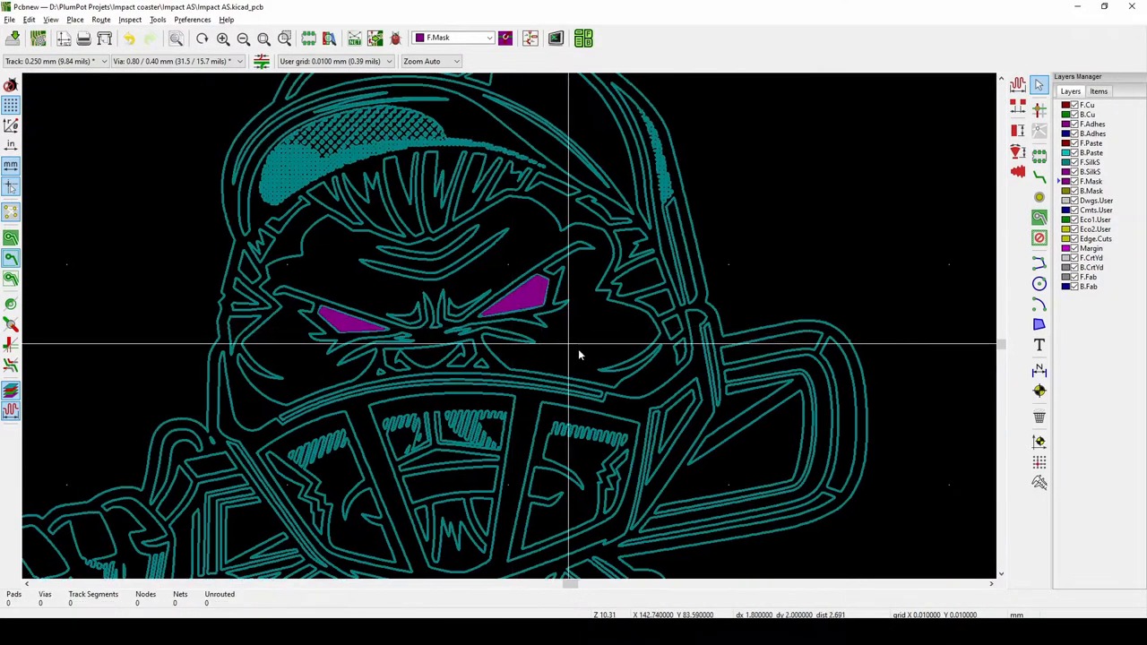
{"action": "left_click", "coordinate": [556, 38]}
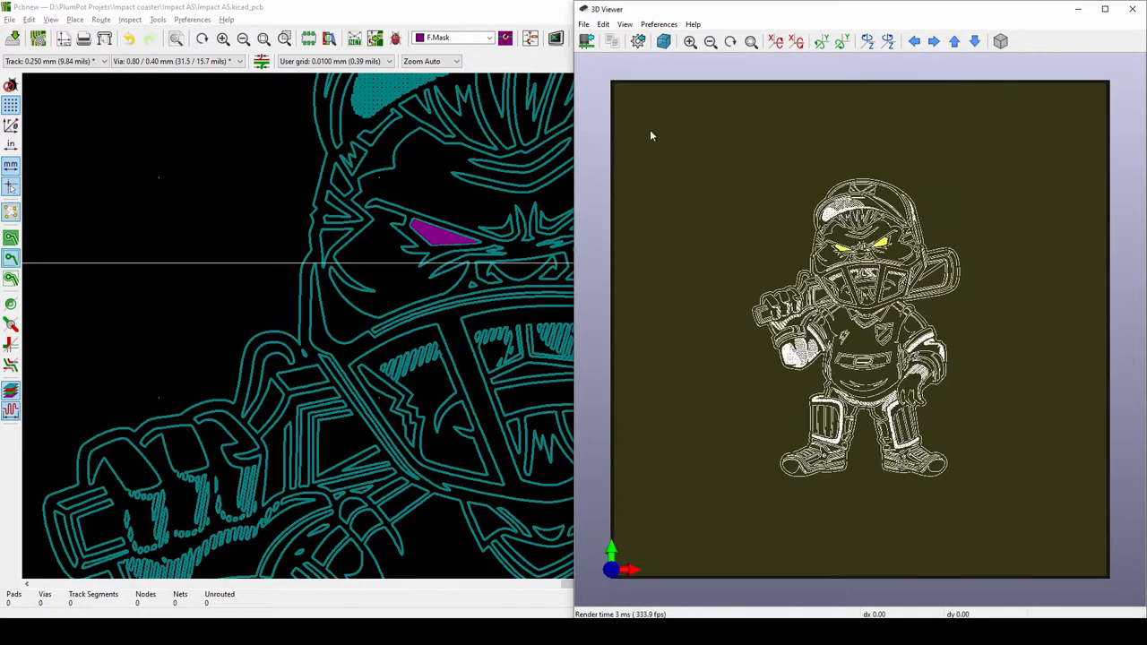
{"action": "mouse_move", "coordinate": [1082, 531]}
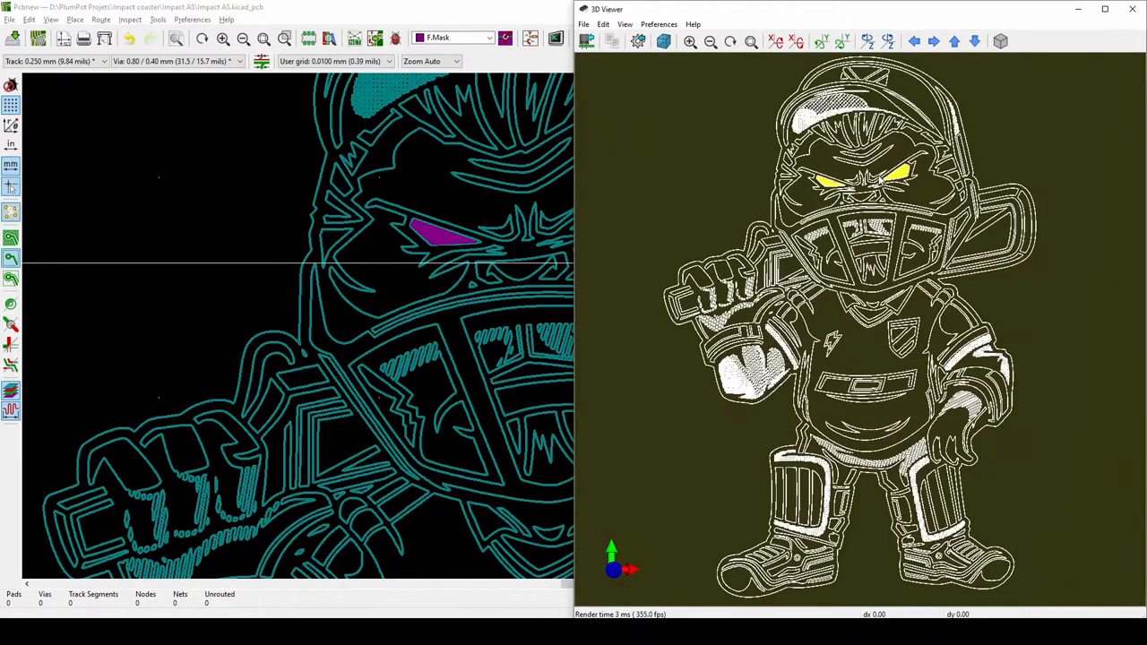
{"action": "scroll", "scroll_direction": "up", "scroll_amount": 3}
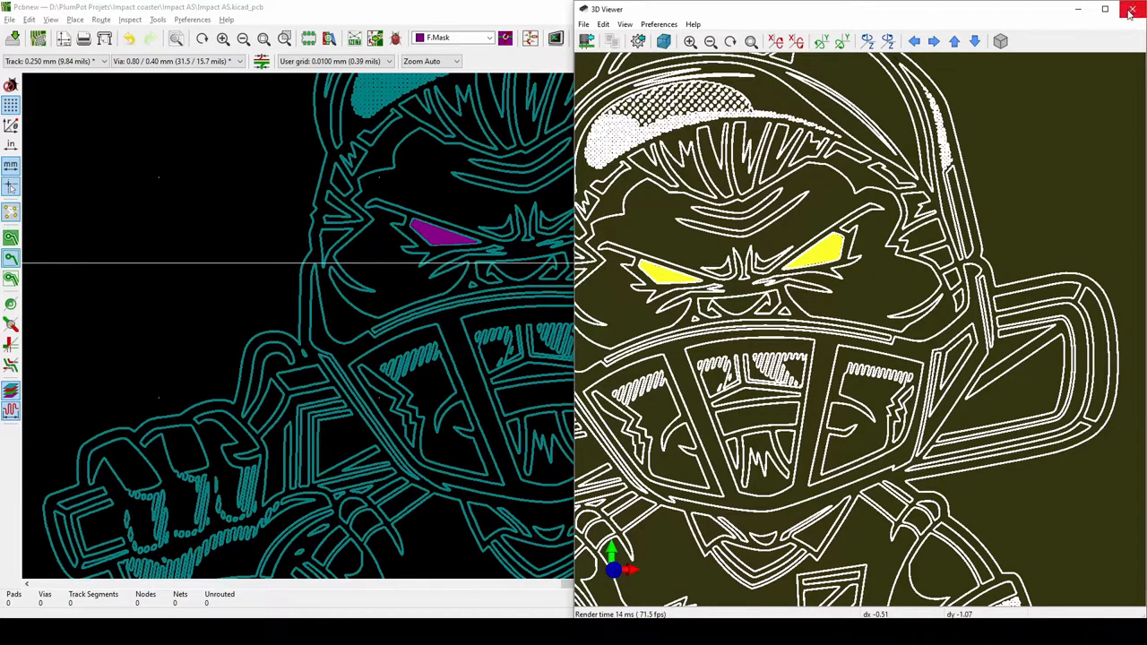
{"action": "left_click", "coordinate": [1131, 9]}
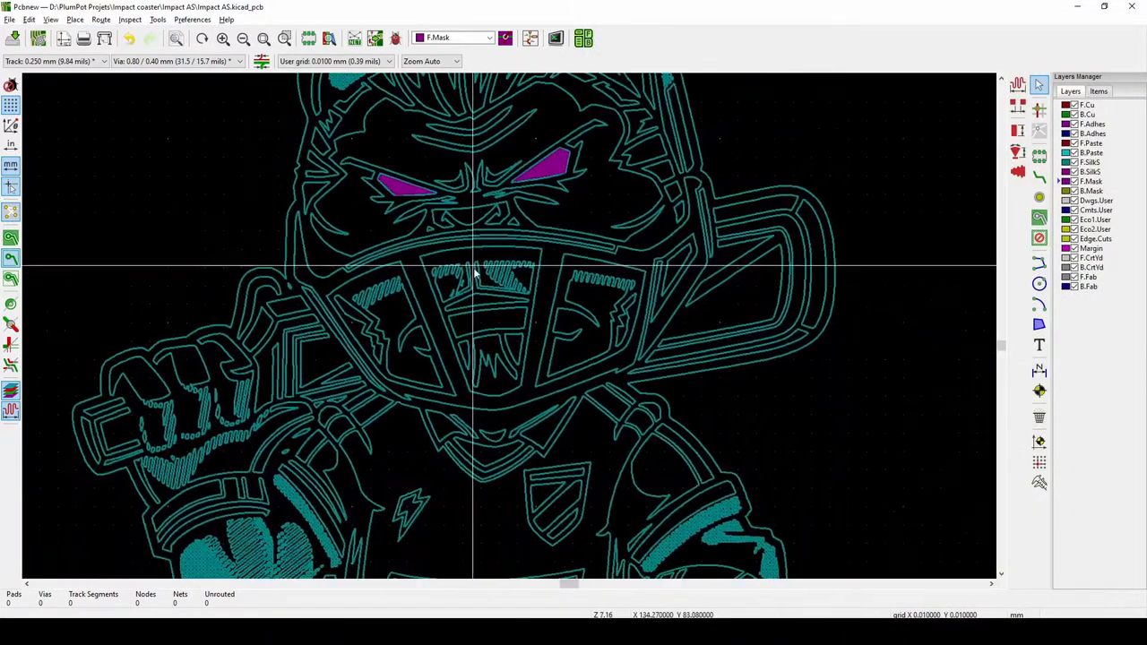
{"action": "scroll", "scroll_direction": "down", "scroll_amount": 3}
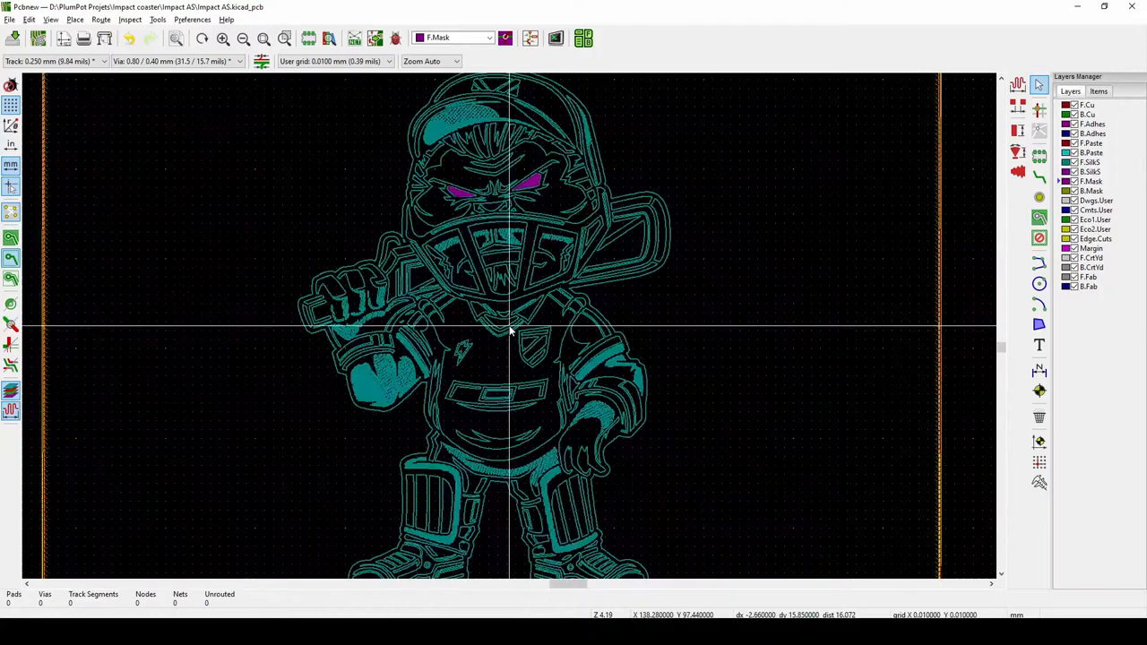
{"action": "scroll", "scroll_direction": "up", "scroll_amount": 3}
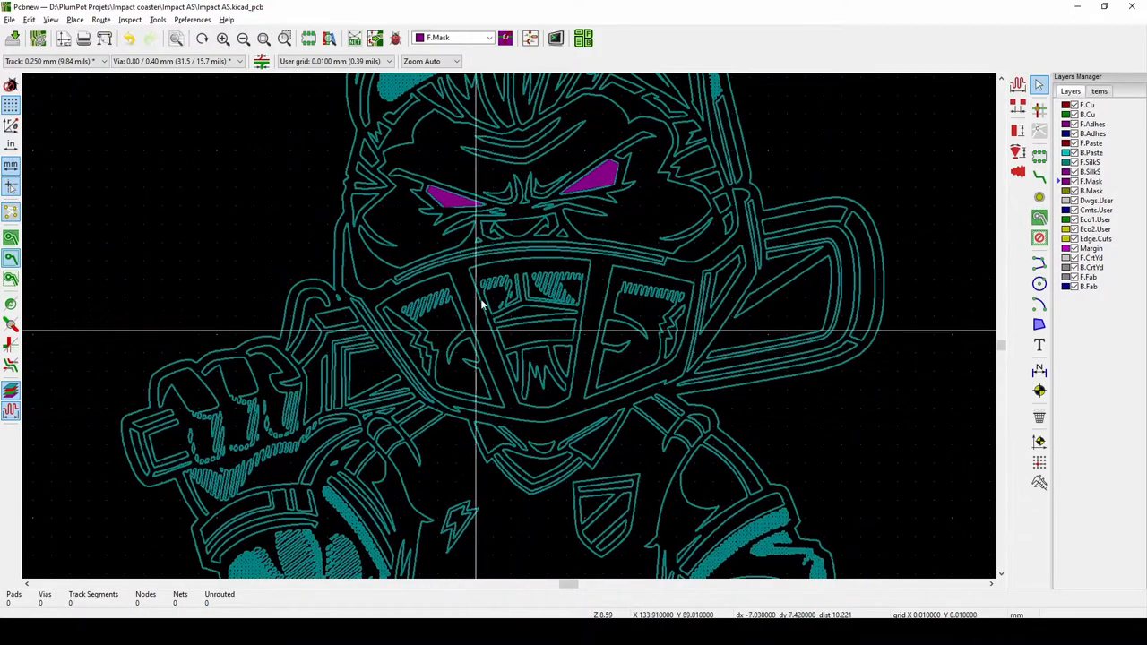
{"action": "scroll", "scroll_direction": "down", "scroll_amount": 3}
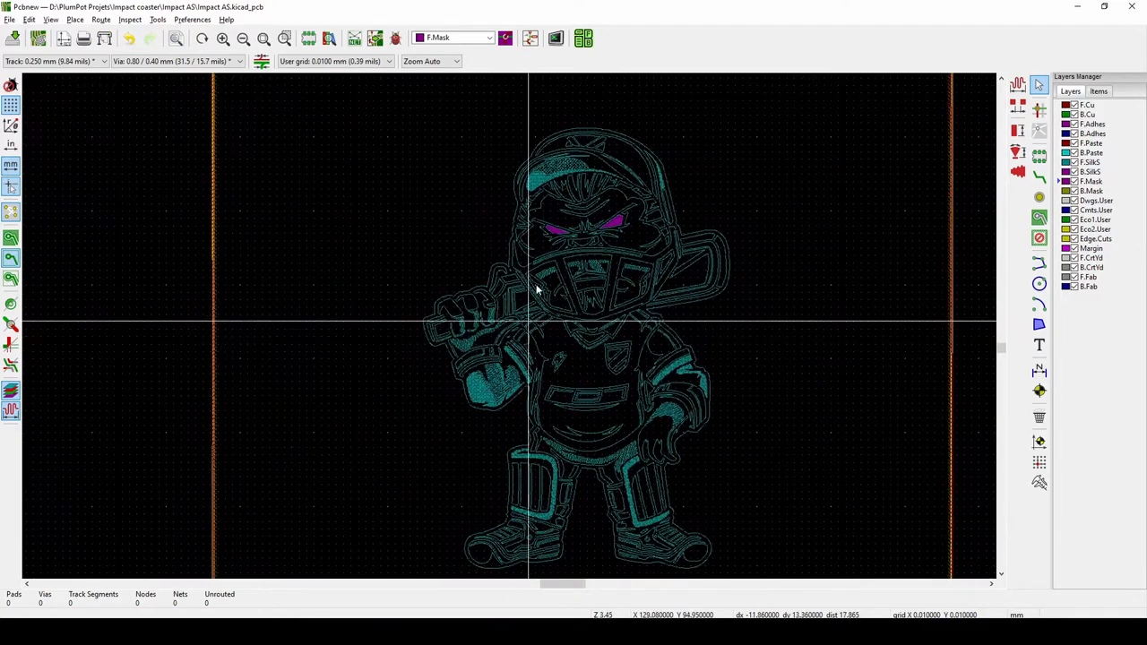
Select the F.Mask polygon among overlapping shapes and place corners along the grill bars
{"action": "scroll", "scroll_direction": "up", "scroll_amount": 3}
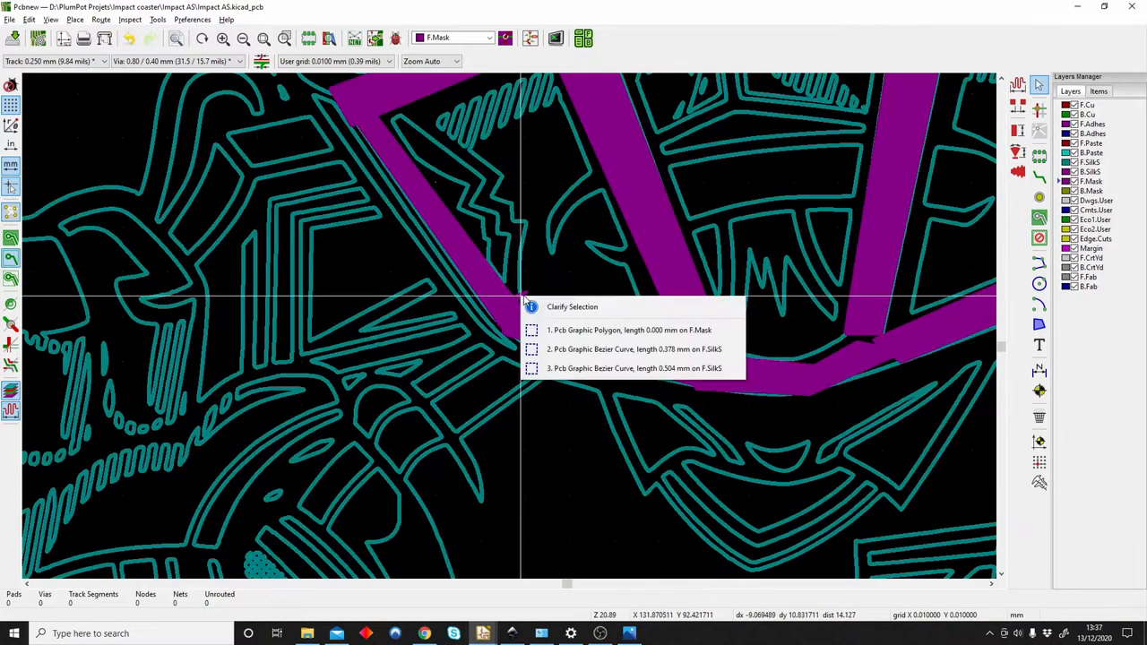
{"action": "left_click", "coordinate": [629, 330]}
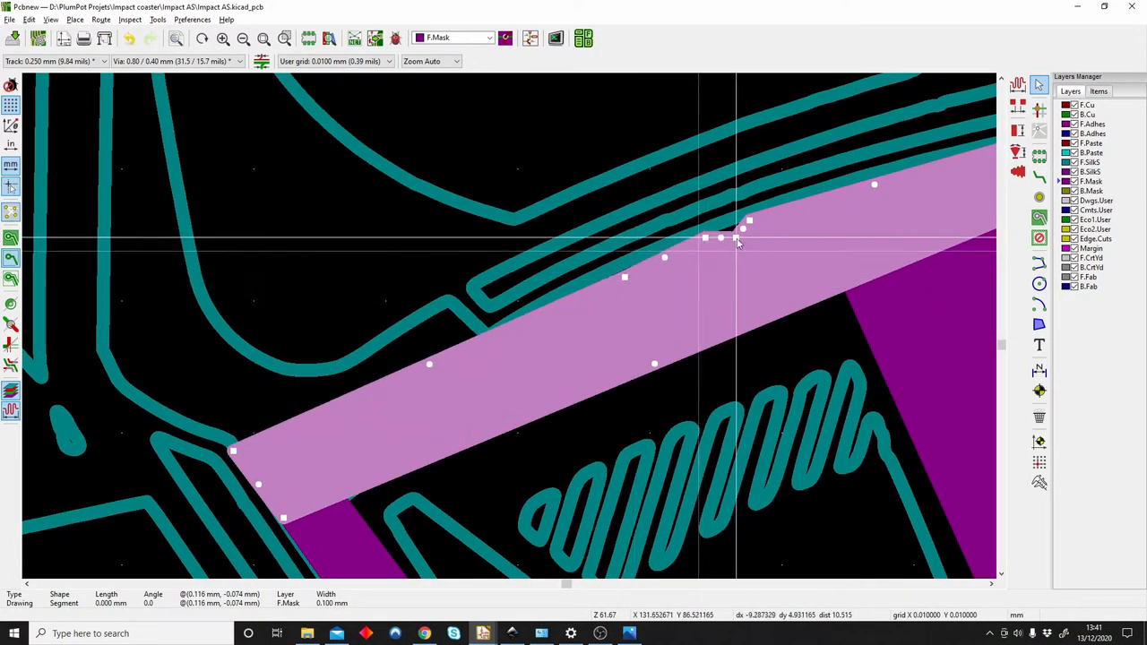
{"action": "left_click", "coordinate": [555, 38]}
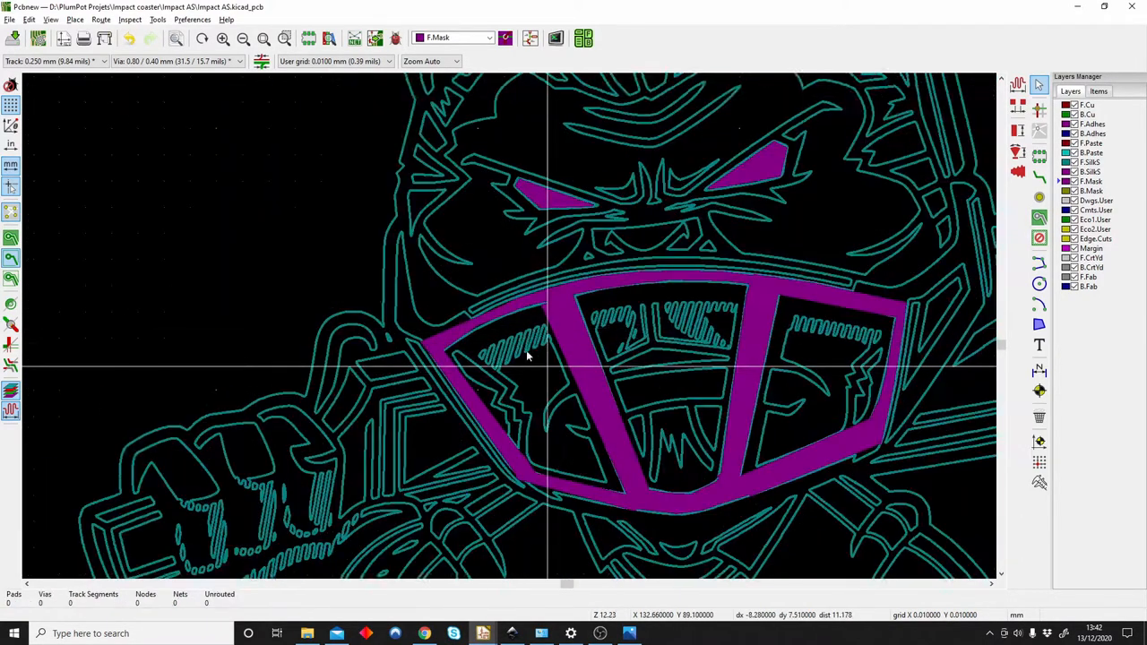
{"action": "left_click", "coordinate": [585, 38]}
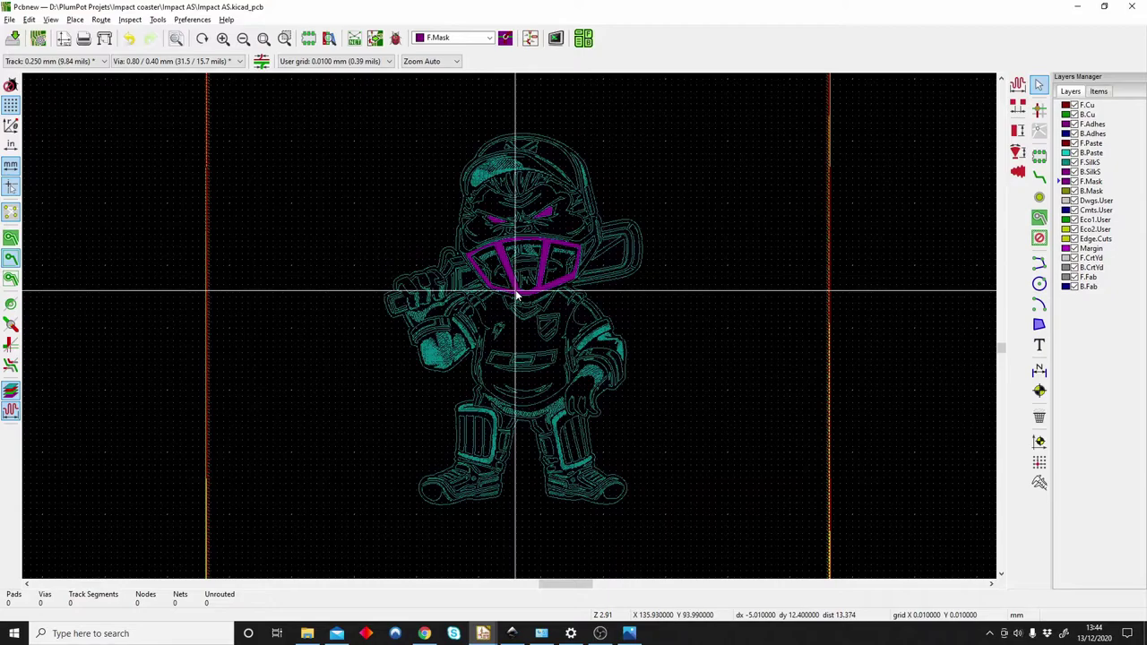
{"action": "scroll", "scroll_direction": "up", "scroll_amount": 3}
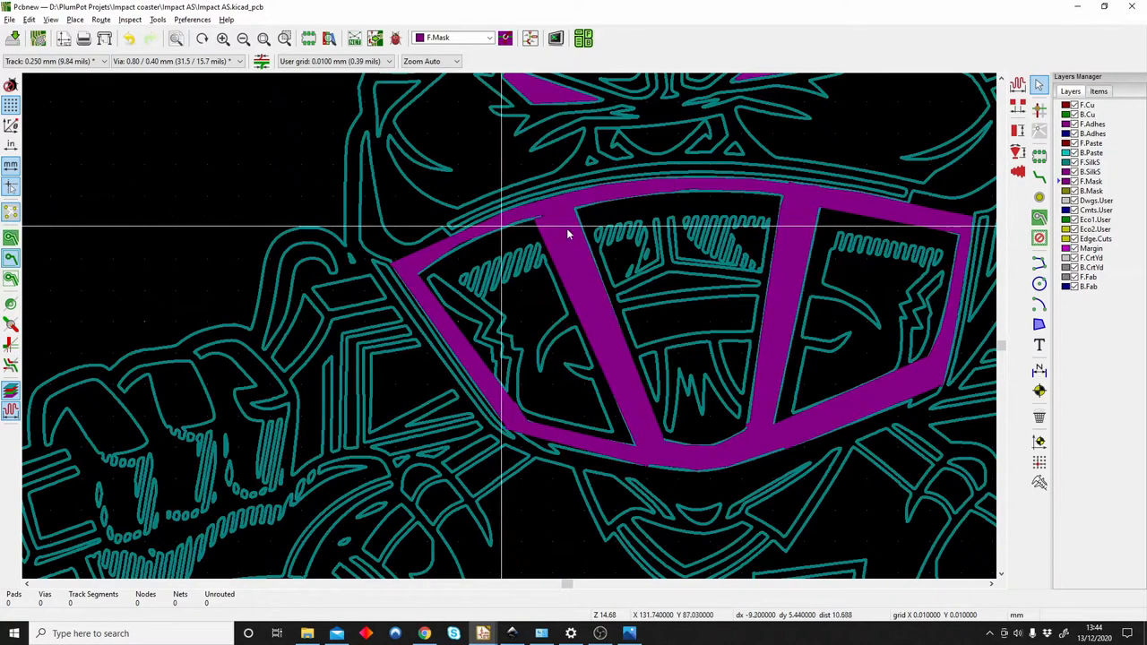
Zoom around the grill frame and eyes to inspect the F.Mask opening shapes
{"action": "scroll", "scroll_direction": "down", "scroll_amount": 3}
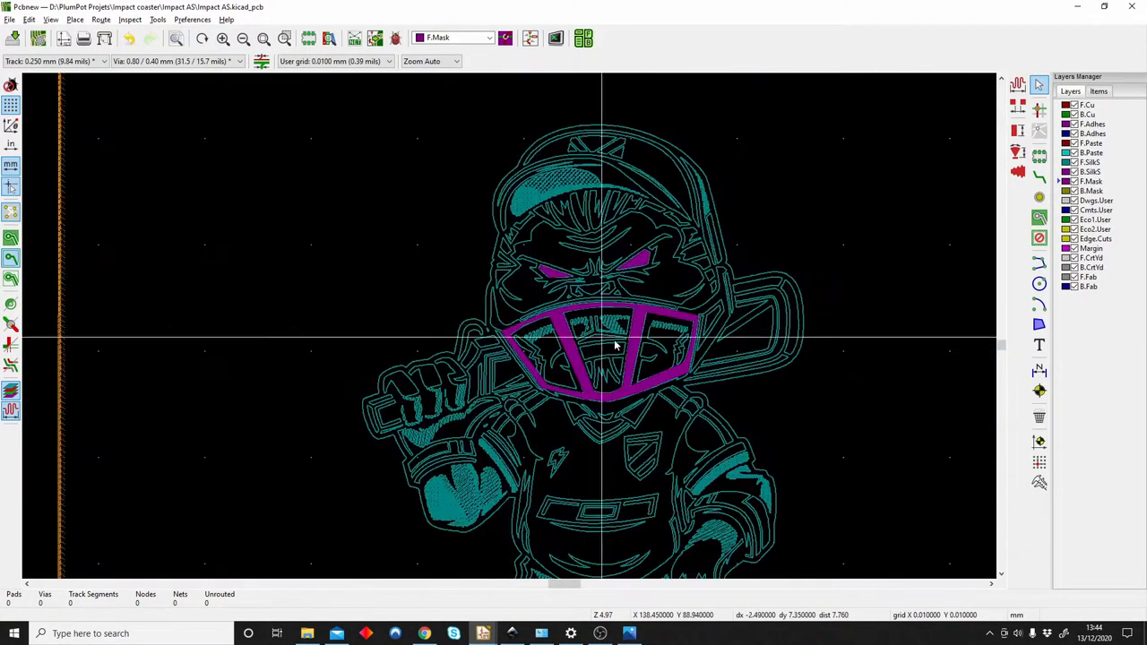
{"action": "scroll", "scroll_direction": "up", "scroll_amount": 3}
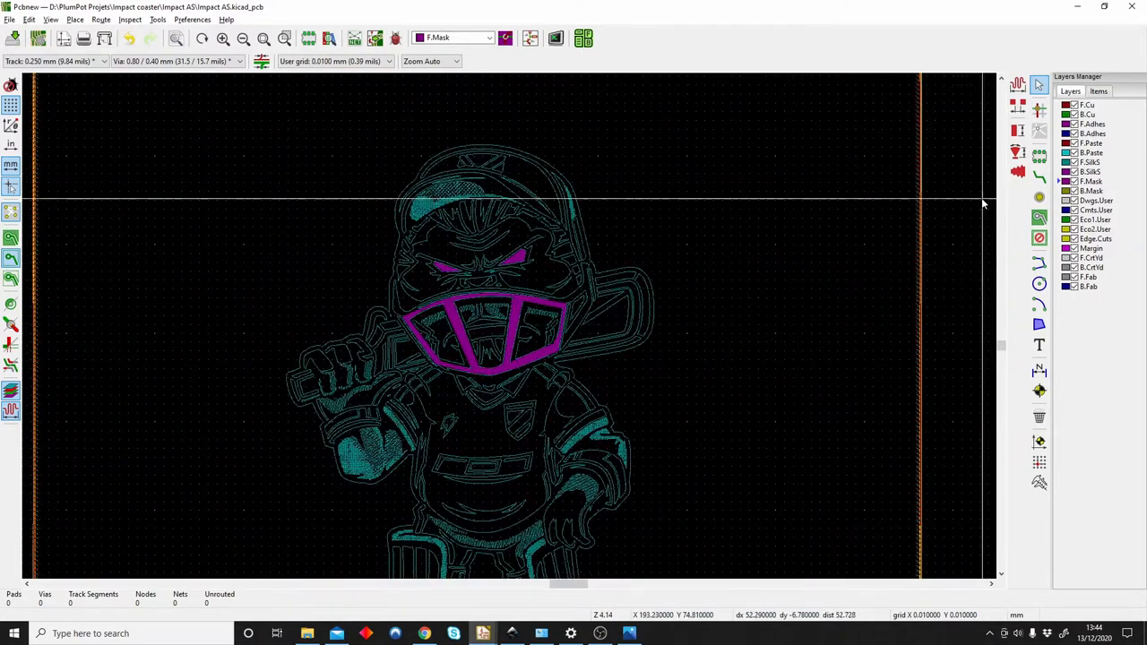
{"action": "mouse_move", "coordinate": [446, 312]}
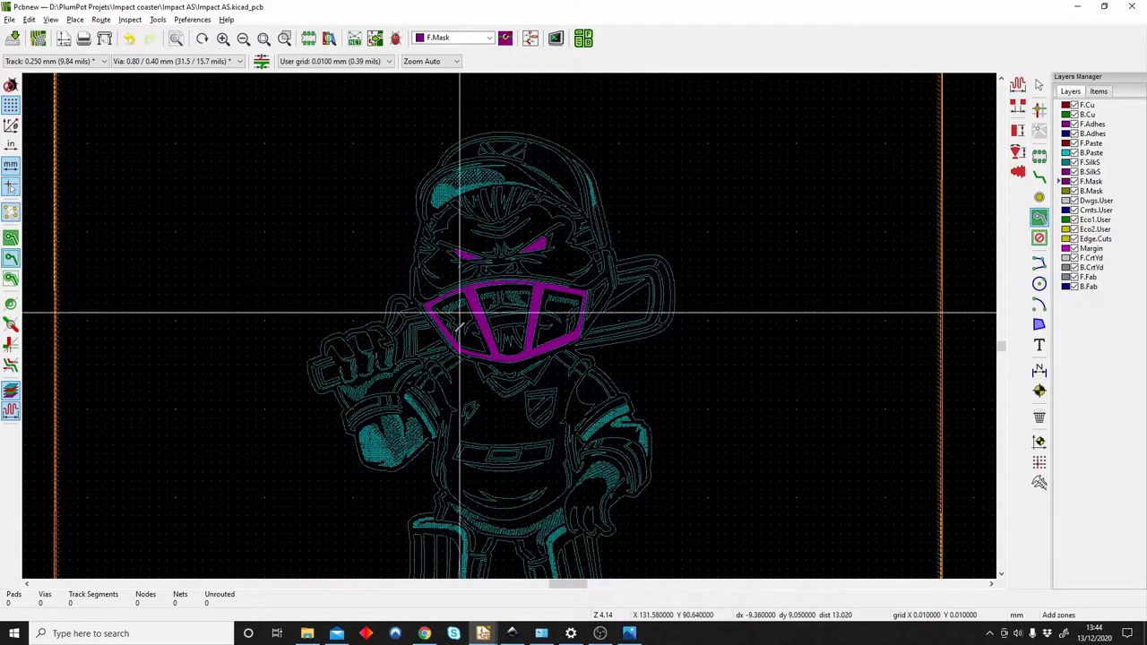
{"action": "mouse_move", "coordinate": [457, 355]}
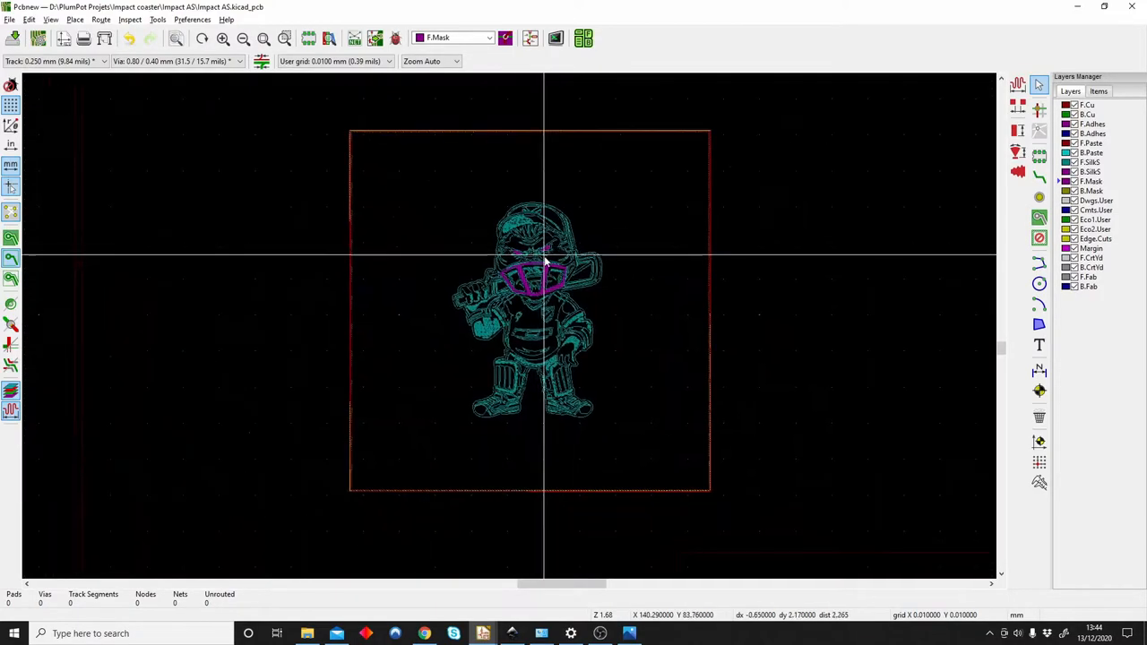
{"action": "scroll", "scroll_direction": "up", "scroll_amount": 3}
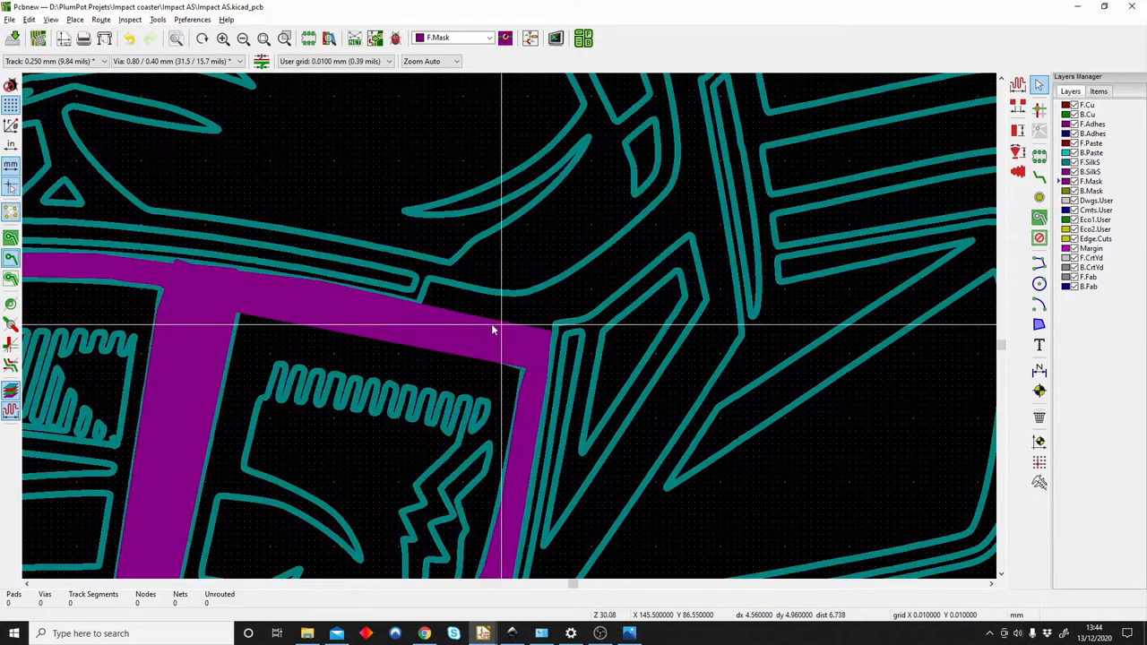
{"action": "scroll", "scroll_direction": "down", "scroll_amount": 3}
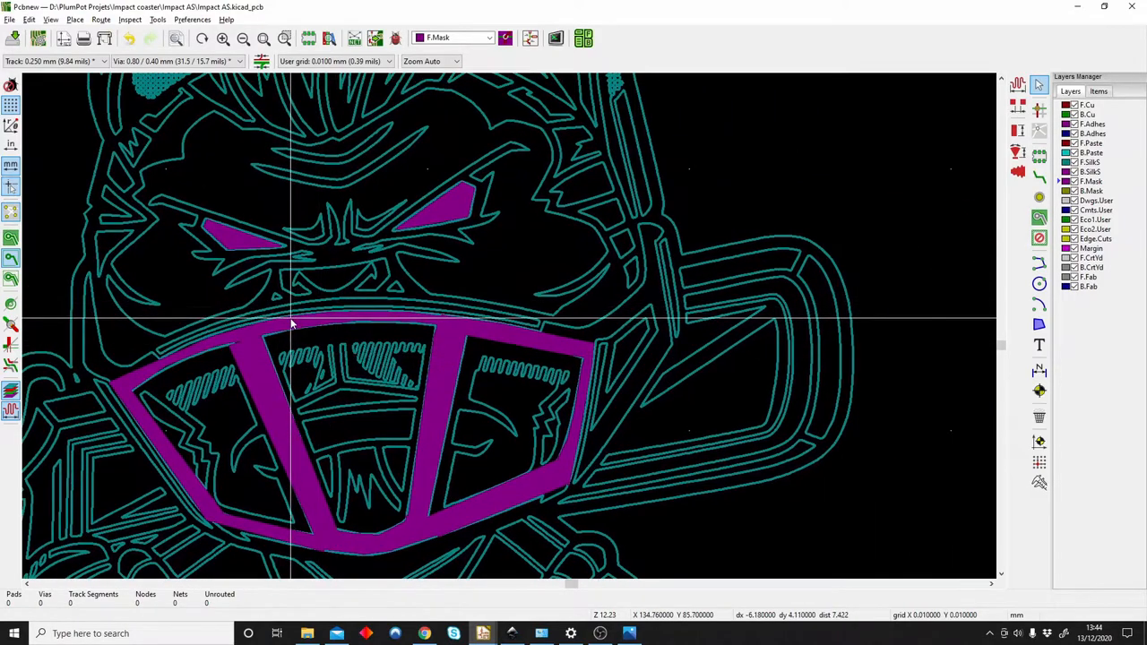
{"action": "scroll", "scroll_direction": "up", "scroll_amount": 3}
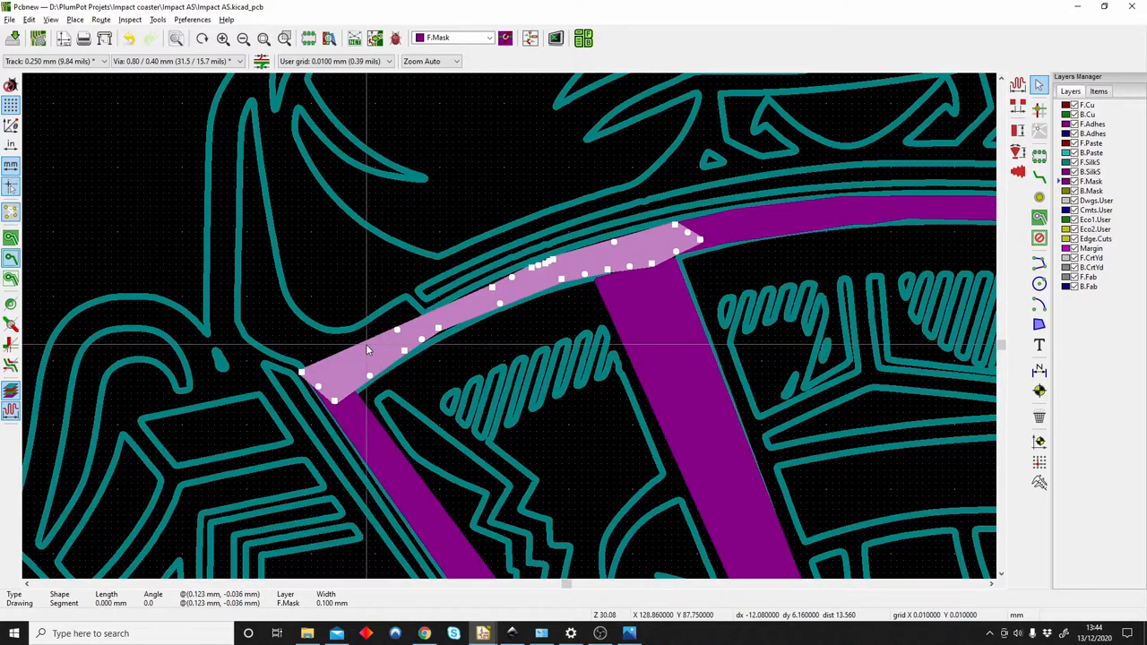
{"action": "mouse_move", "coordinate": [365, 350]}
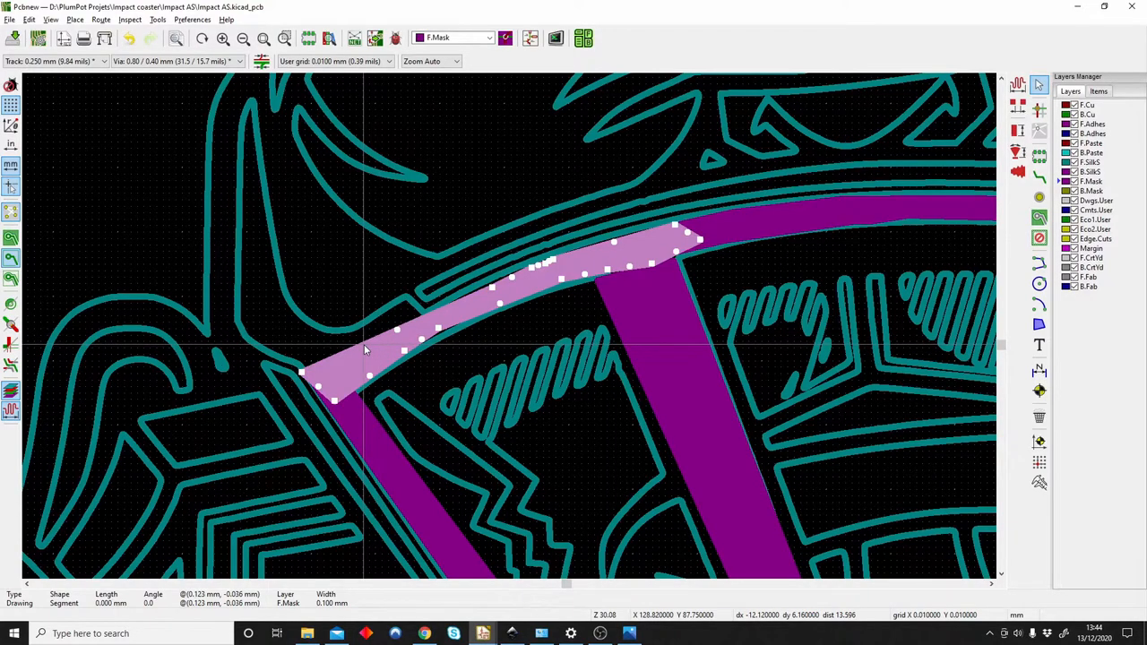
{"action": "mouse_move", "coordinate": [373, 348]}
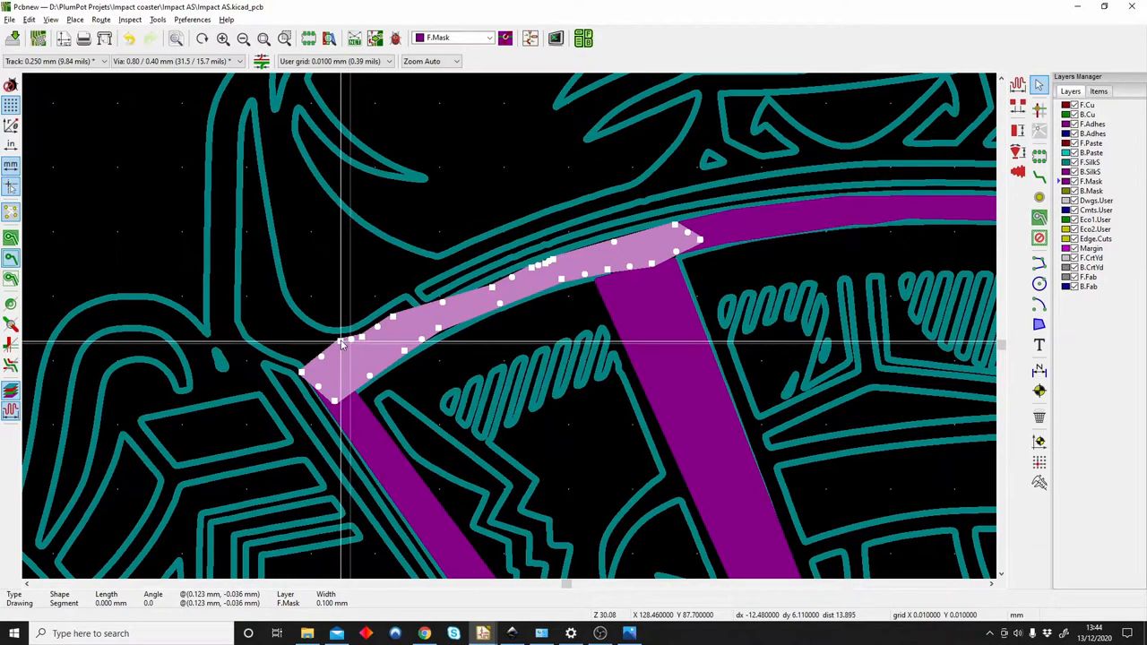
{"action": "mouse_move", "coordinate": [359, 340]}
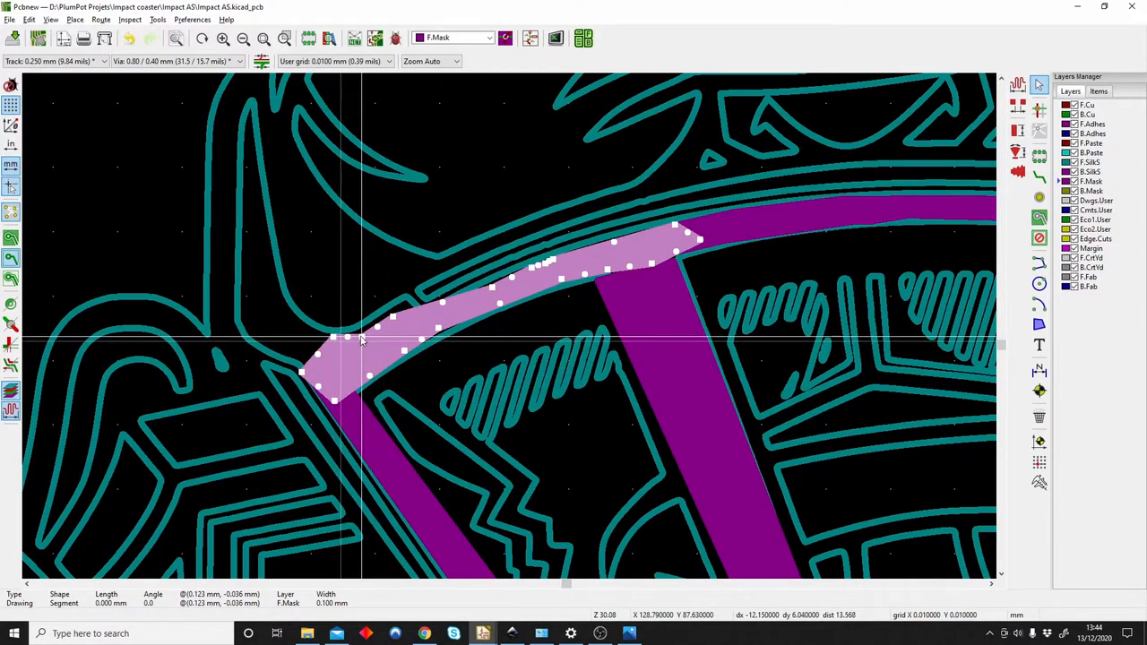
{"action": "mouse_move", "coordinate": [398, 321]}
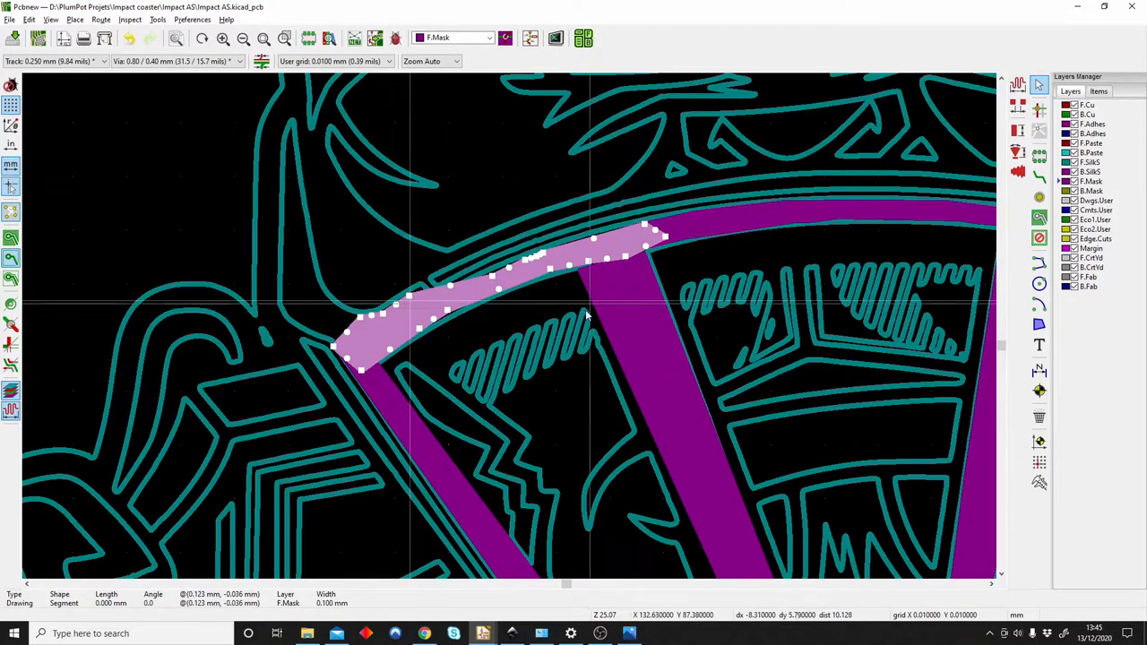
Zoom out after fitting the upper grill bar's F.Mask polygon to the curve
{"action": "scroll", "scroll_direction": "down", "scroll_amount": 3}
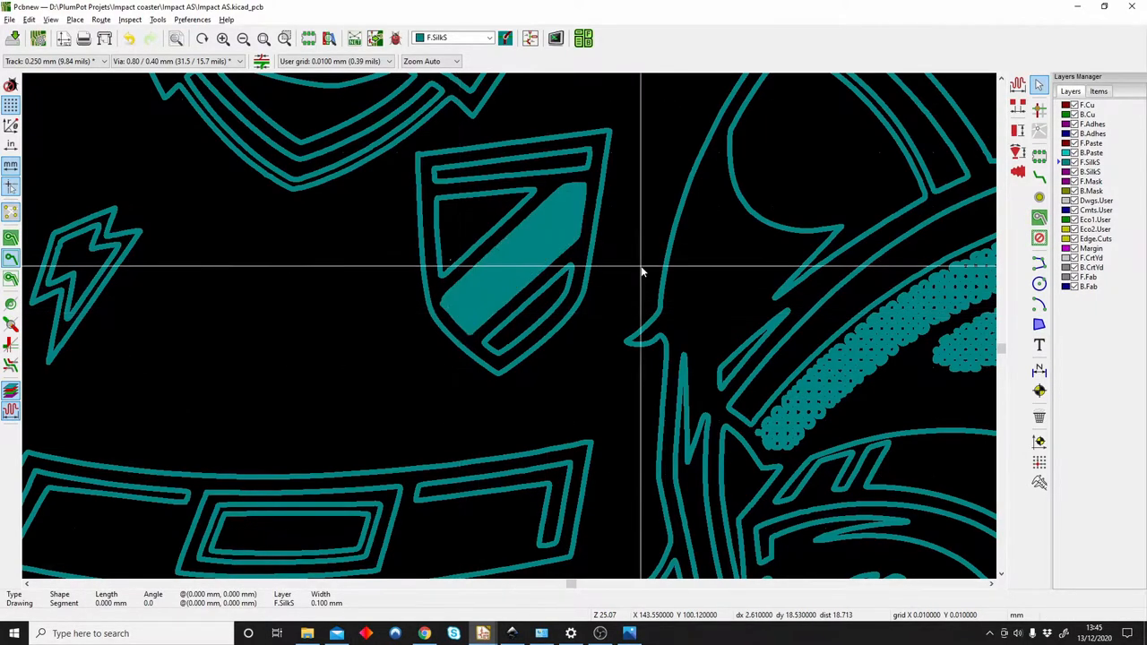
Fill the chest badge's diagonal stripe with a solid F.SilkS polygon
{"action": "left_click", "coordinate": [555, 37]}
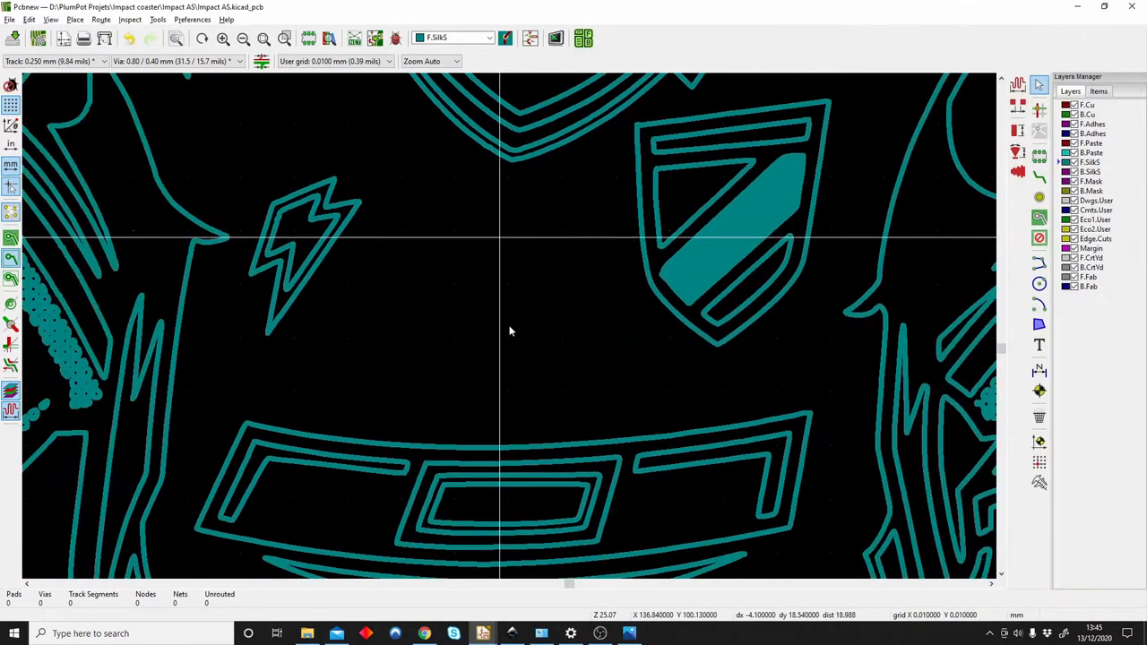
{"action": "scroll", "scroll_direction": "down", "scroll_amount": 3}
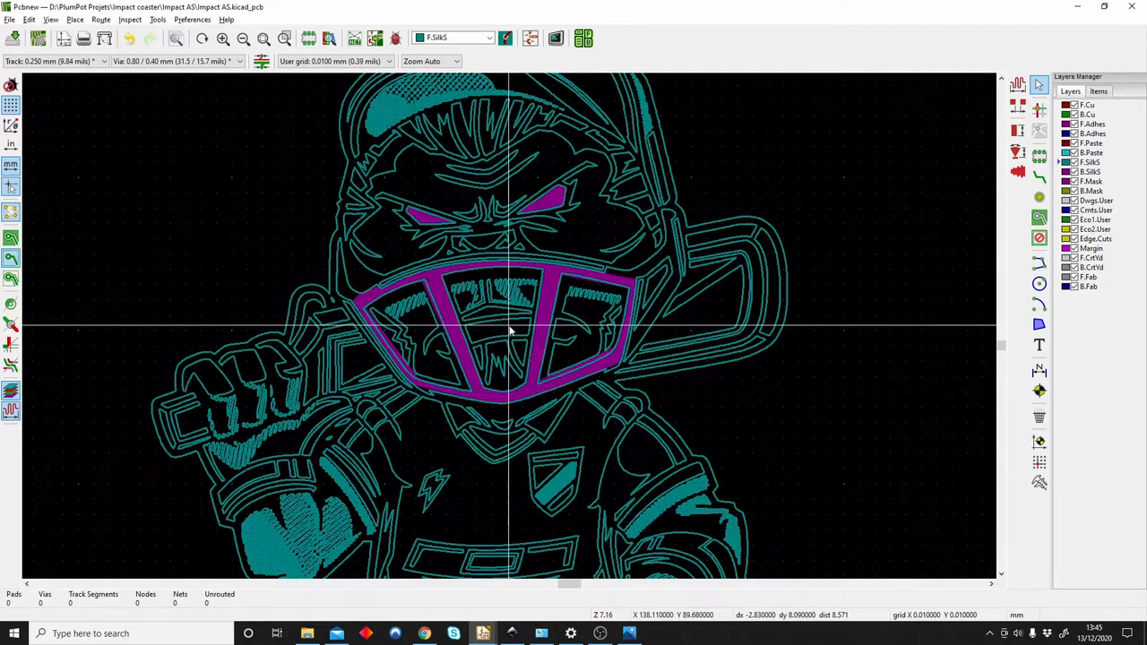
Route a demo F.Cu track across the player's grill and up over the bat
{"action": "scroll", "scroll_direction": "down", "scroll_amount": 3}
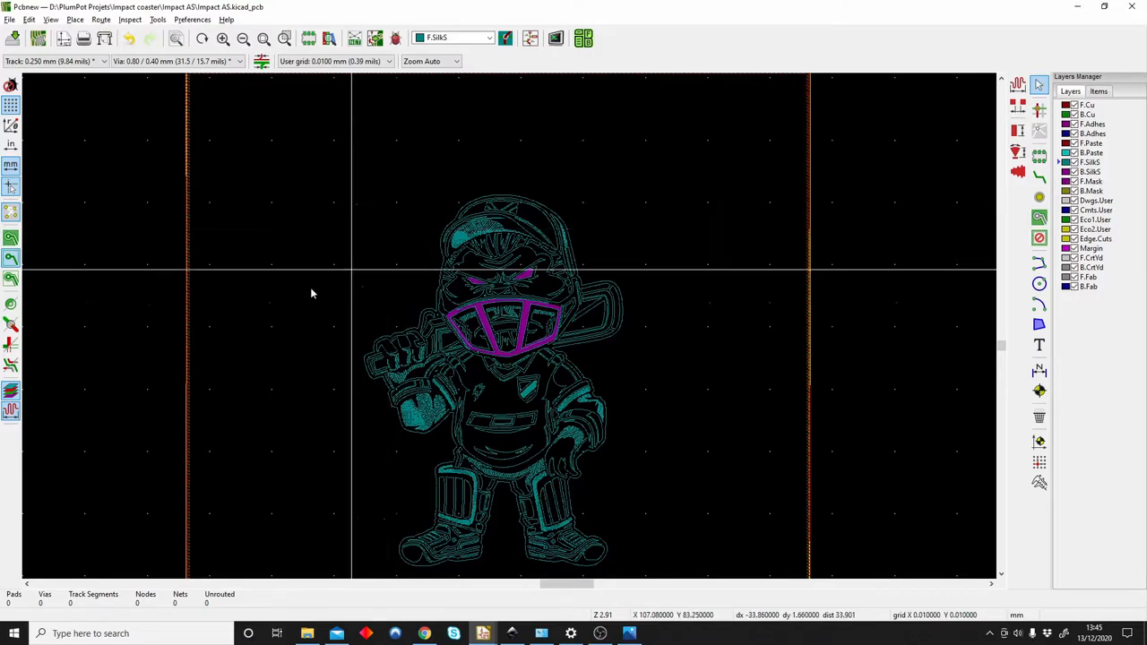
{"action": "scroll", "scroll_direction": "up", "scroll_amount": 3}
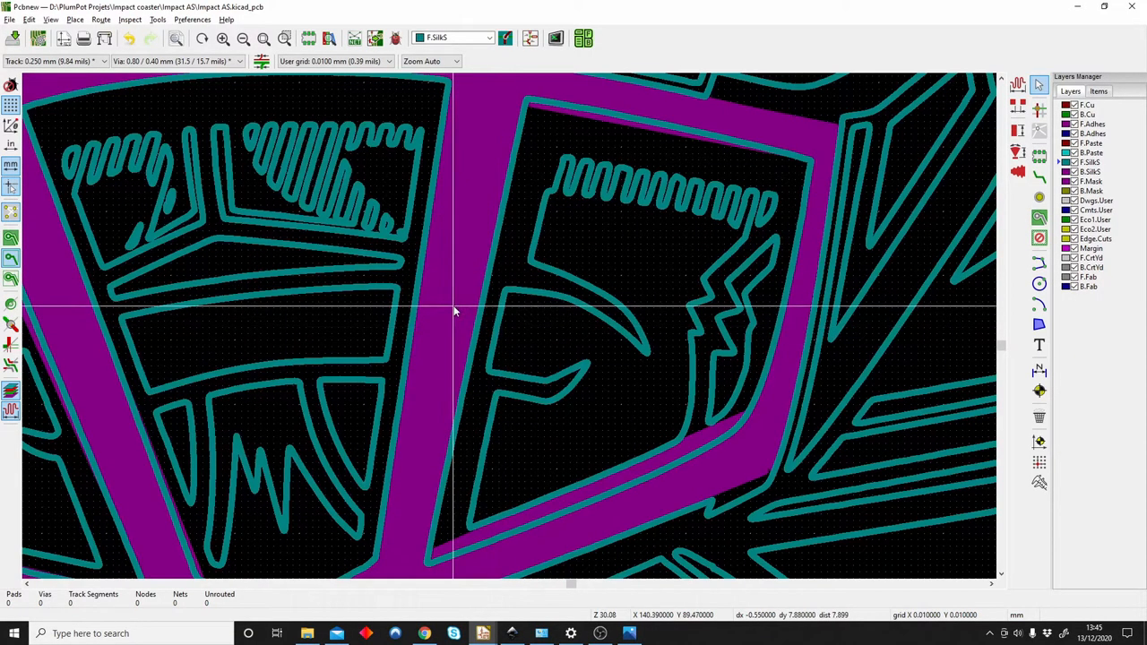
{"action": "scroll", "scroll_direction": "down", "scroll_amount": 3}
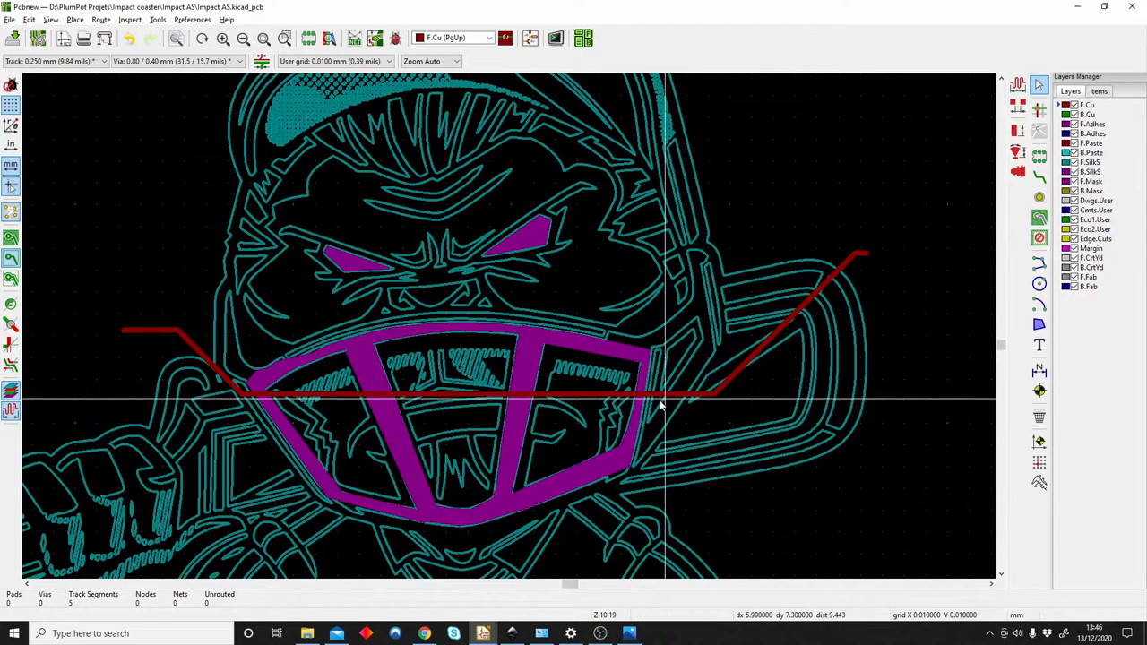
{"action": "mouse_move", "coordinate": [278, 405]}
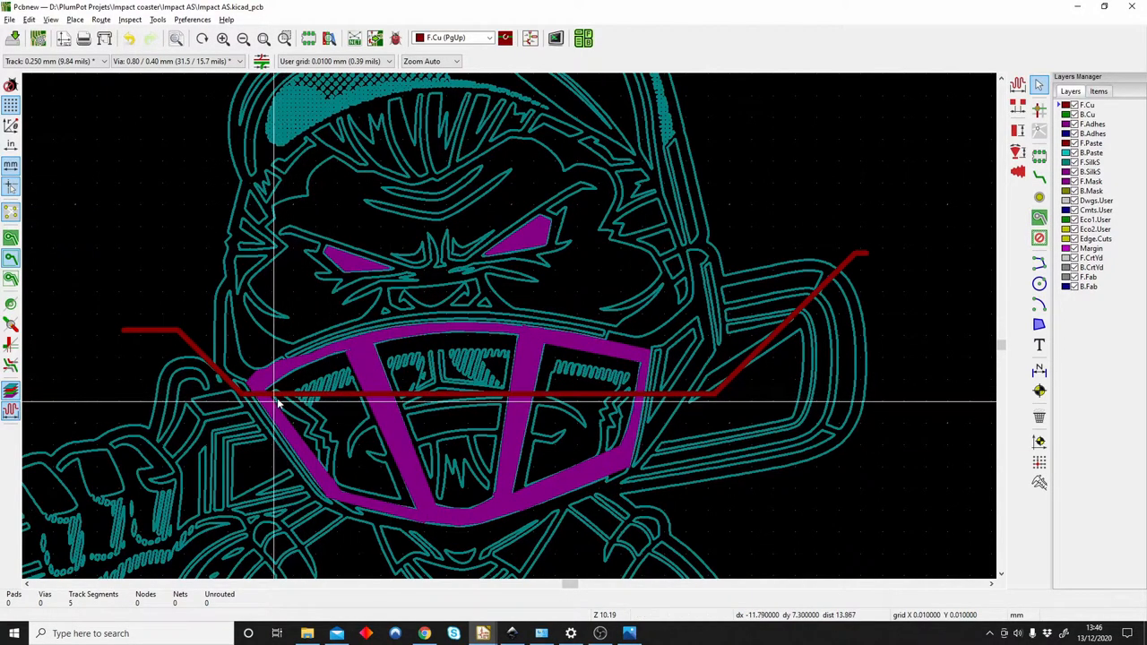
{"action": "mouse_move", "coordinate": [358, 421]}
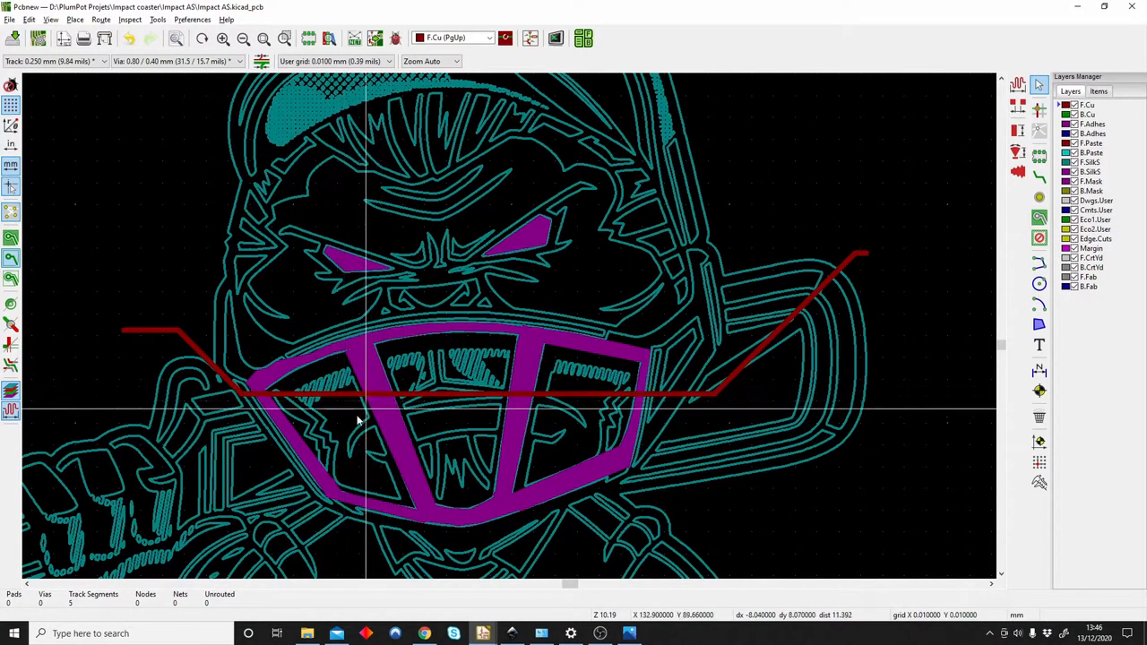
{"action": "left_click", "coordinate": [585, 38]}
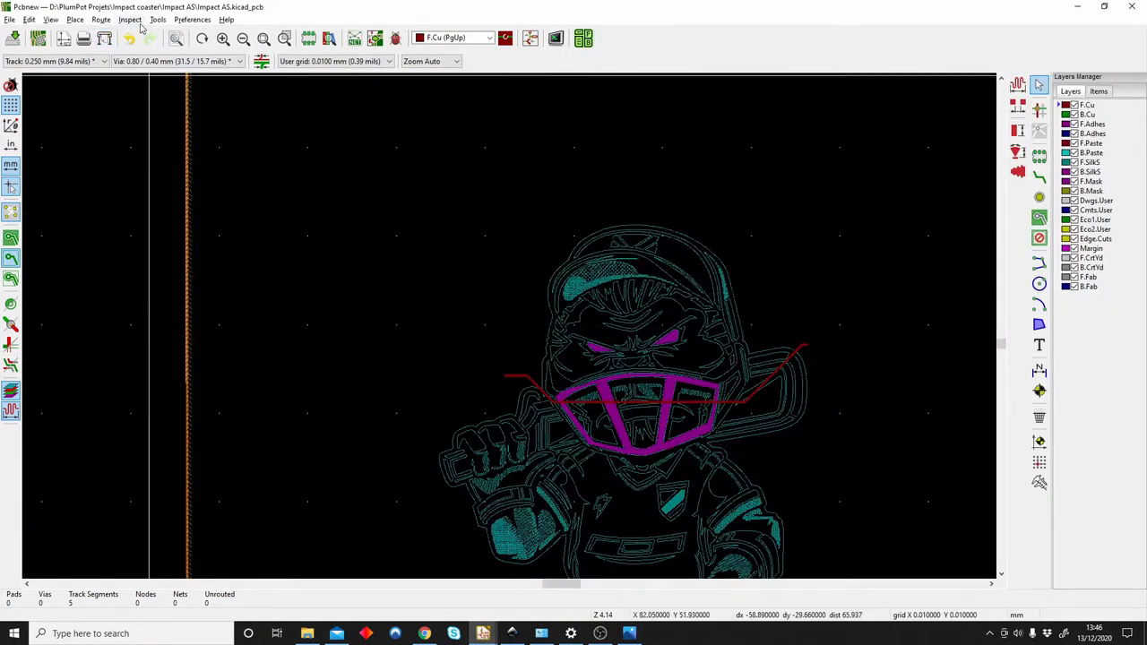
{"action": "scroll", "scroll_direction": "up", "scroll_amount": 3}
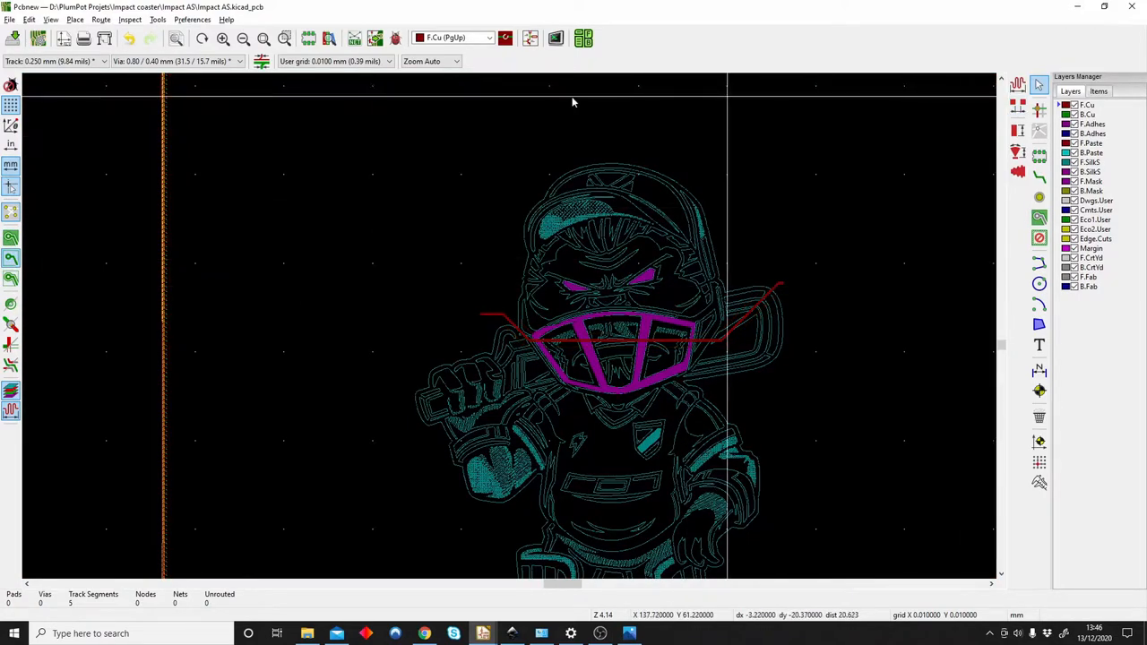
Render the board in the 3D Viewer and zoom into the exposed grill and crossing track
{"action": "left_click", "coordinate": [585, 38]}
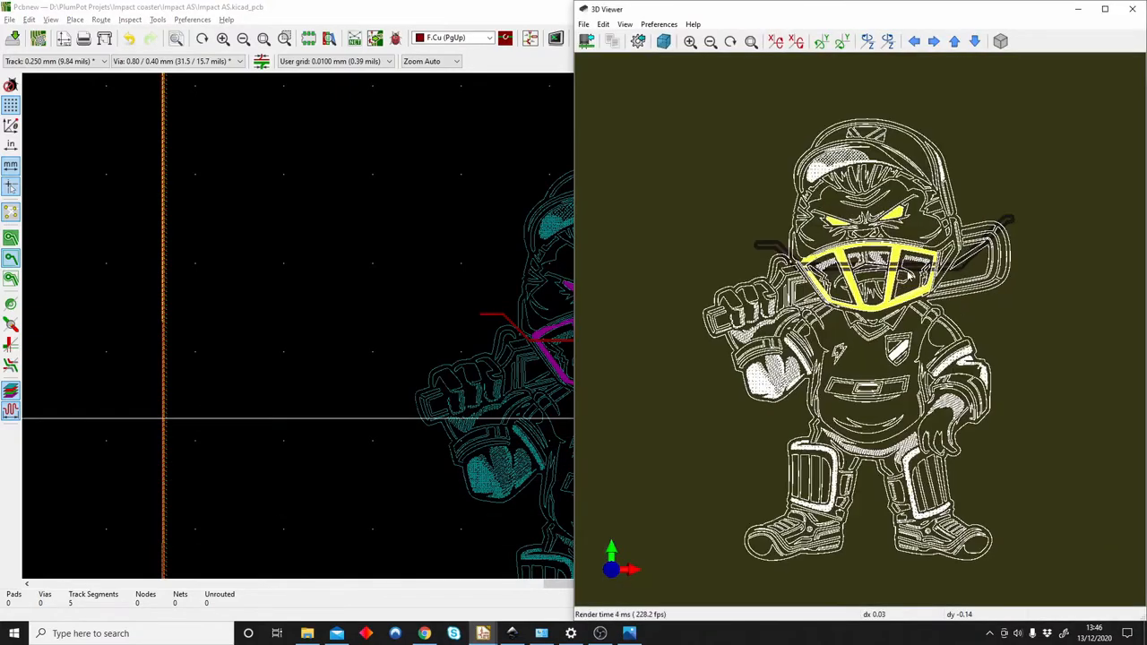
{"action": "scroll", "scroll_direction": "up", "scroll_amount": 3}
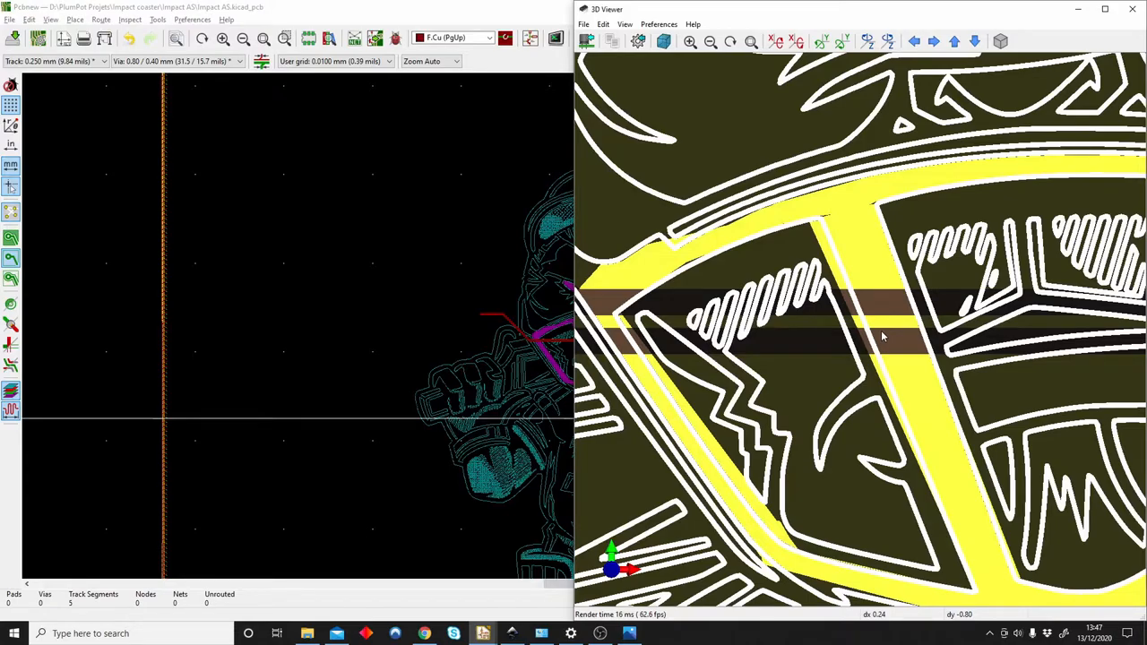
{"action": "mouse_move", "coordinate": [864, 316]}
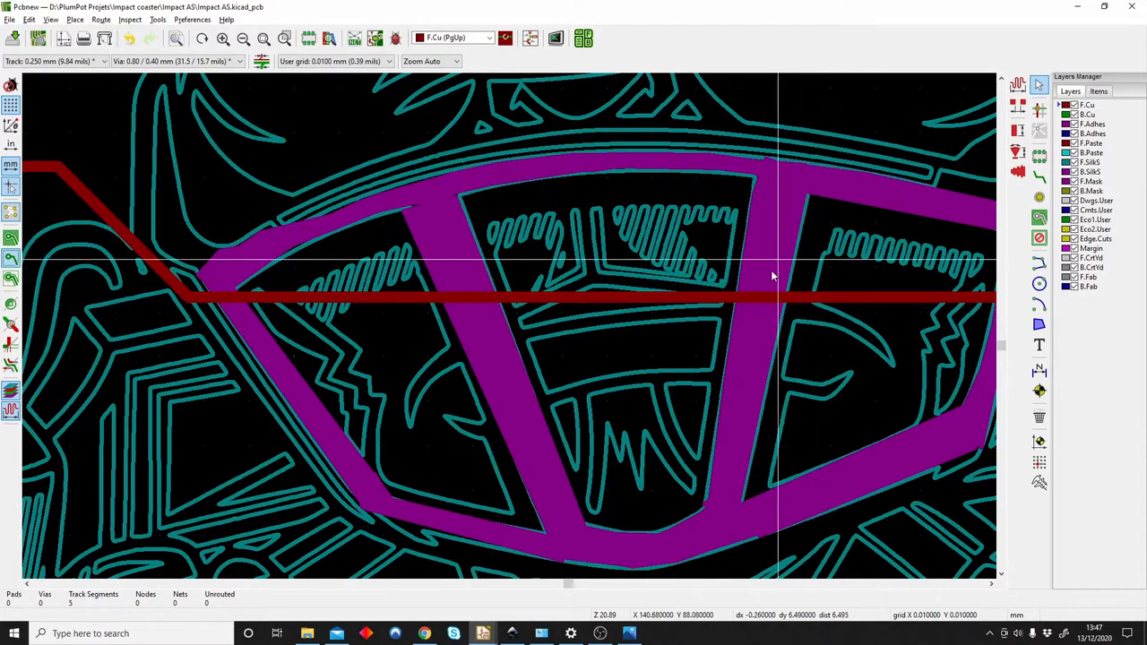
{"action": "mouse_move", "coordinate": [797, 301]}
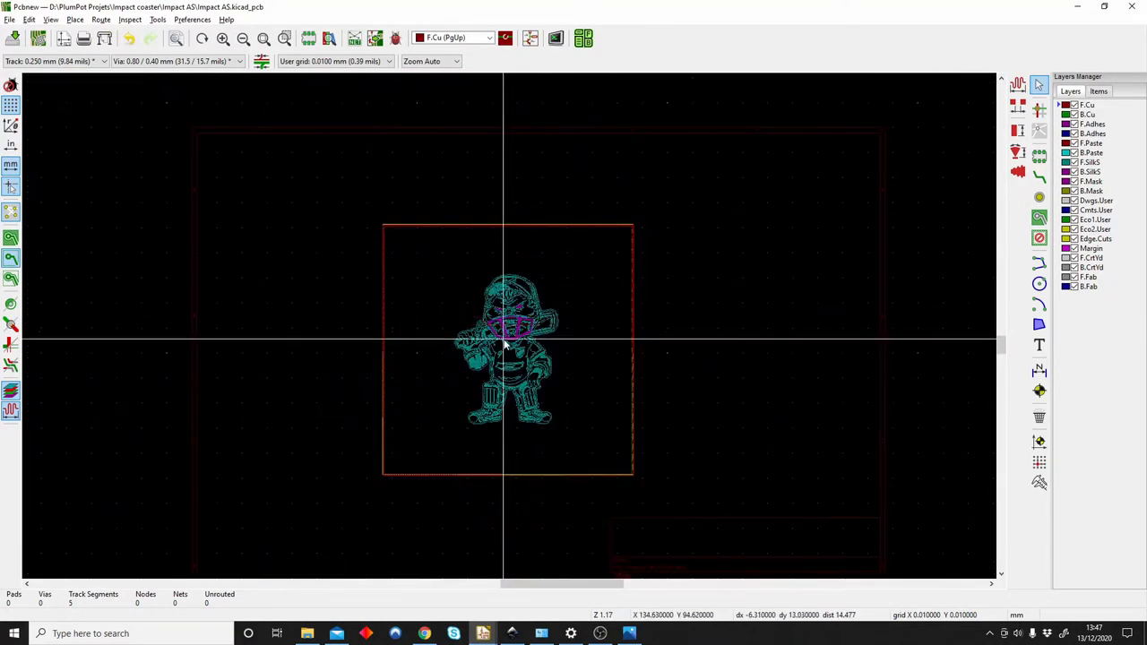
{"action": "scroll", "scroll_direction": "up", "scroll_amount": 3}
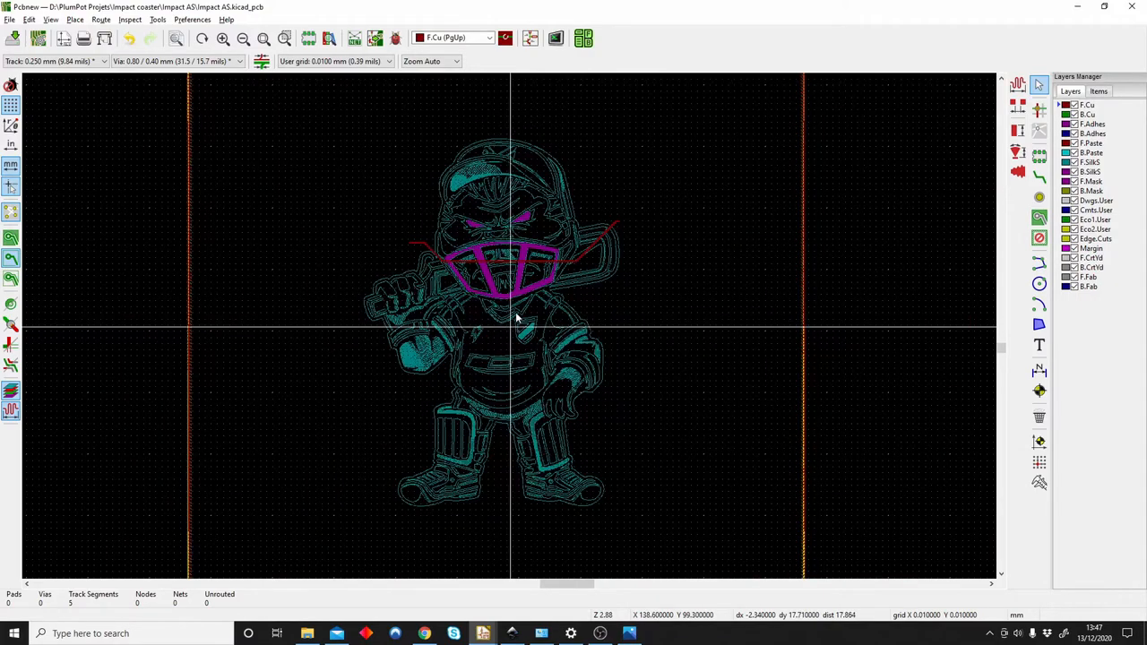
{"action": "scroll", "scroll_direction": "up", "scroll_amount": 3}
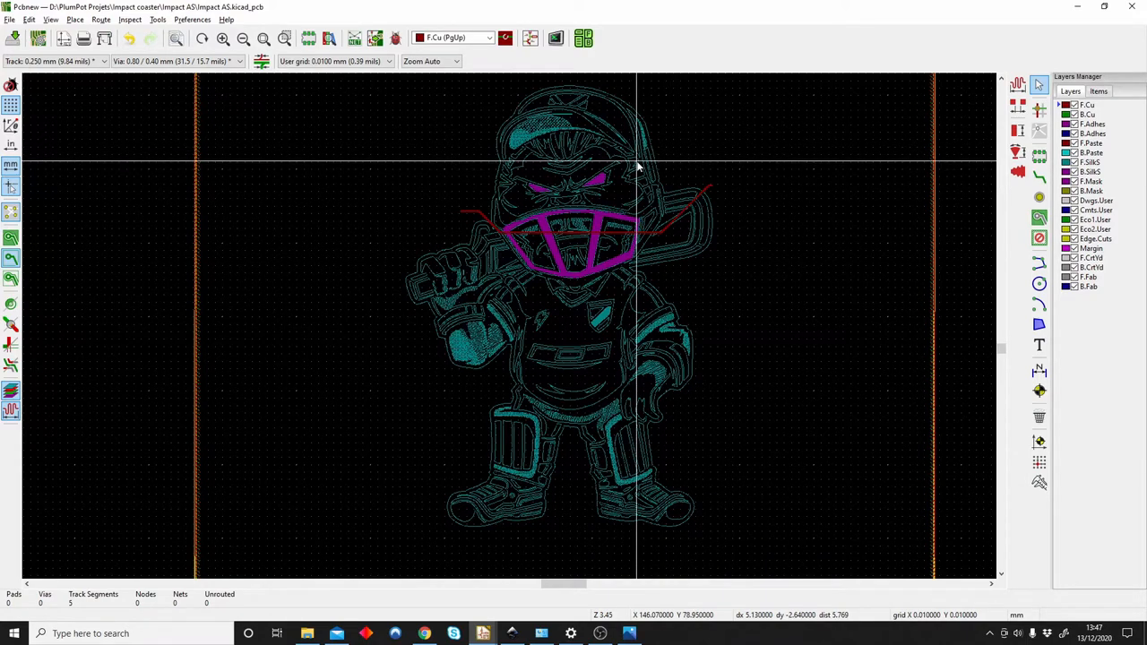
{"action": "mouse_move", "coordinate": [638, 195]}
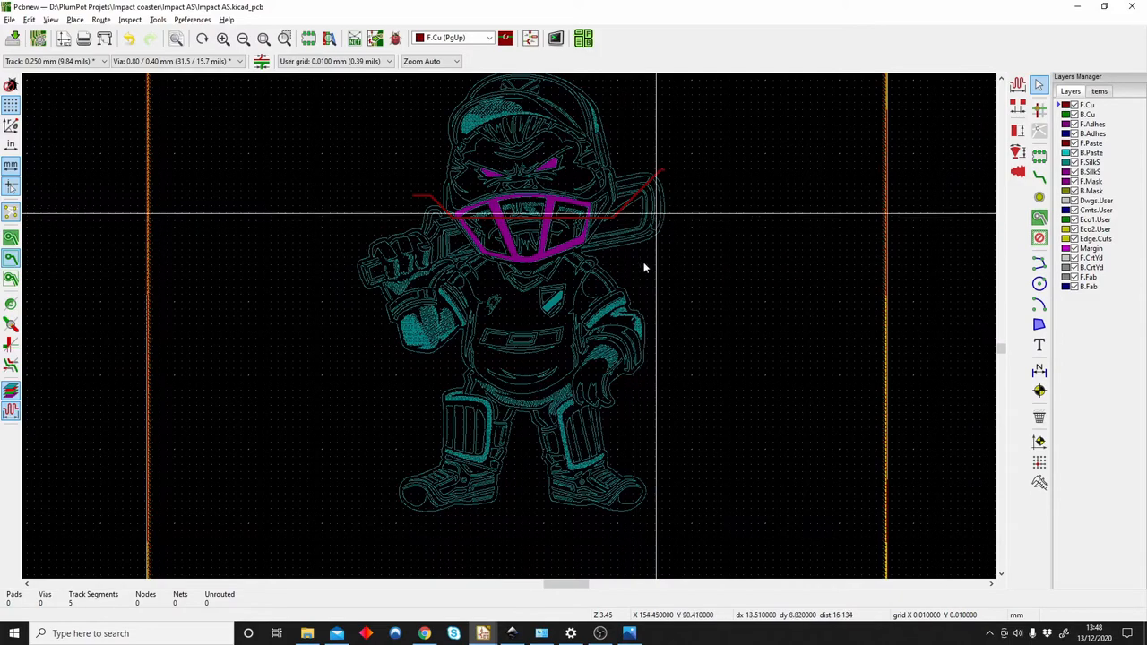
{"action": "scroll", "scroll_direction": "up", "scroll_amount": 3}
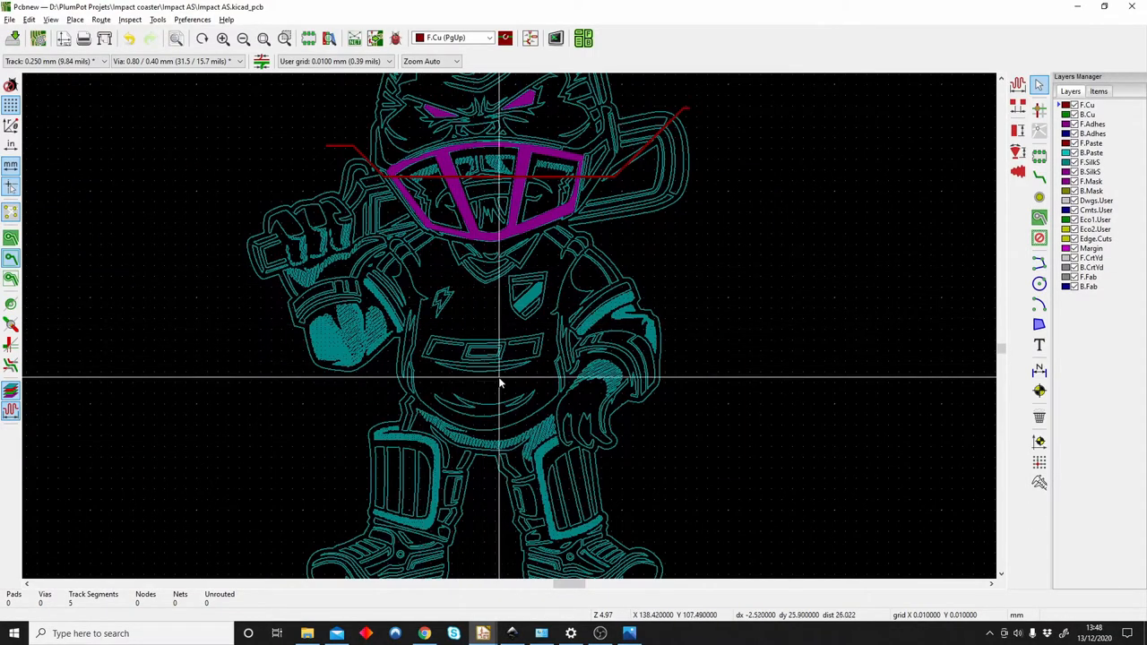
{"action": "scroll", "scroll_direction": "down", "scroll_amount": 3}
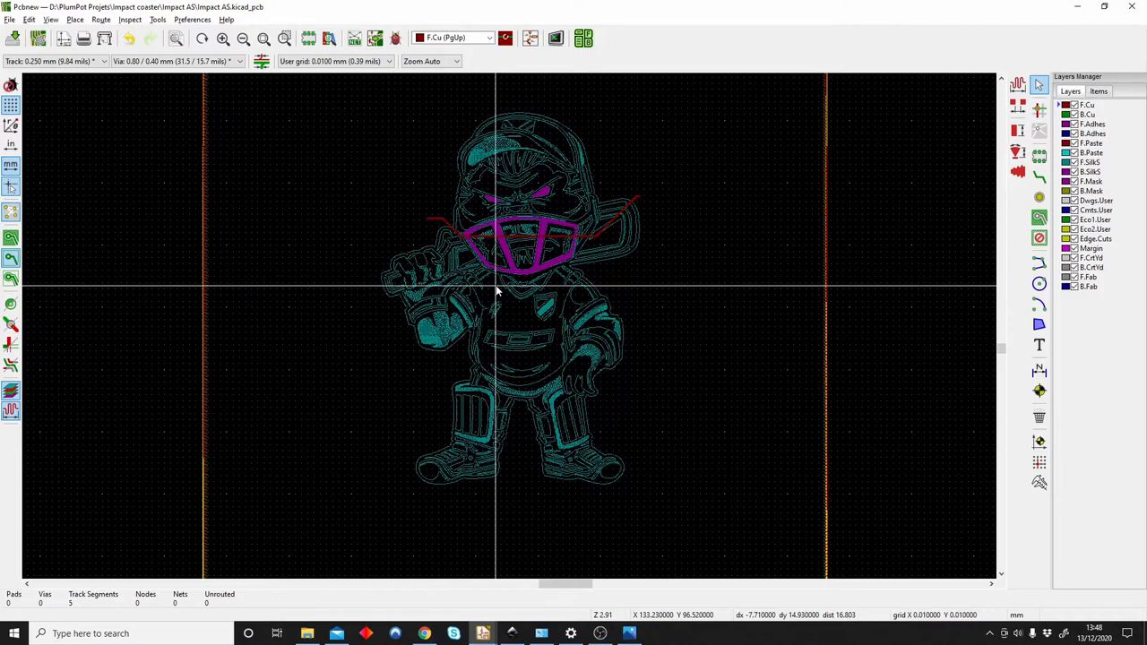
{"action": "mouse_move", "coordinate": [534, 254]}
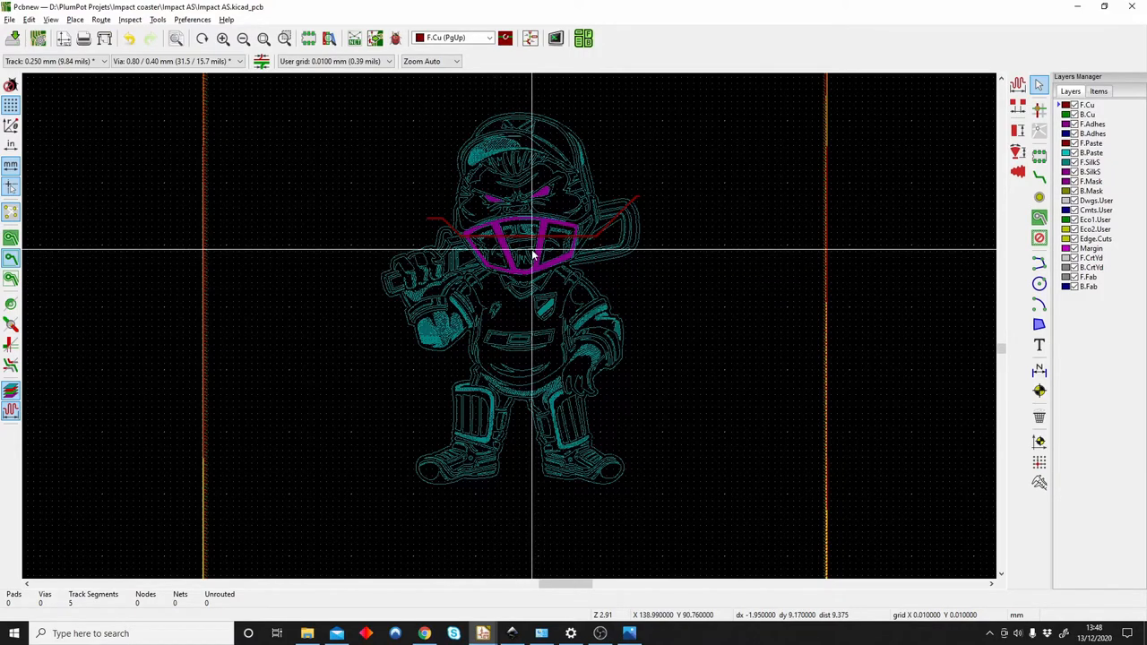
{"action": "mouse_move", "coordinate": [437, 280]}
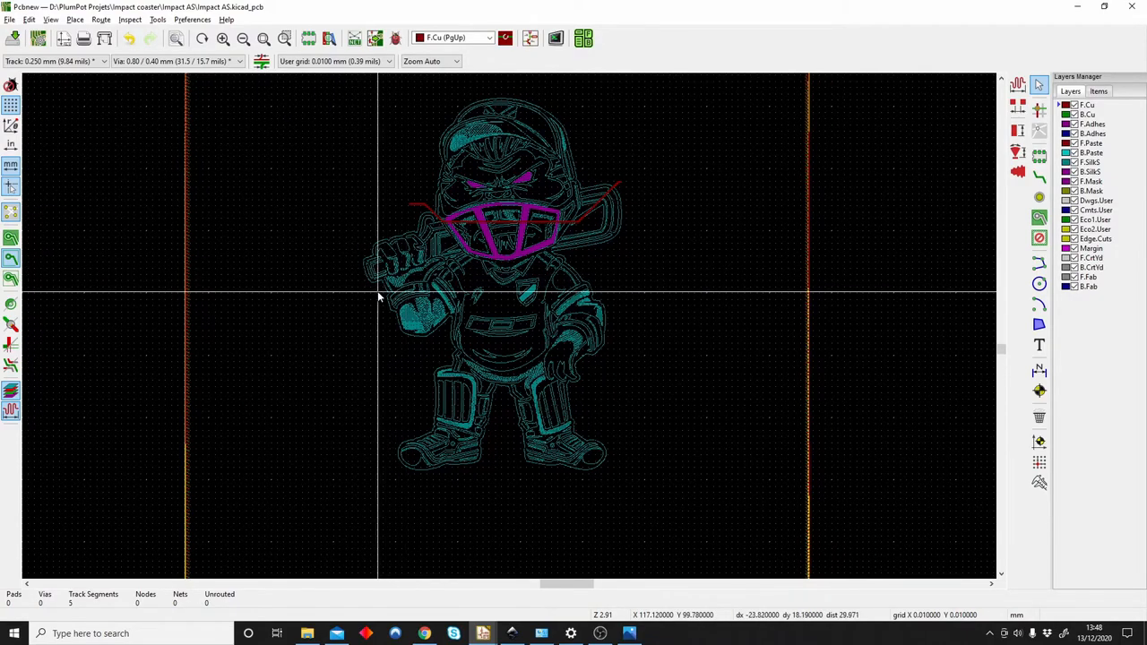
{"action": "mouse_move", "coordinate": [509, 231]}
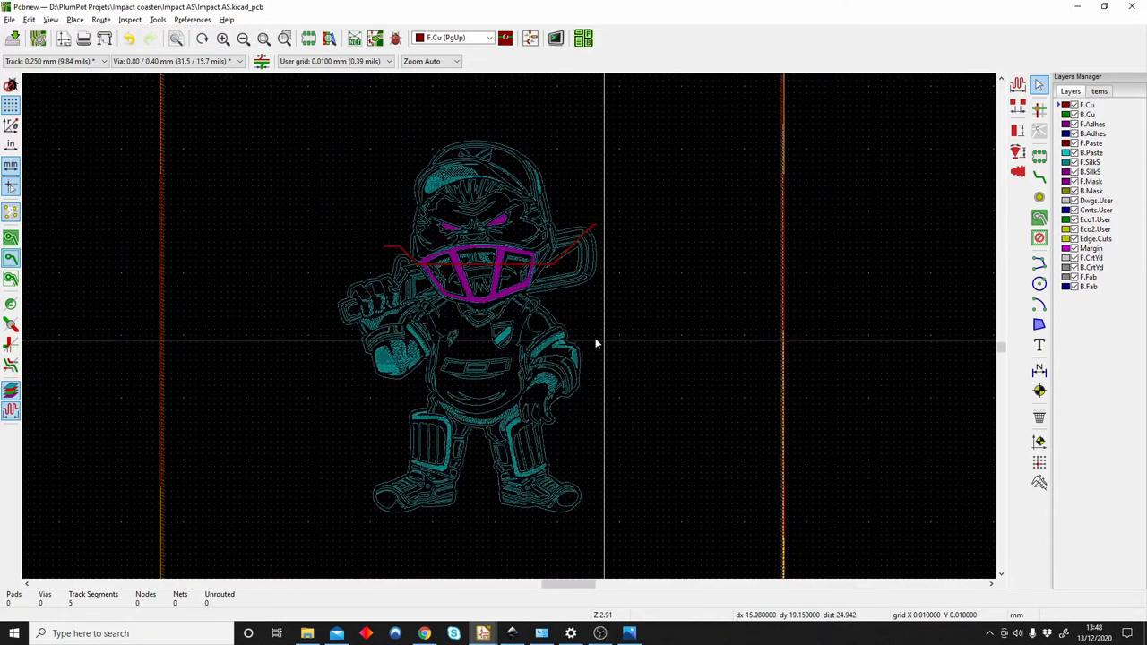
{"action": "mouse_move", "coordinate": [585, 355]}
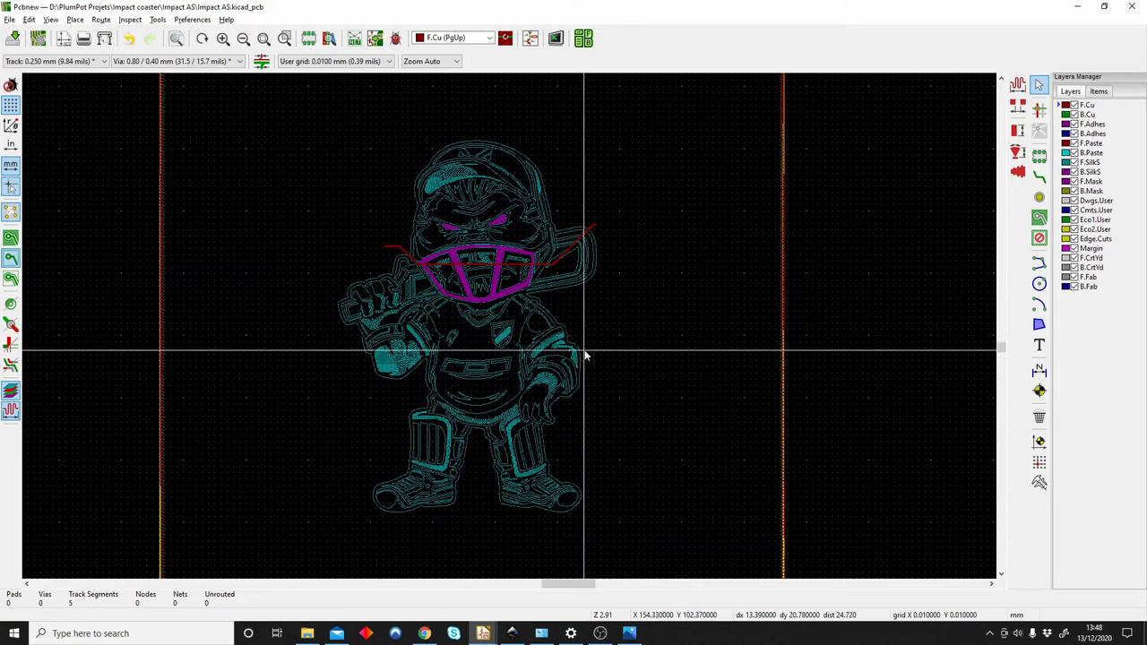